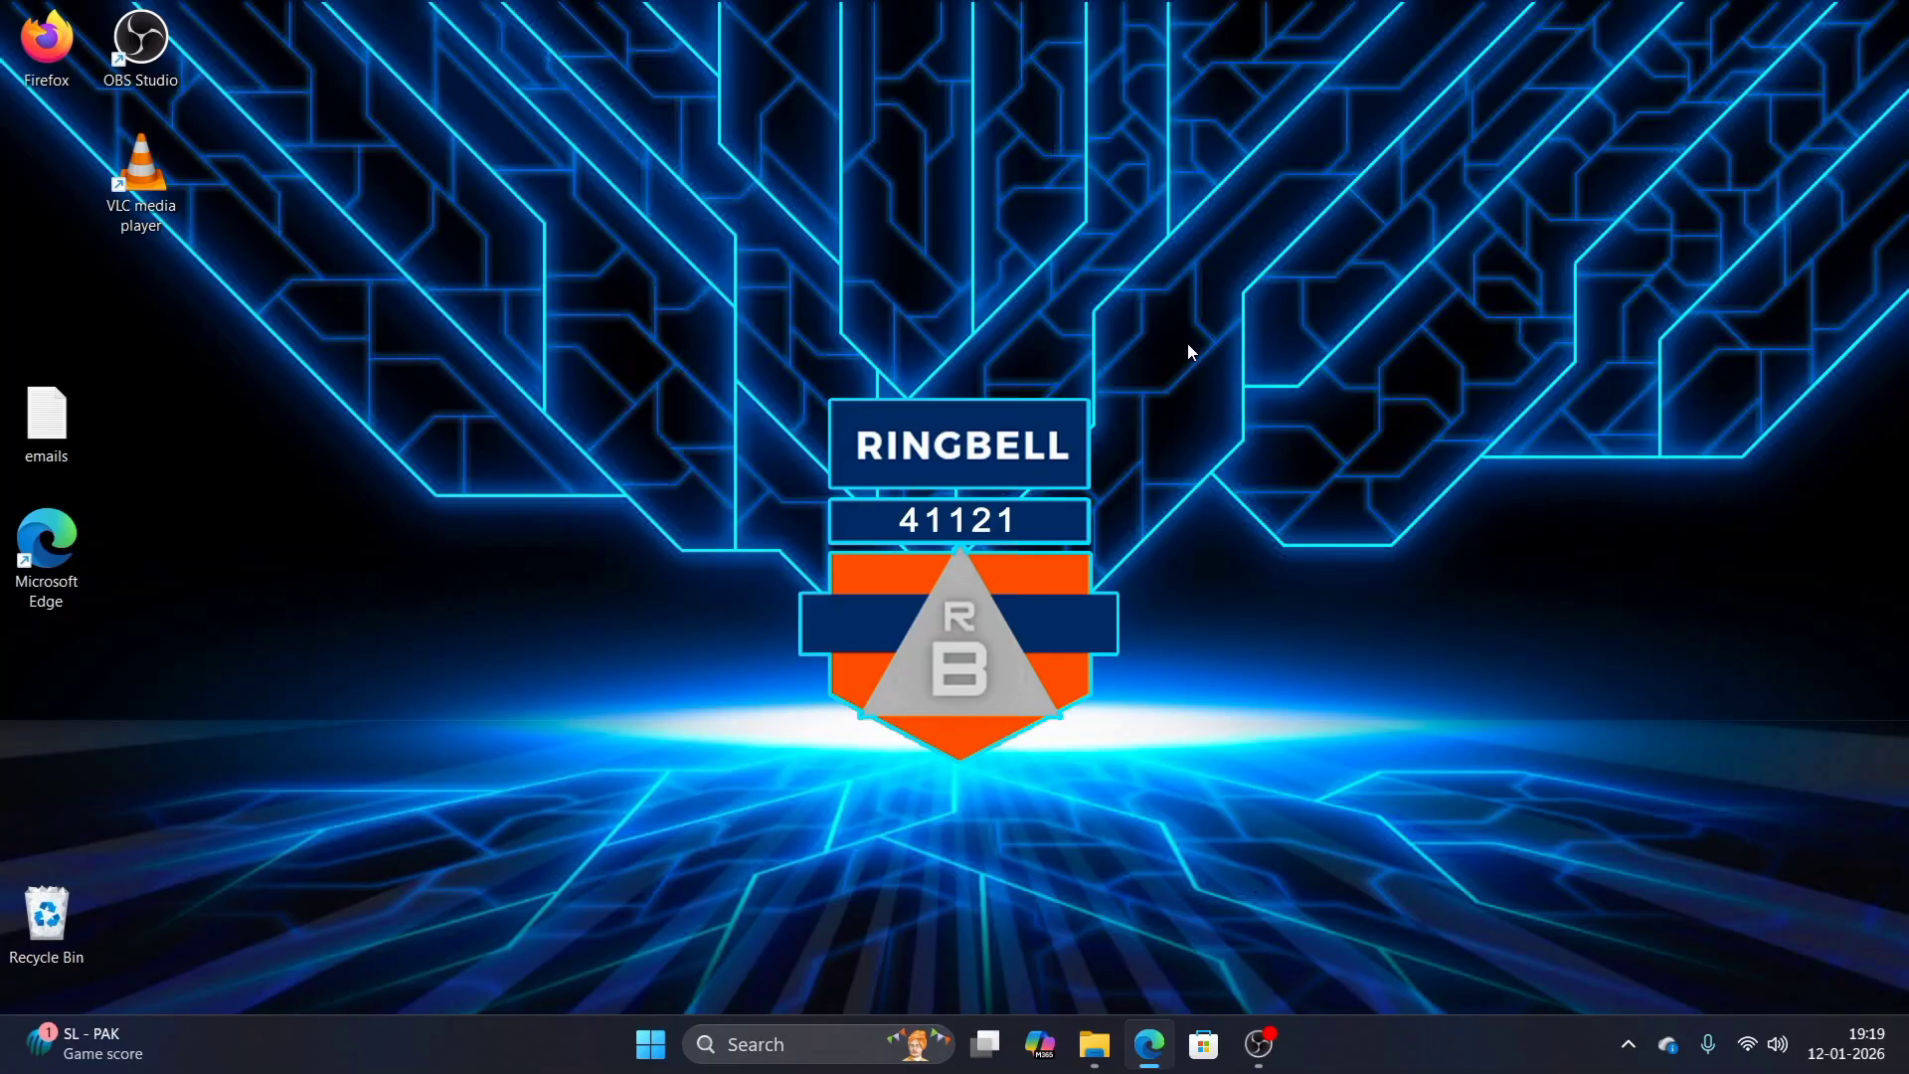
mouse_move(579, 589)
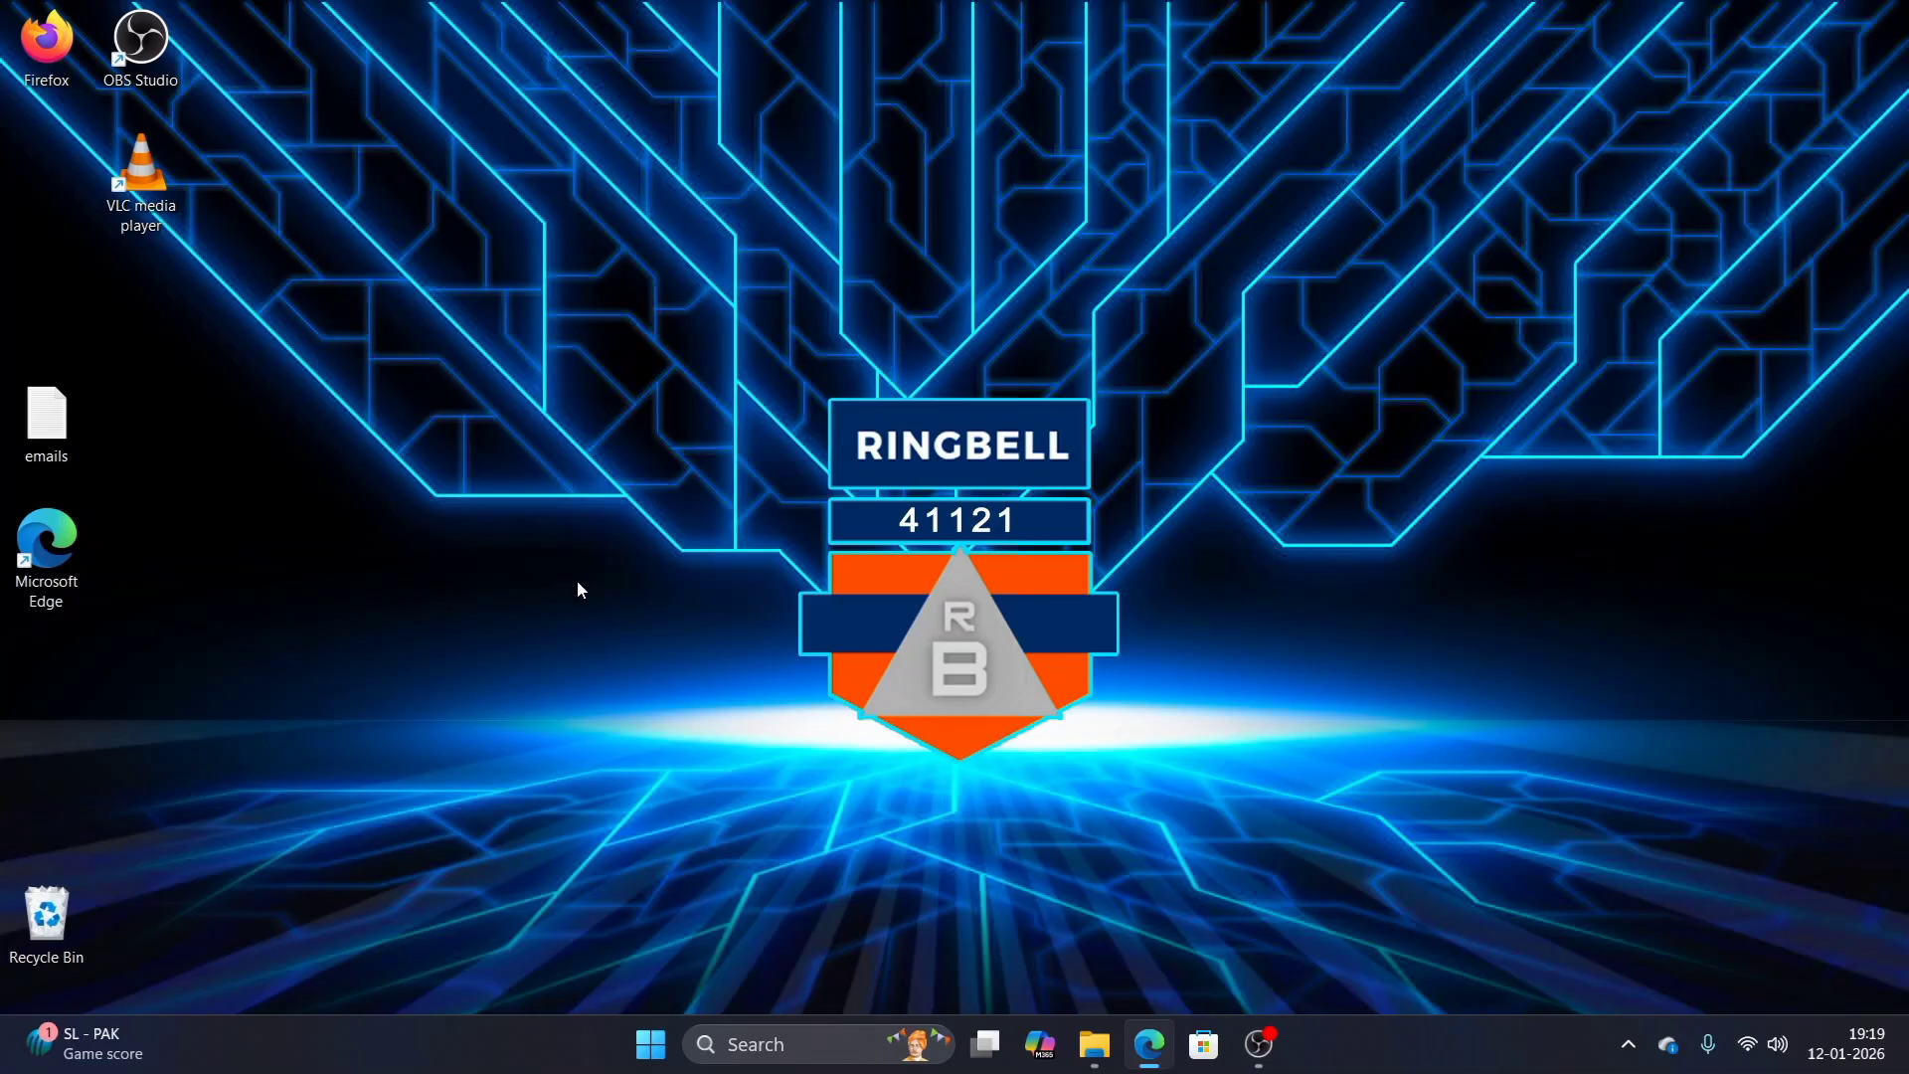
mouse_move(728, 573)
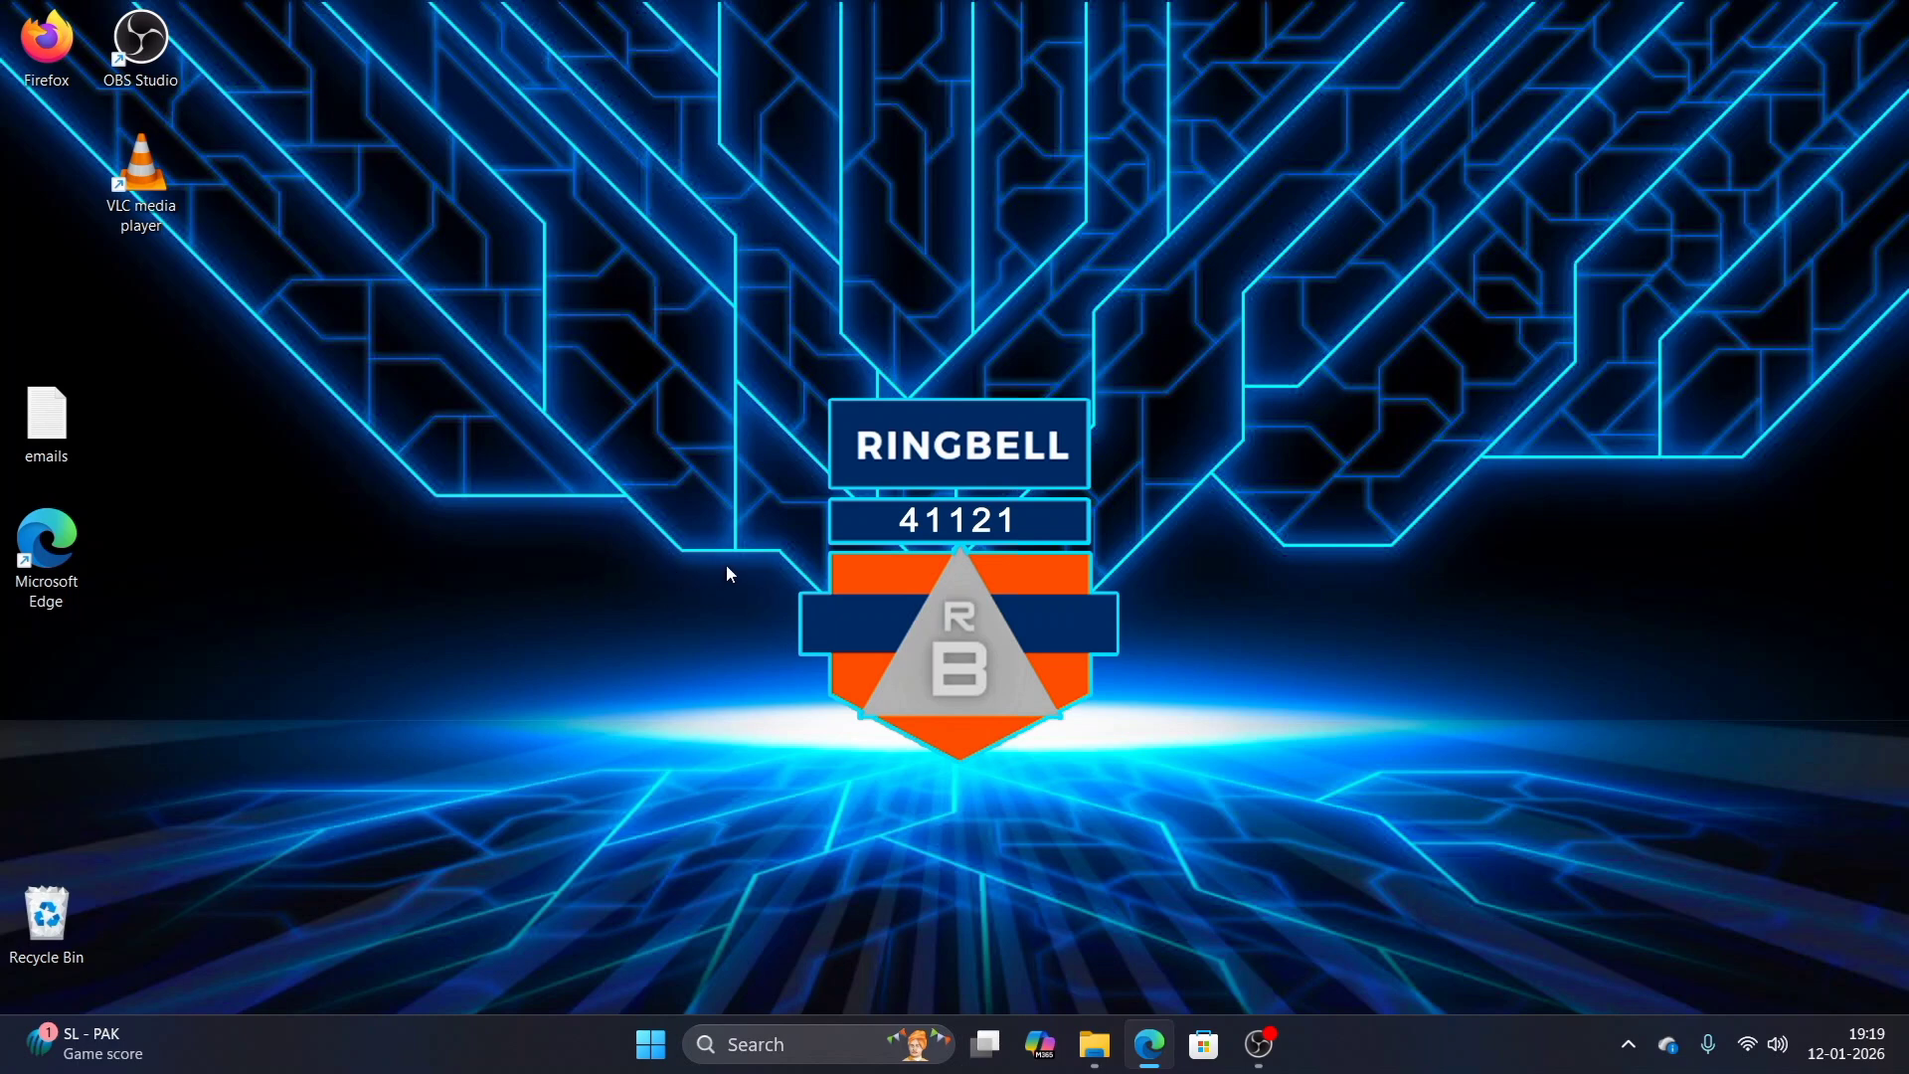
mouse_move(767, 644)
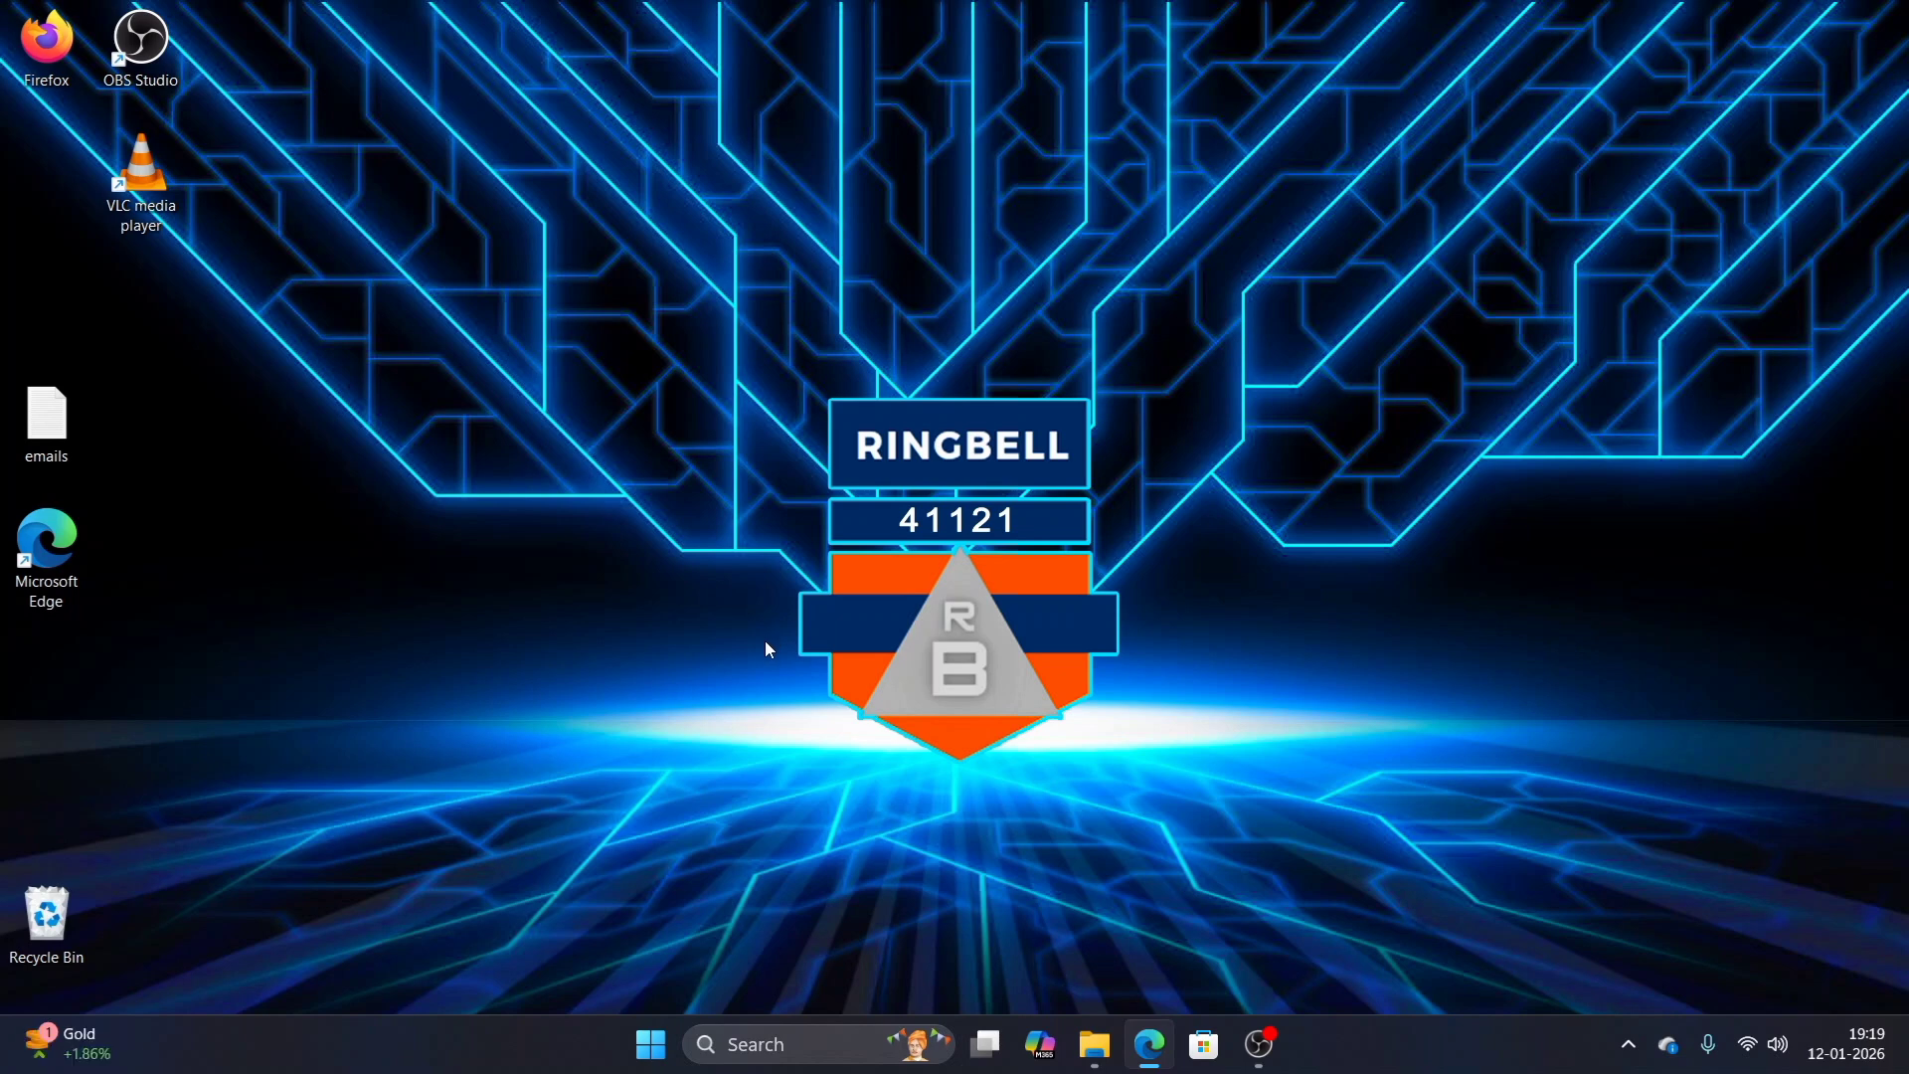
mouse_move(733, 652)
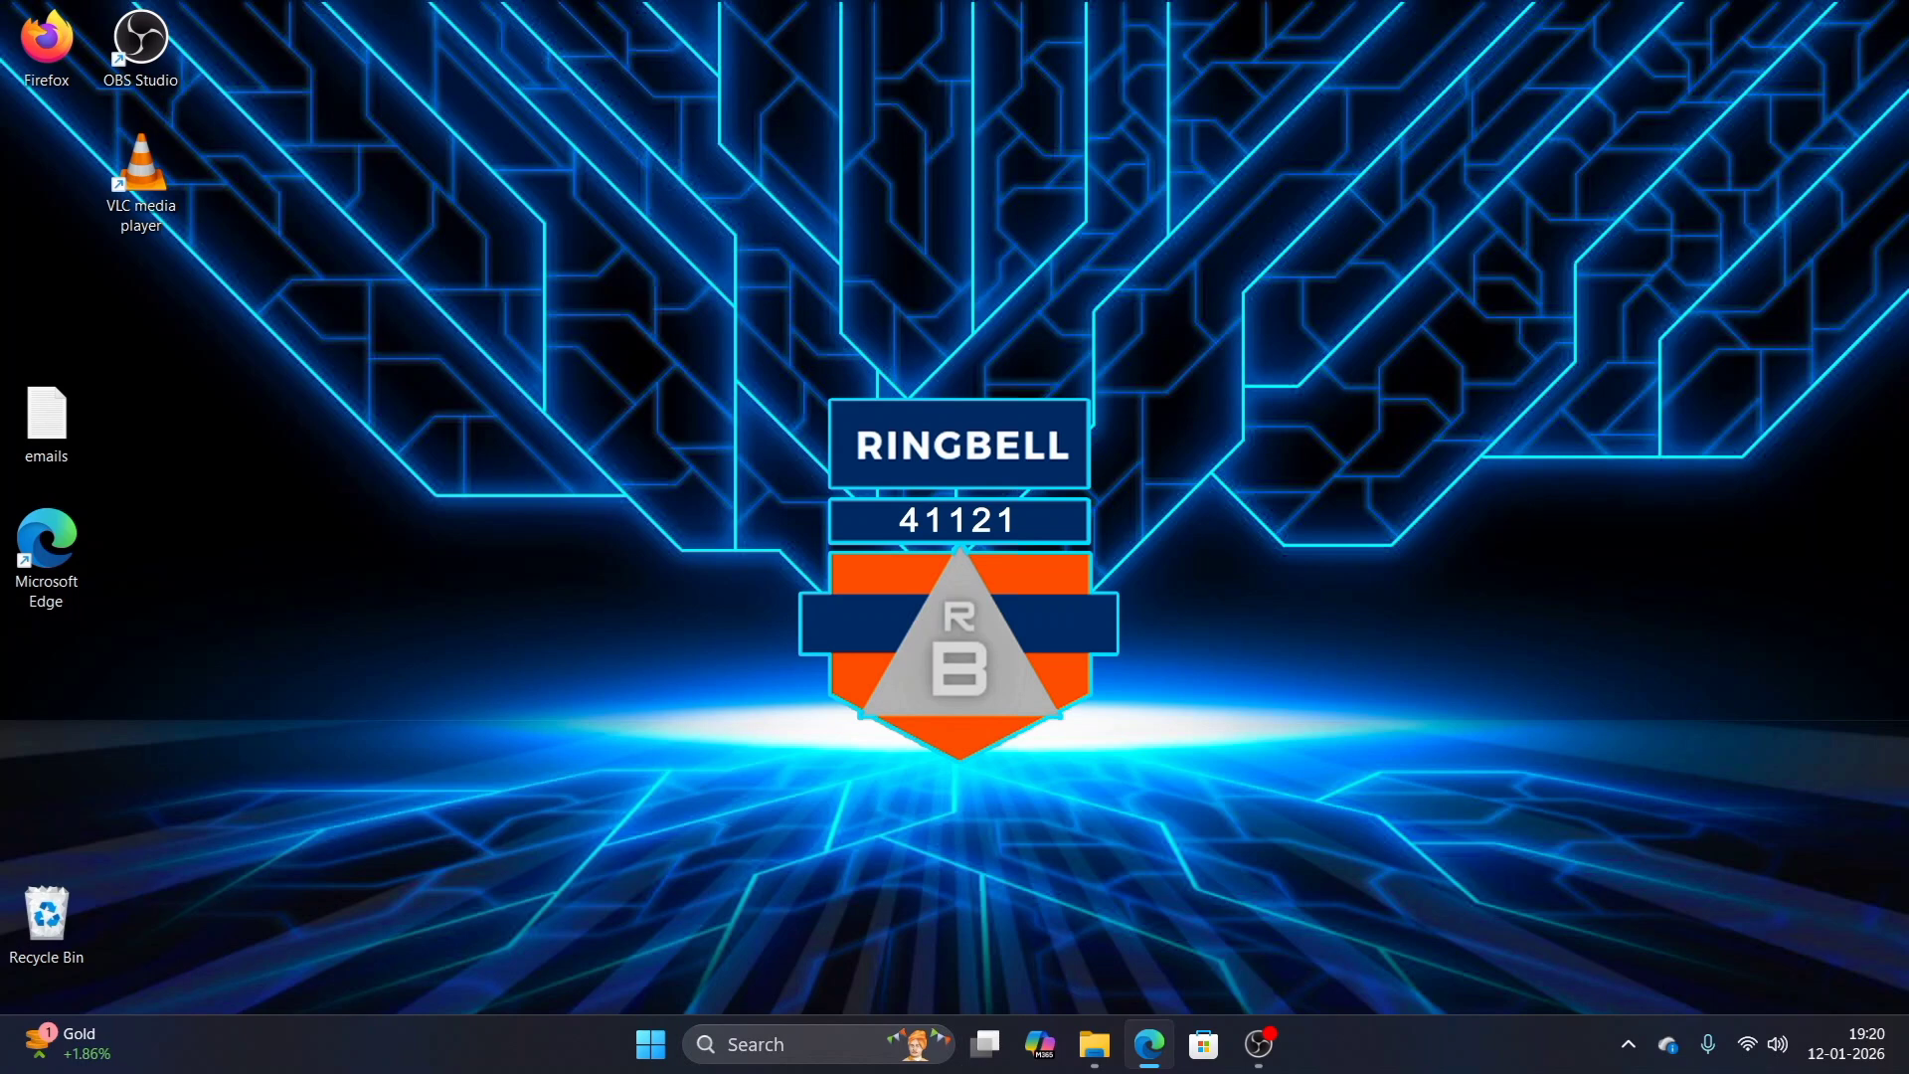
mouse_move(1092, 1044)
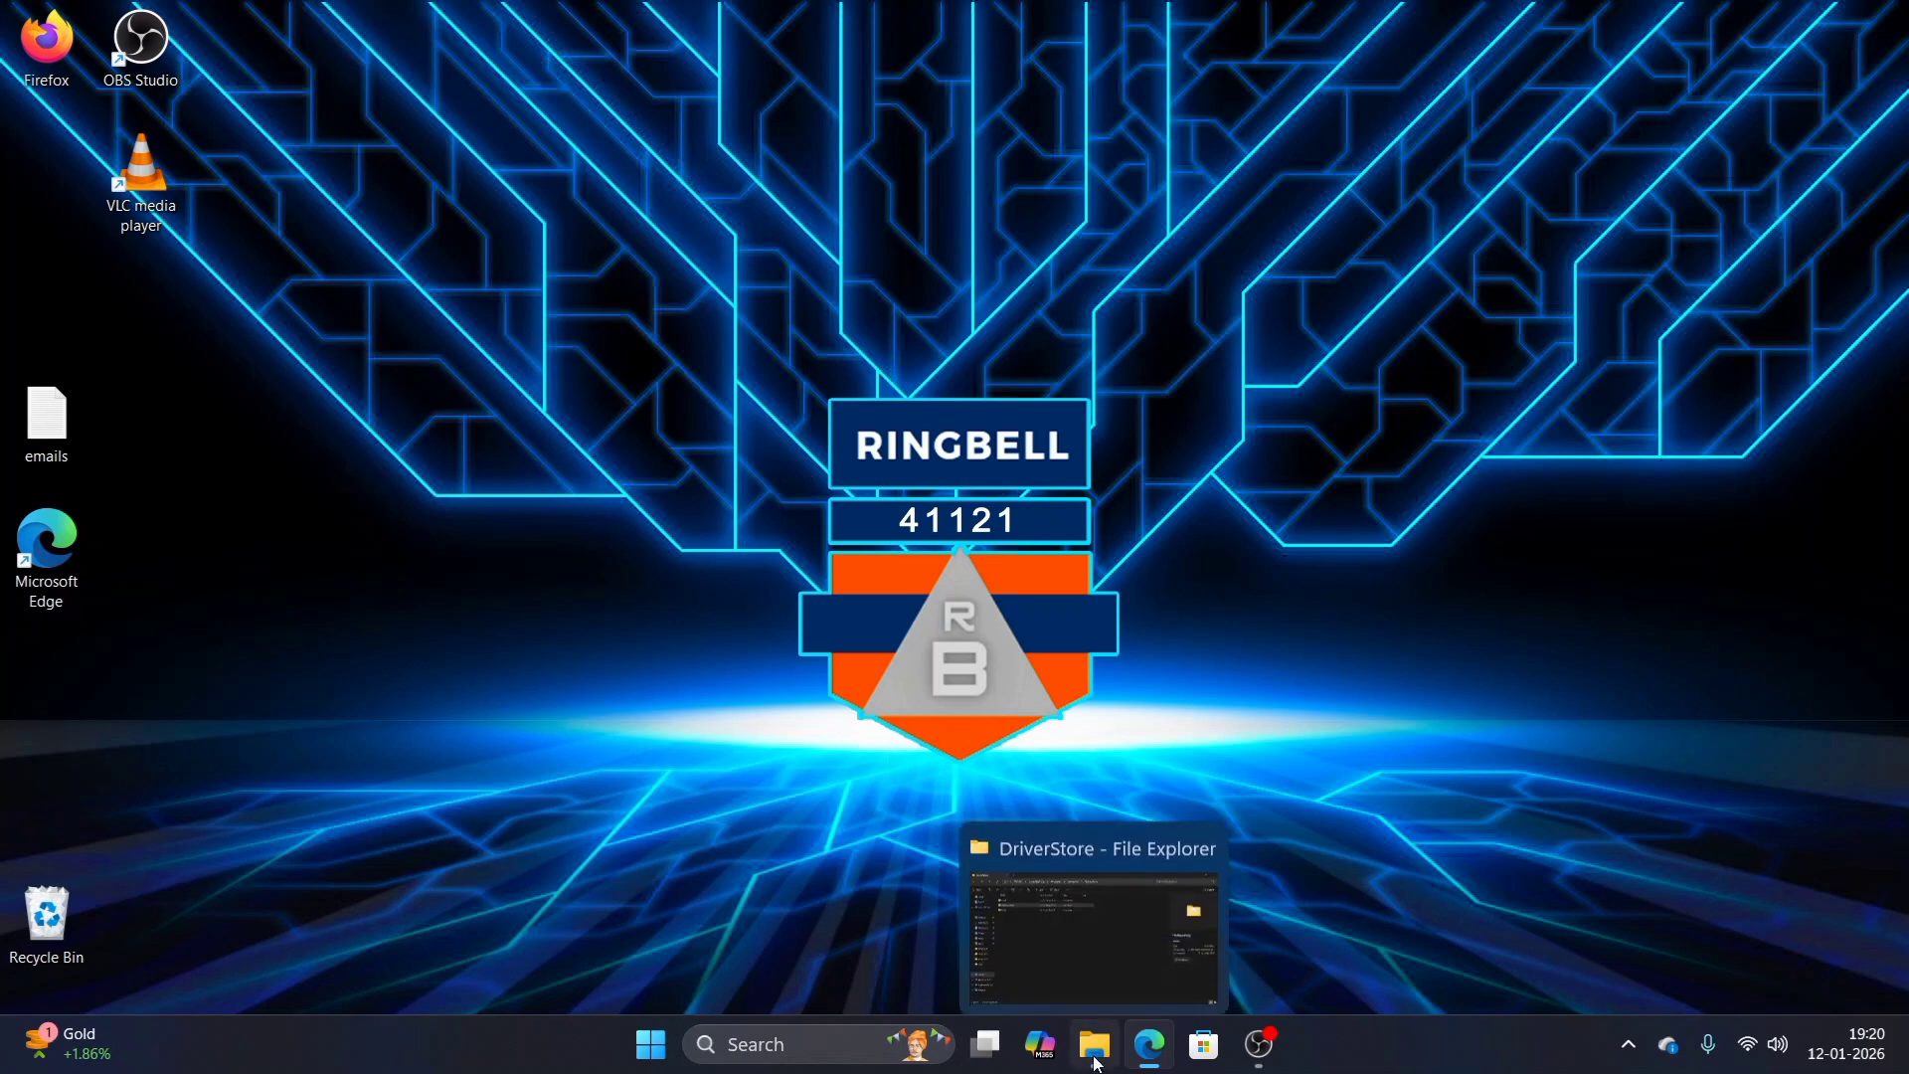
- Check the FileRepository folder's properties in DriverStore: 2.71 GB, 1,815 files, 755 folders
click(1092, 1045)
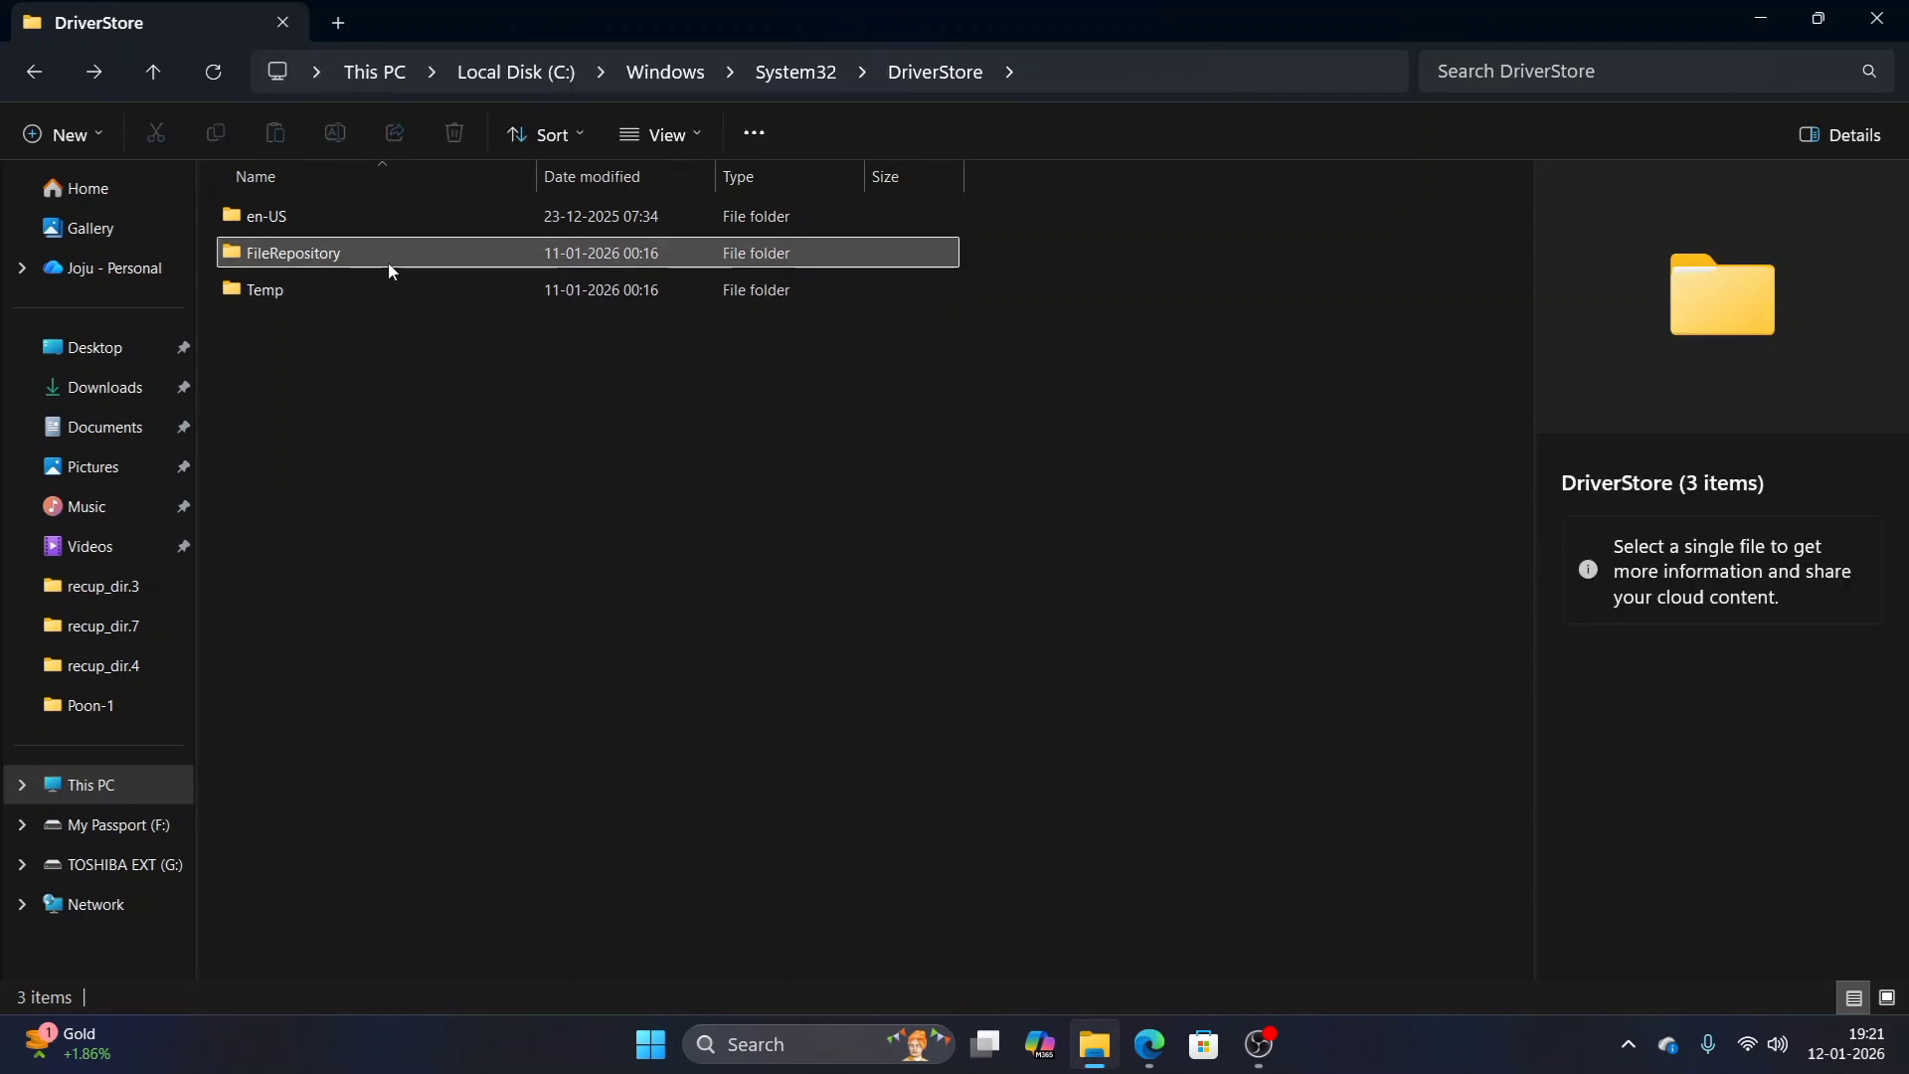
mouse_move(390, 253)
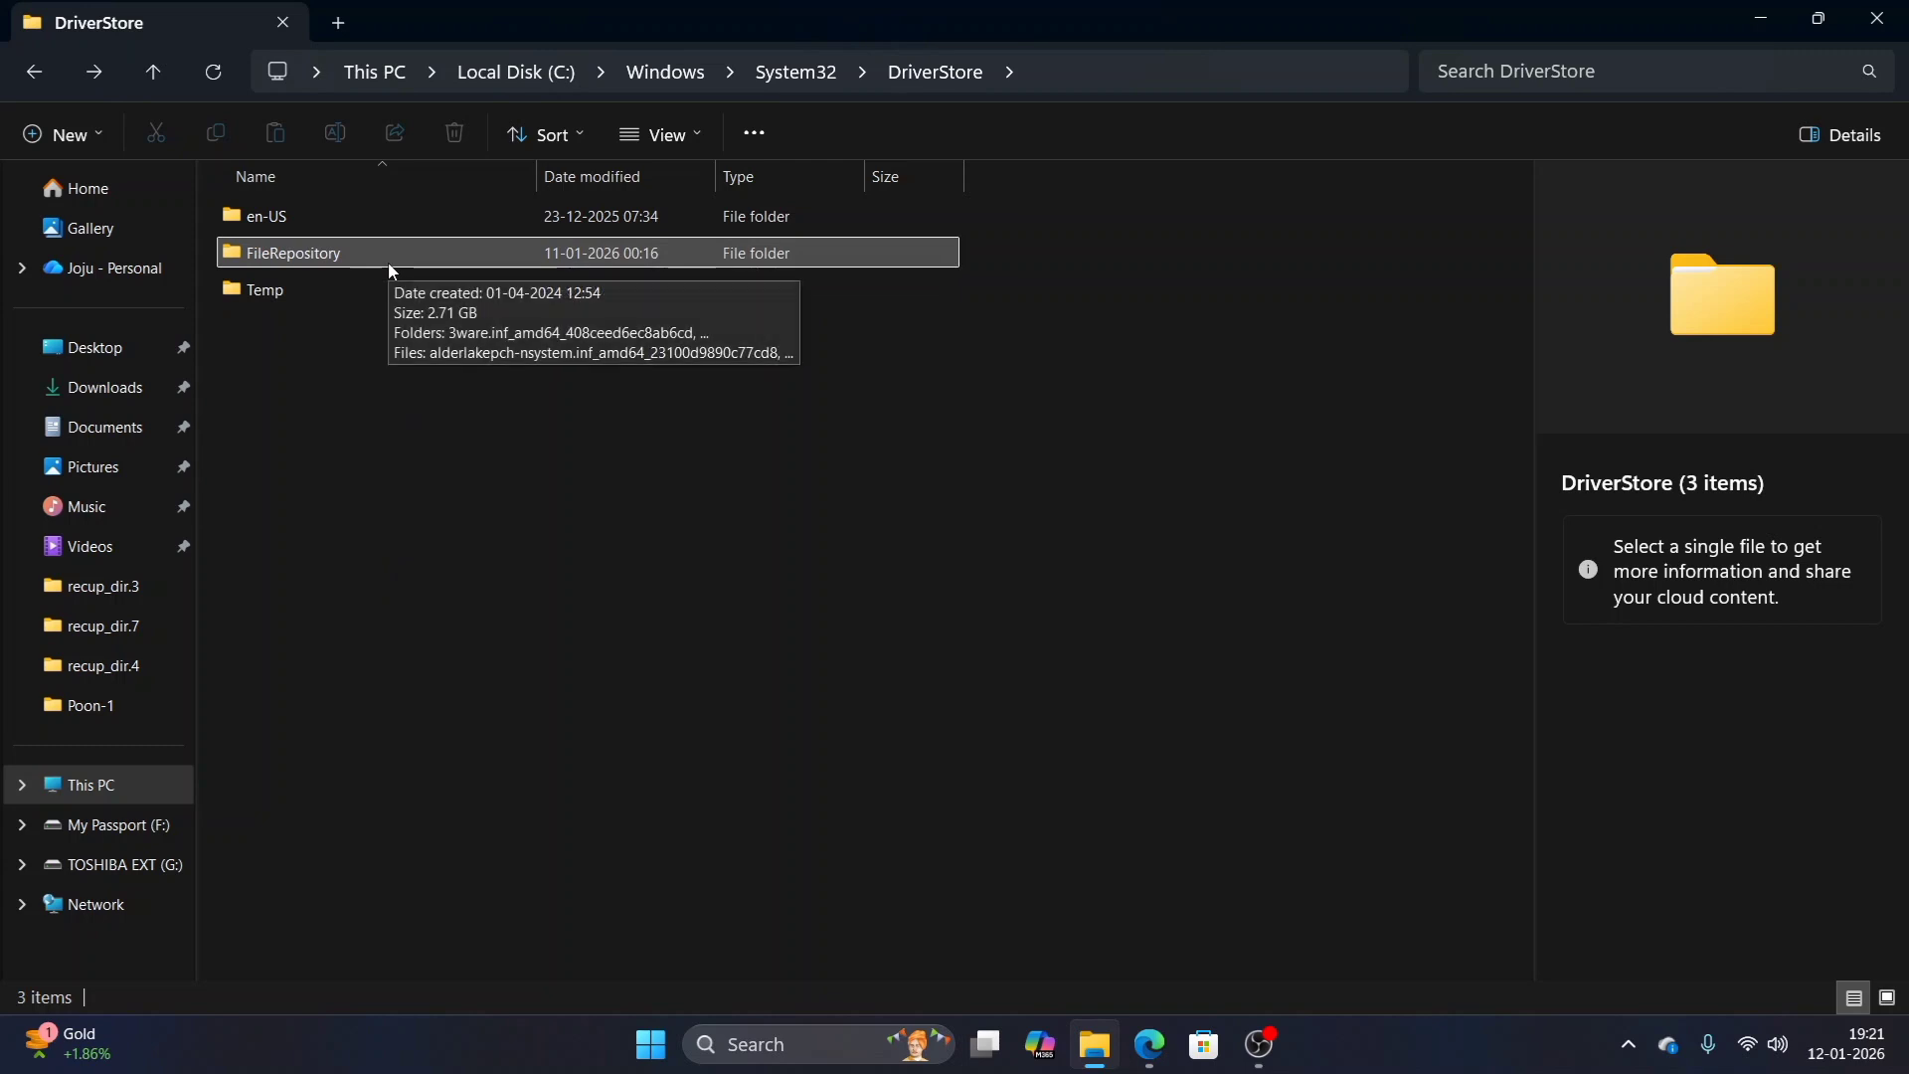
right_click(384, 262)
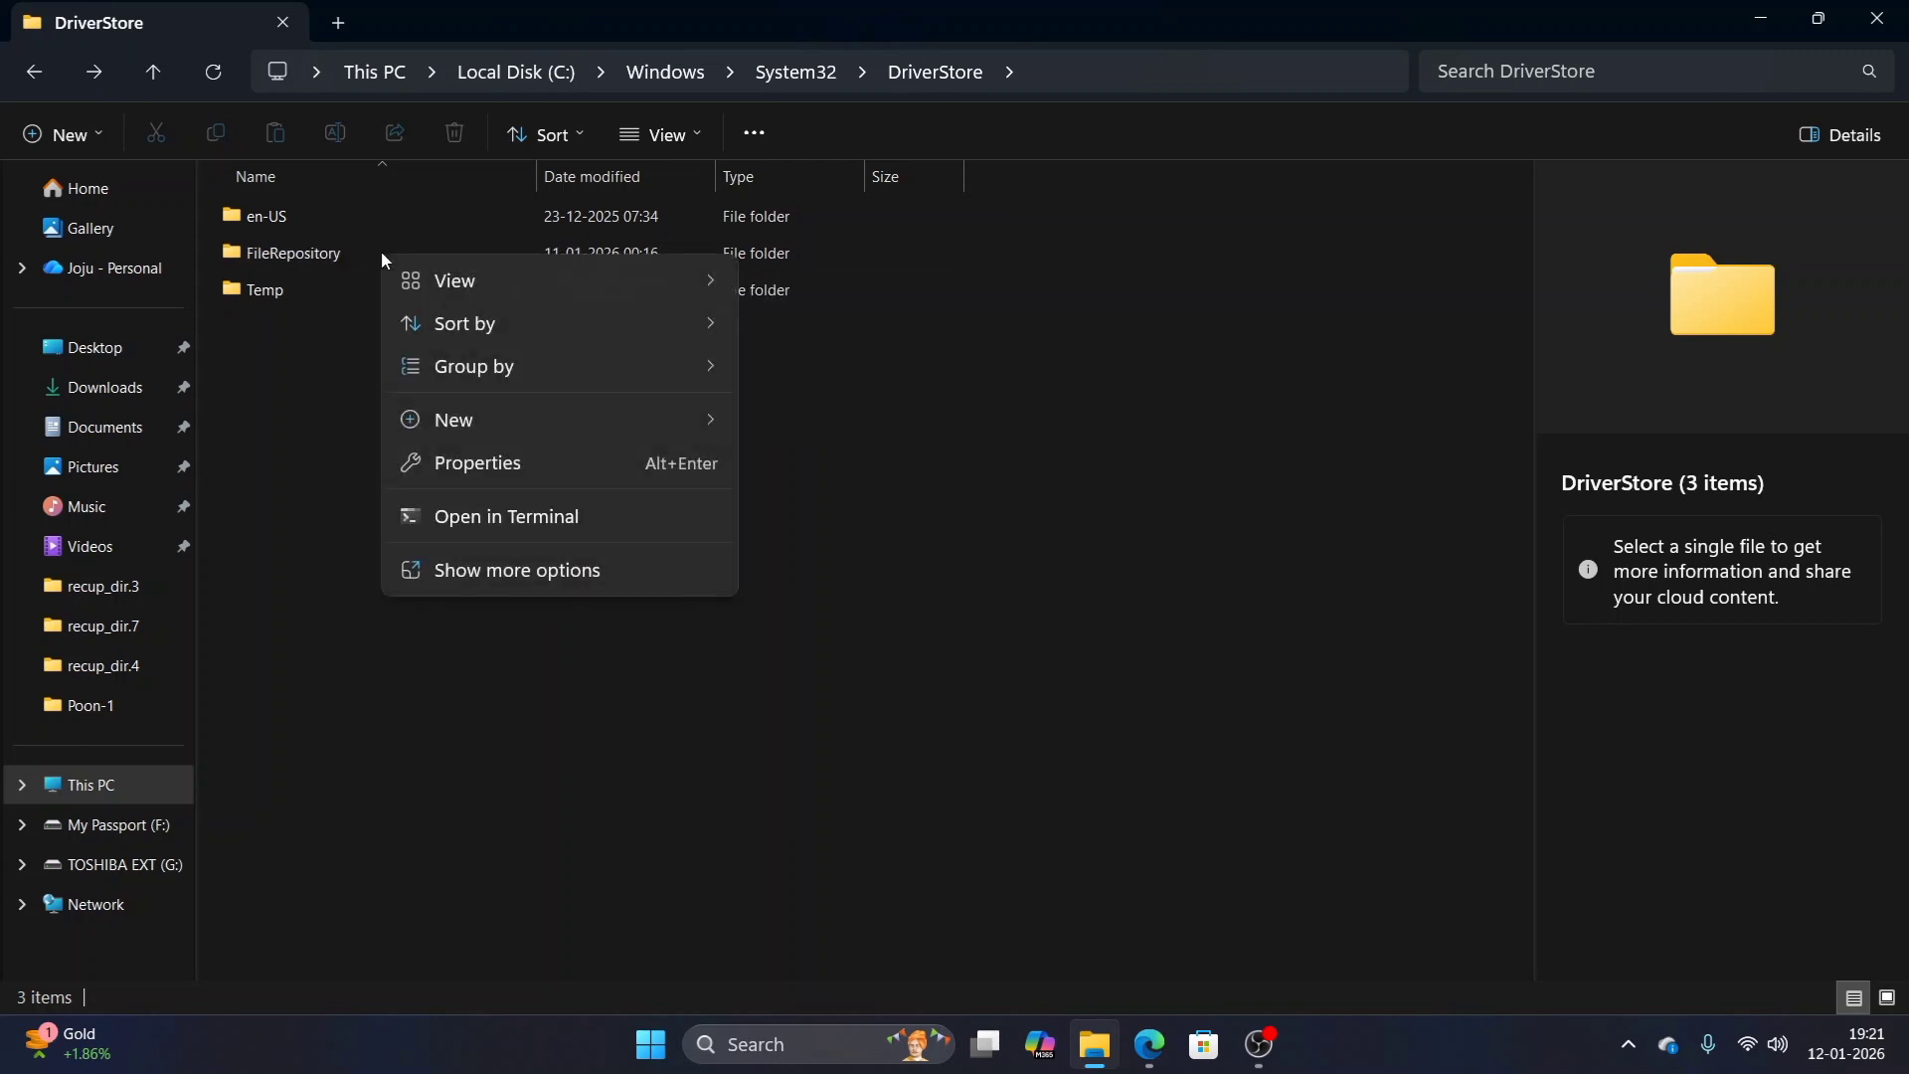
click(293, 253)
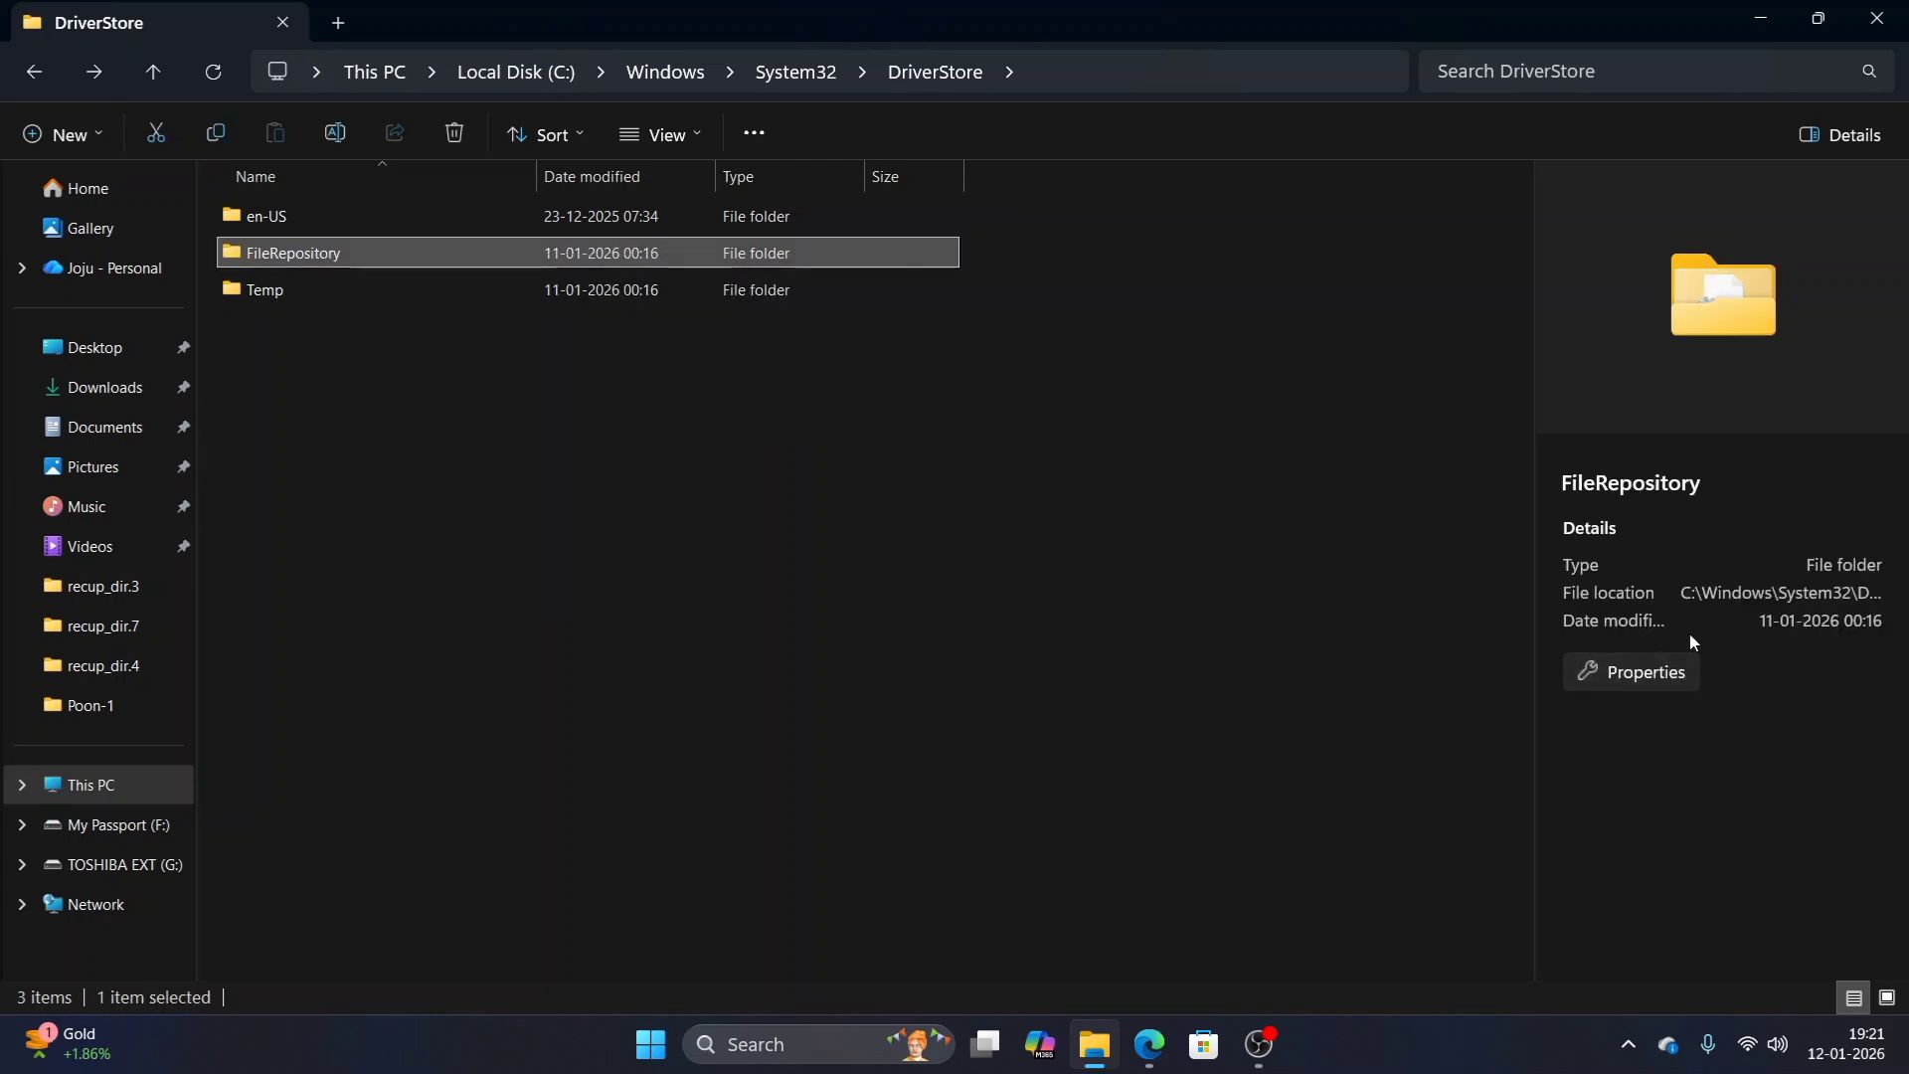
right_click(292, 252)
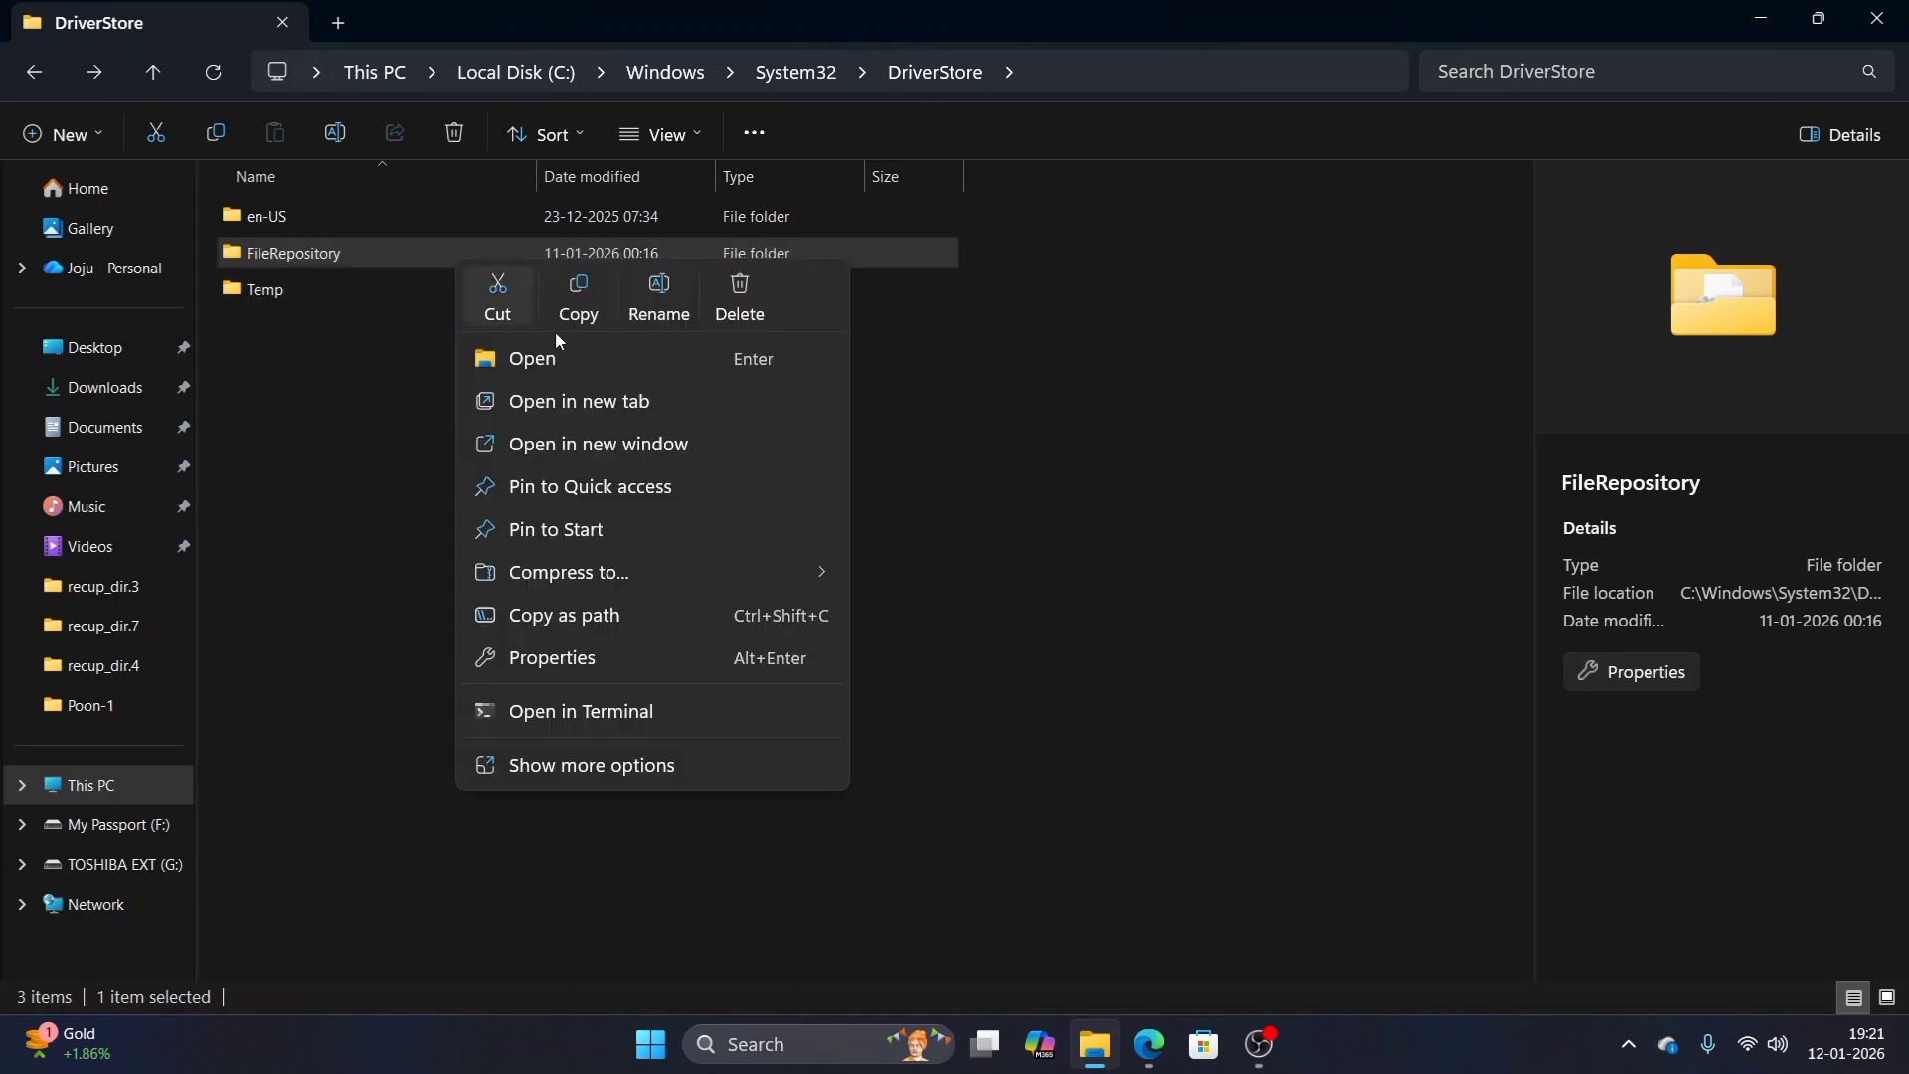
click(551, 658)
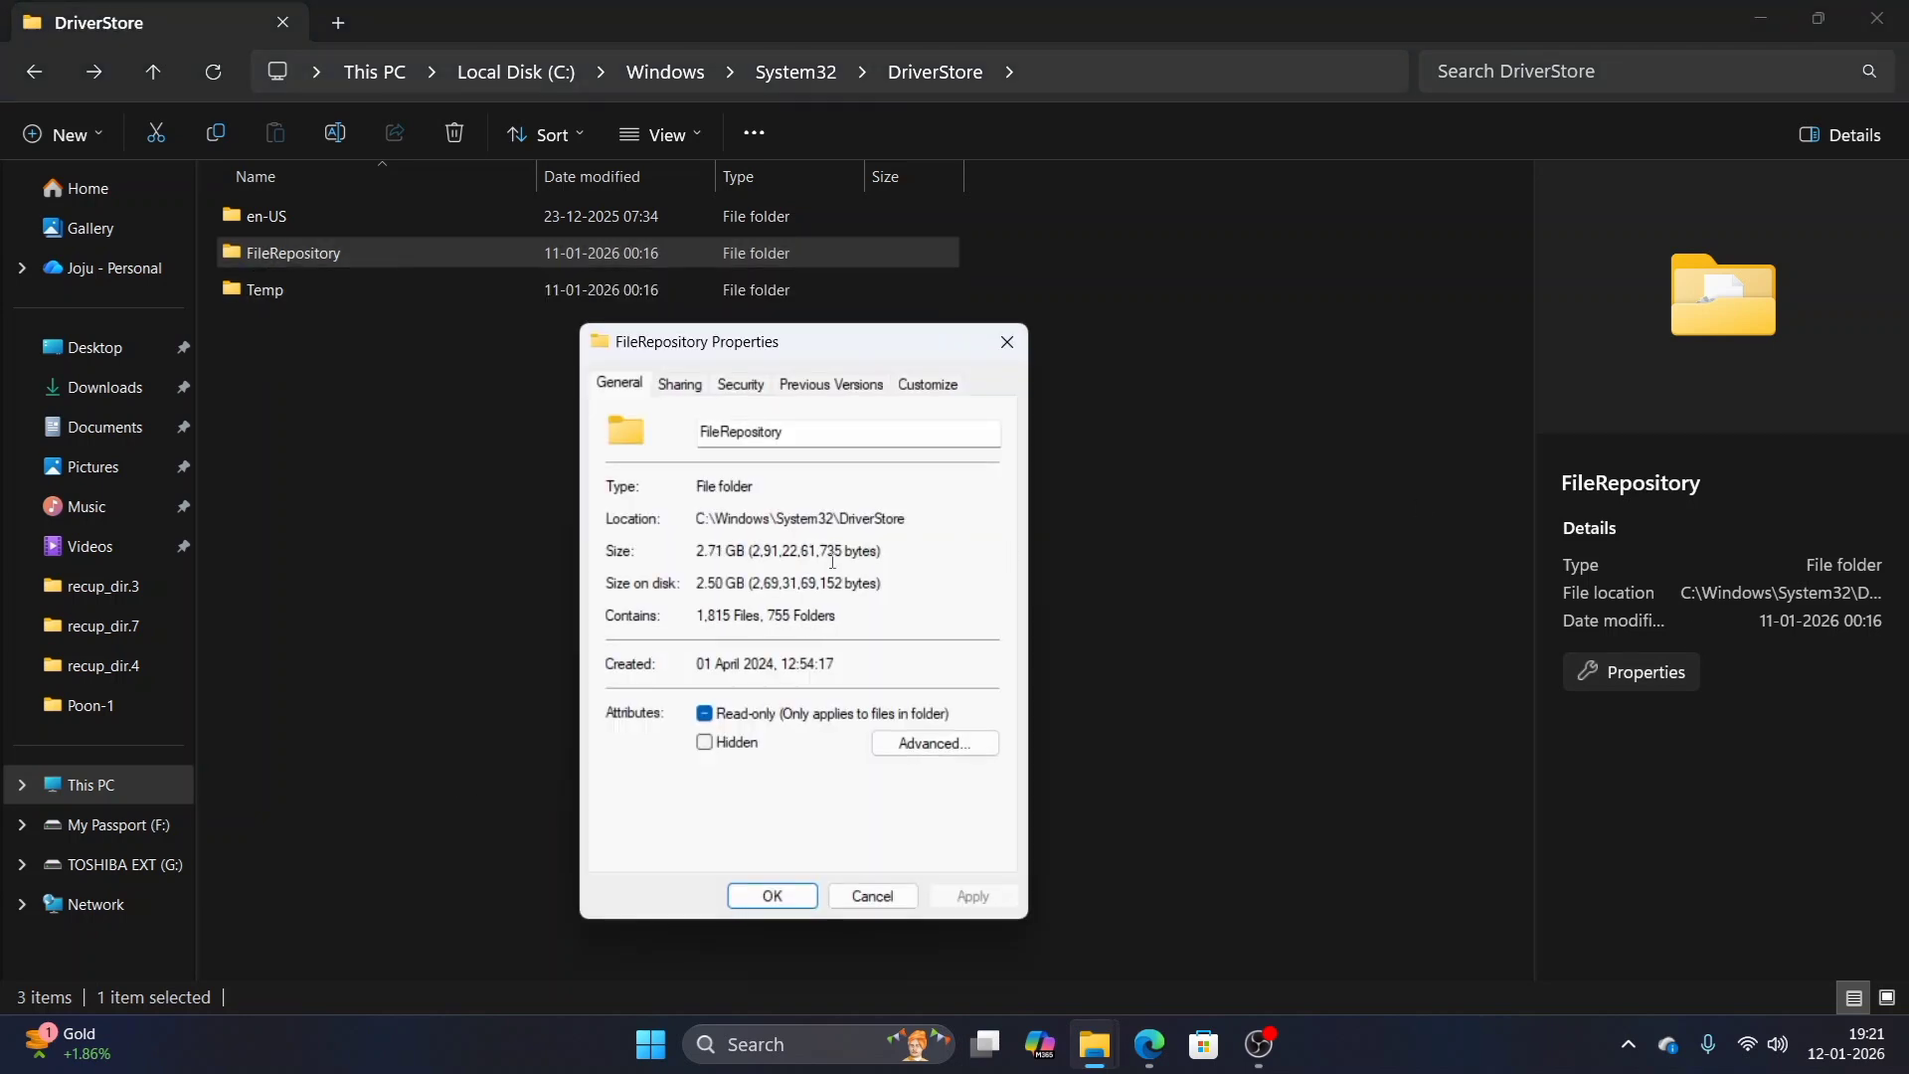
click(871, 895)
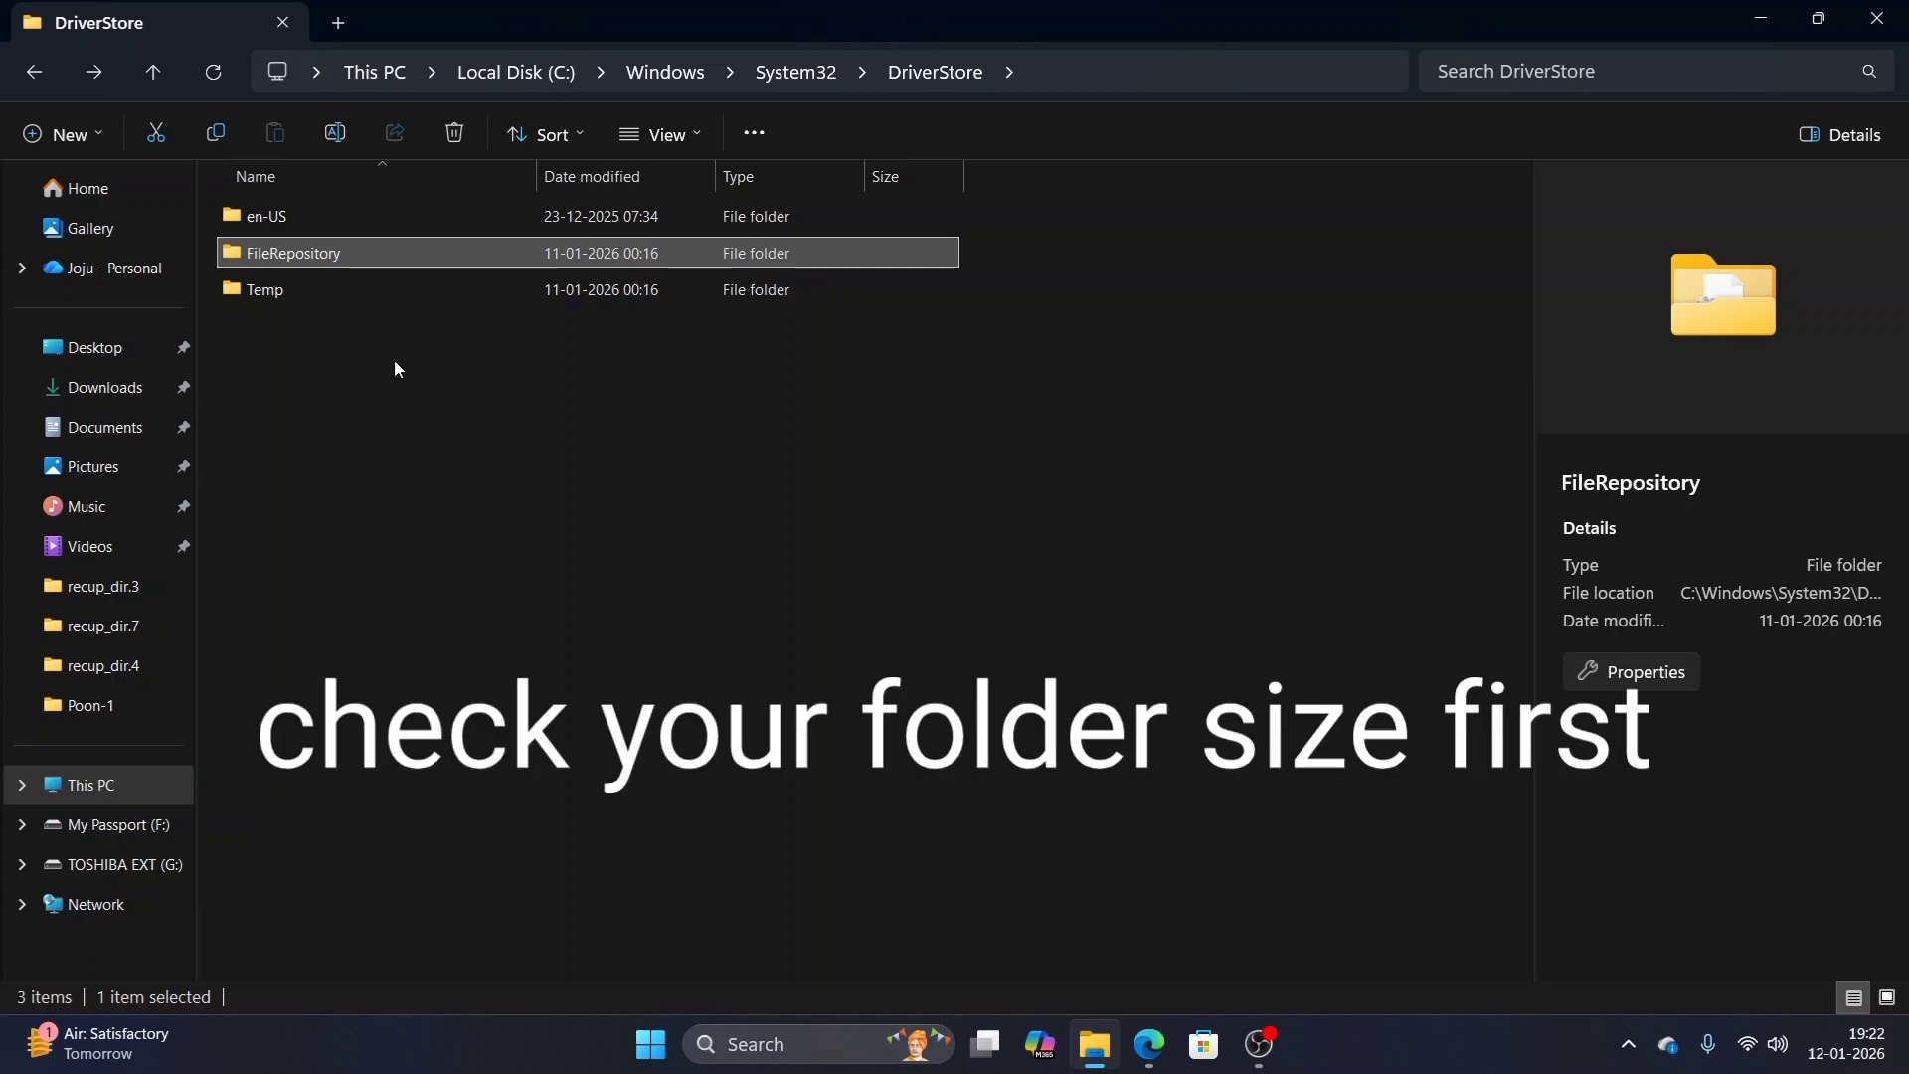
mouse_move(566, 376)
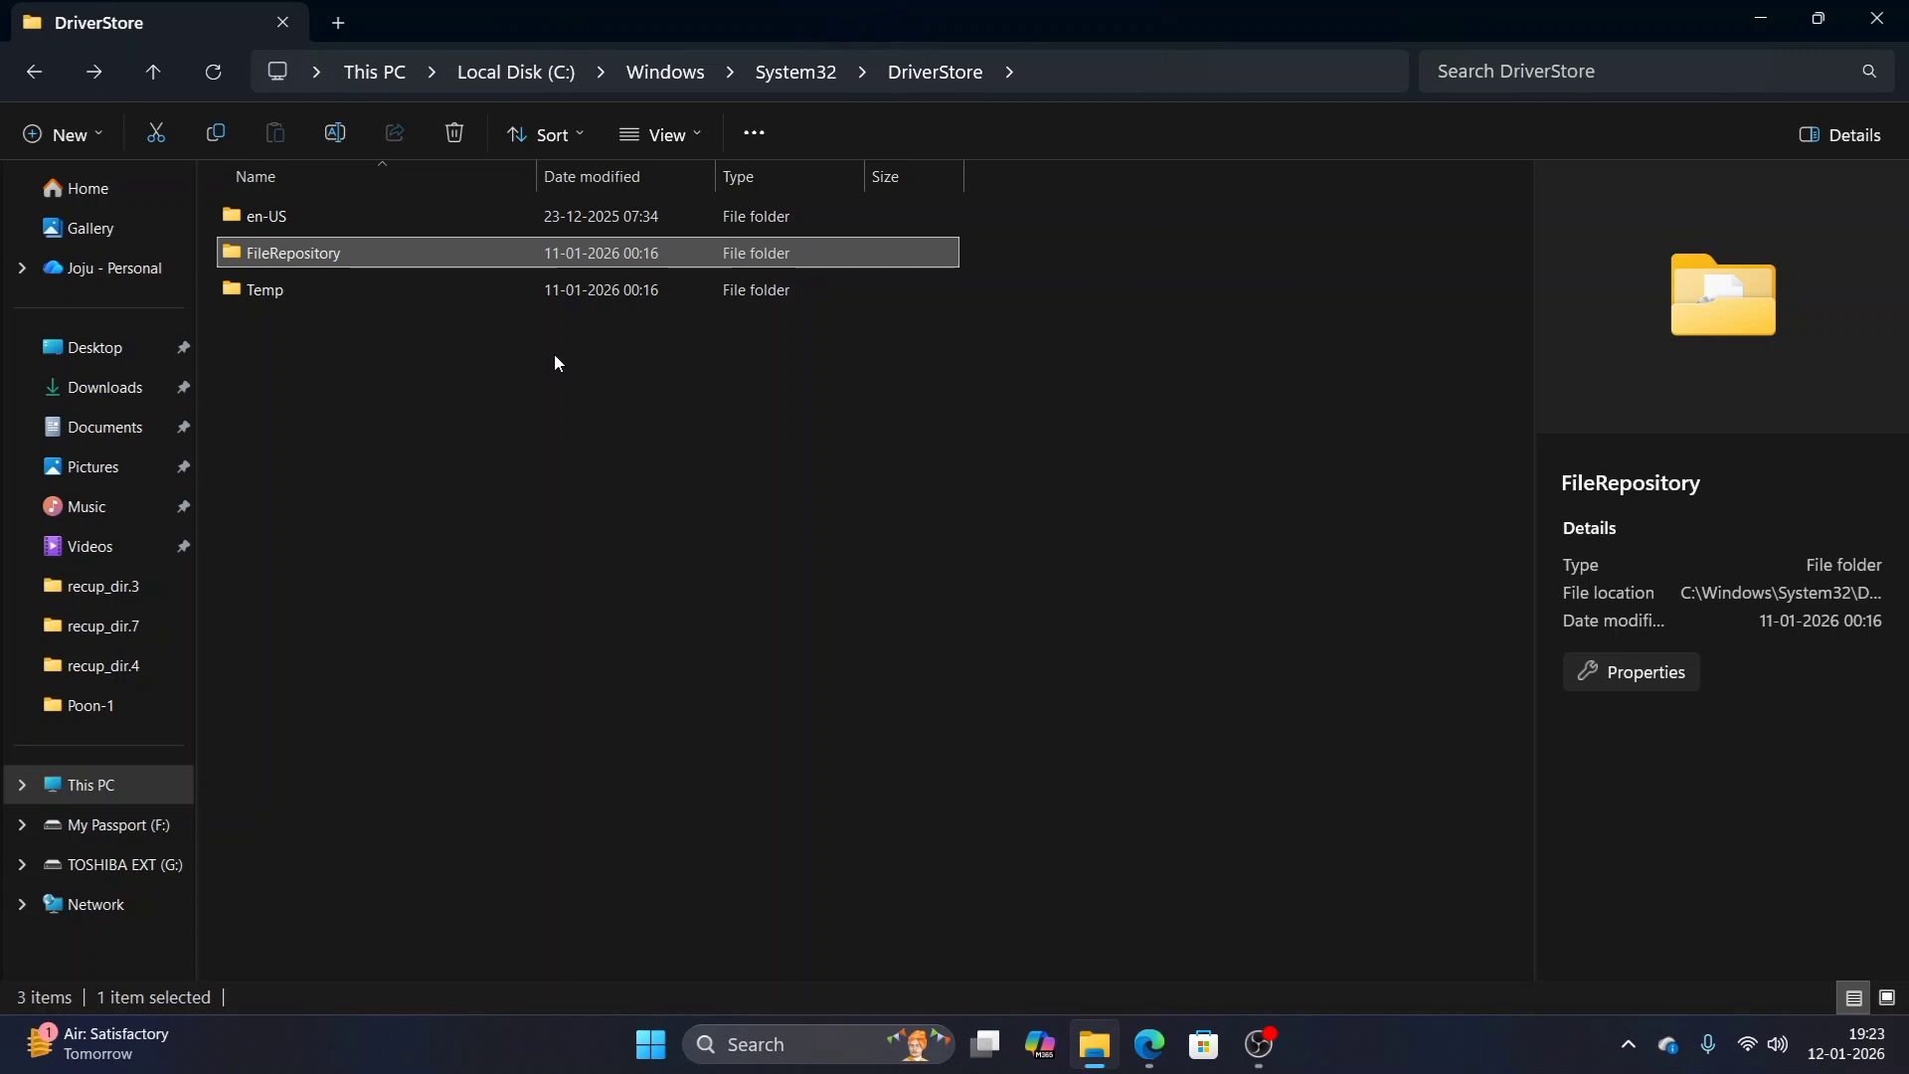
mouse_move(704, 386)
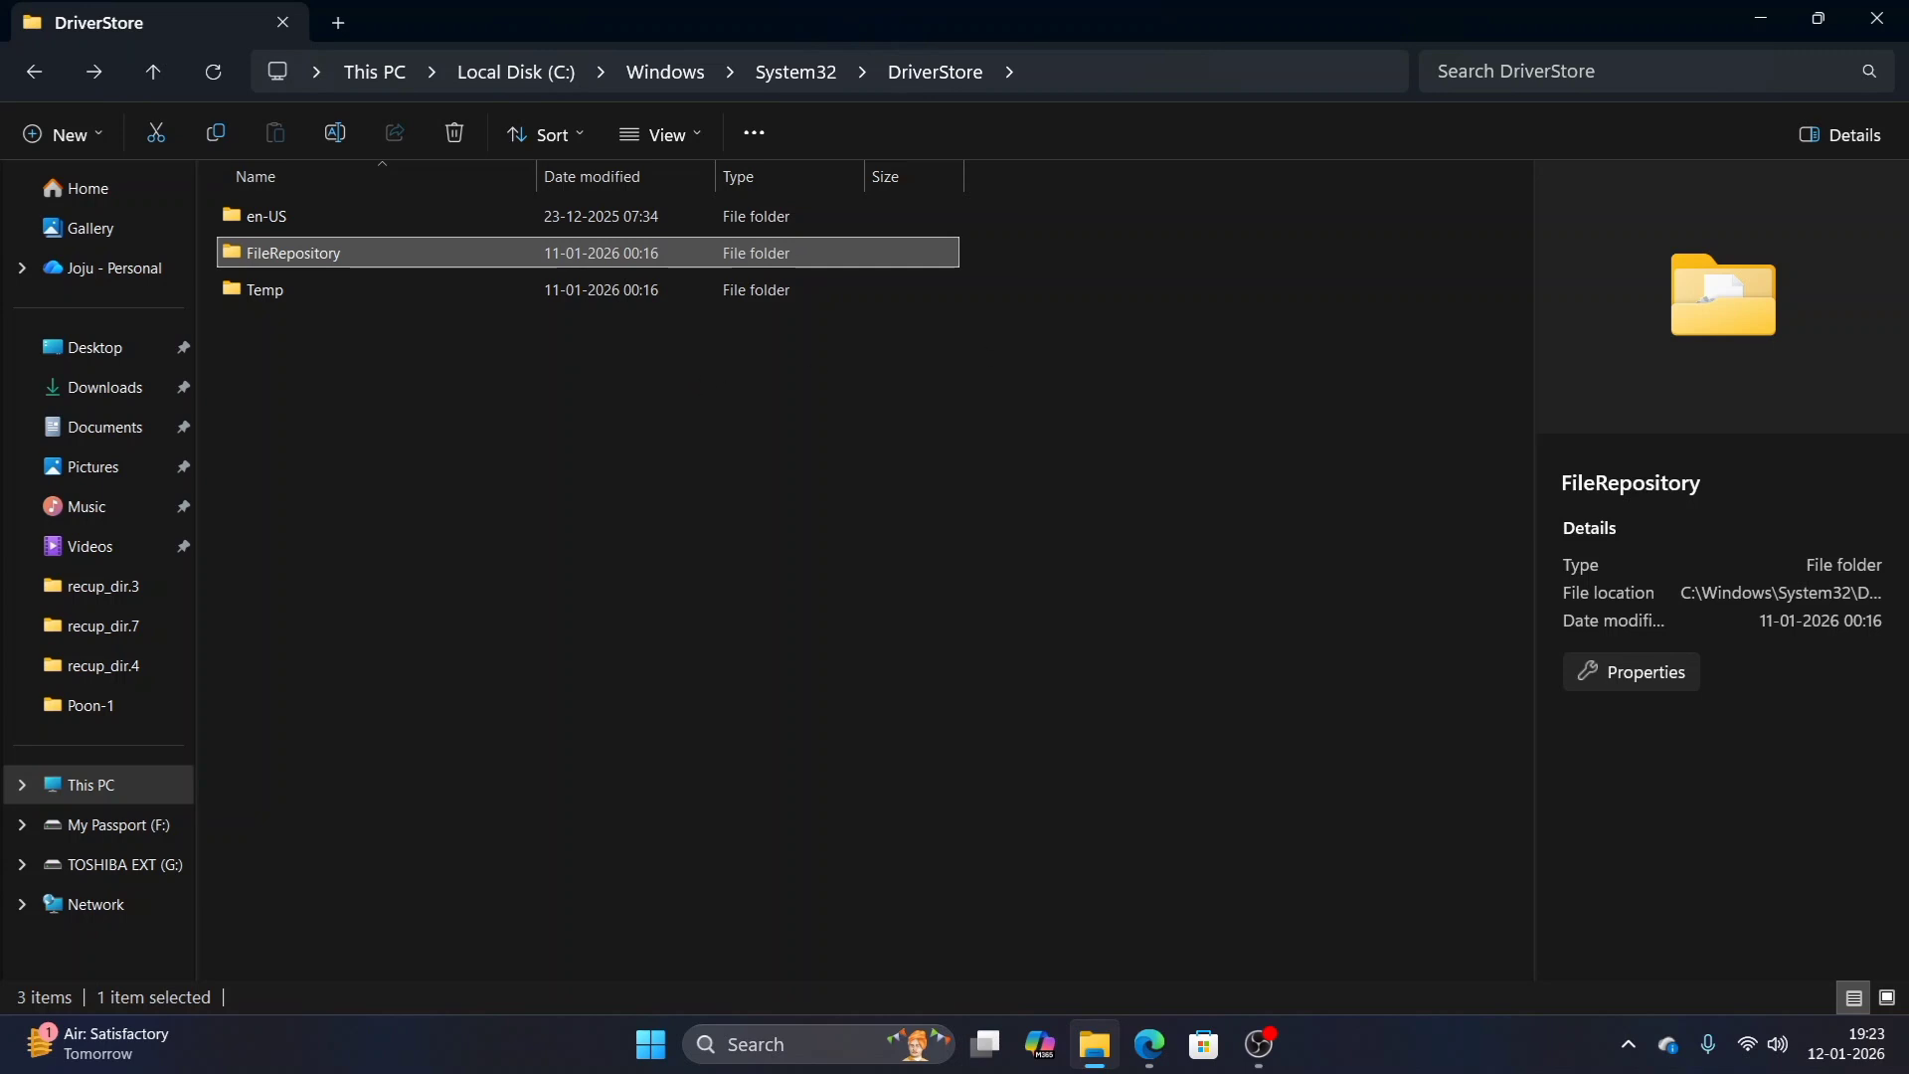
- Go into the FileRepository folder to list its 747 driver package subfolders
click(716, 372)
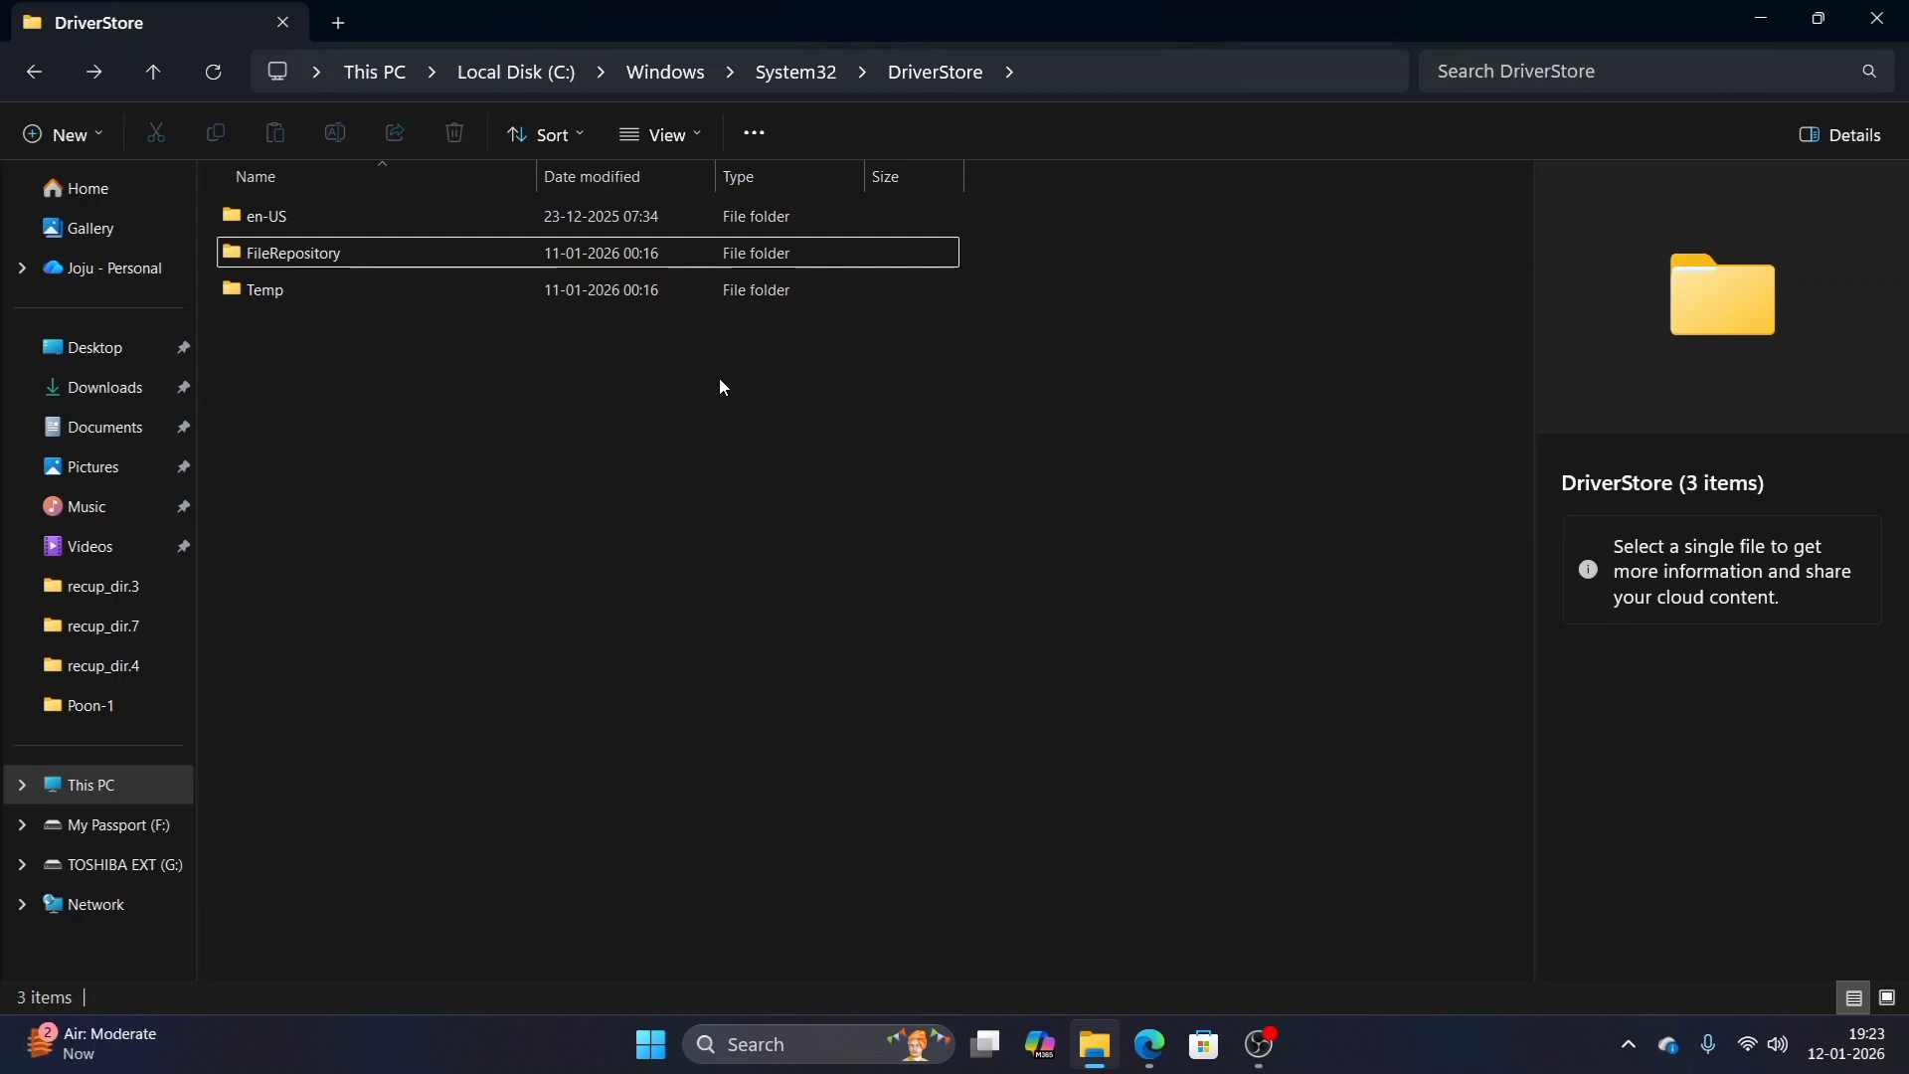
mouse_move(913, 535)
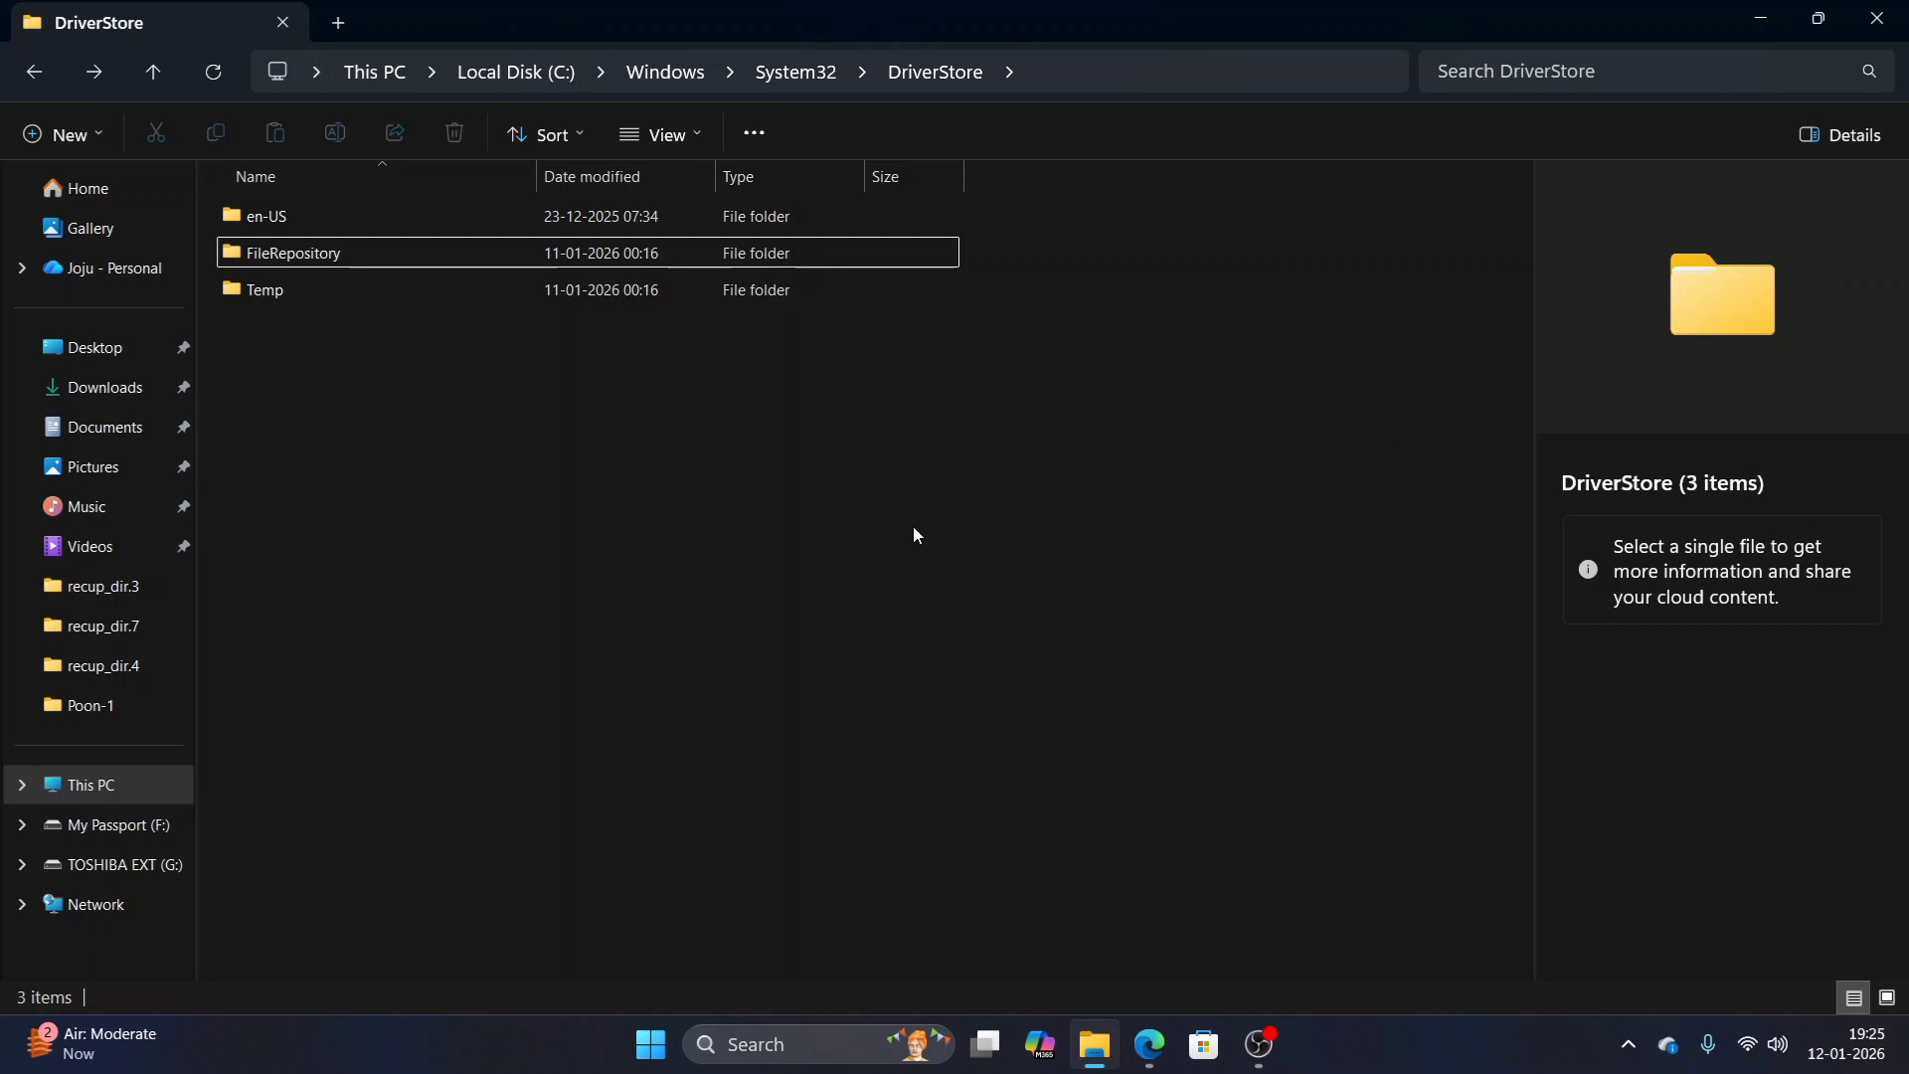
mouse_move(1157, 611)
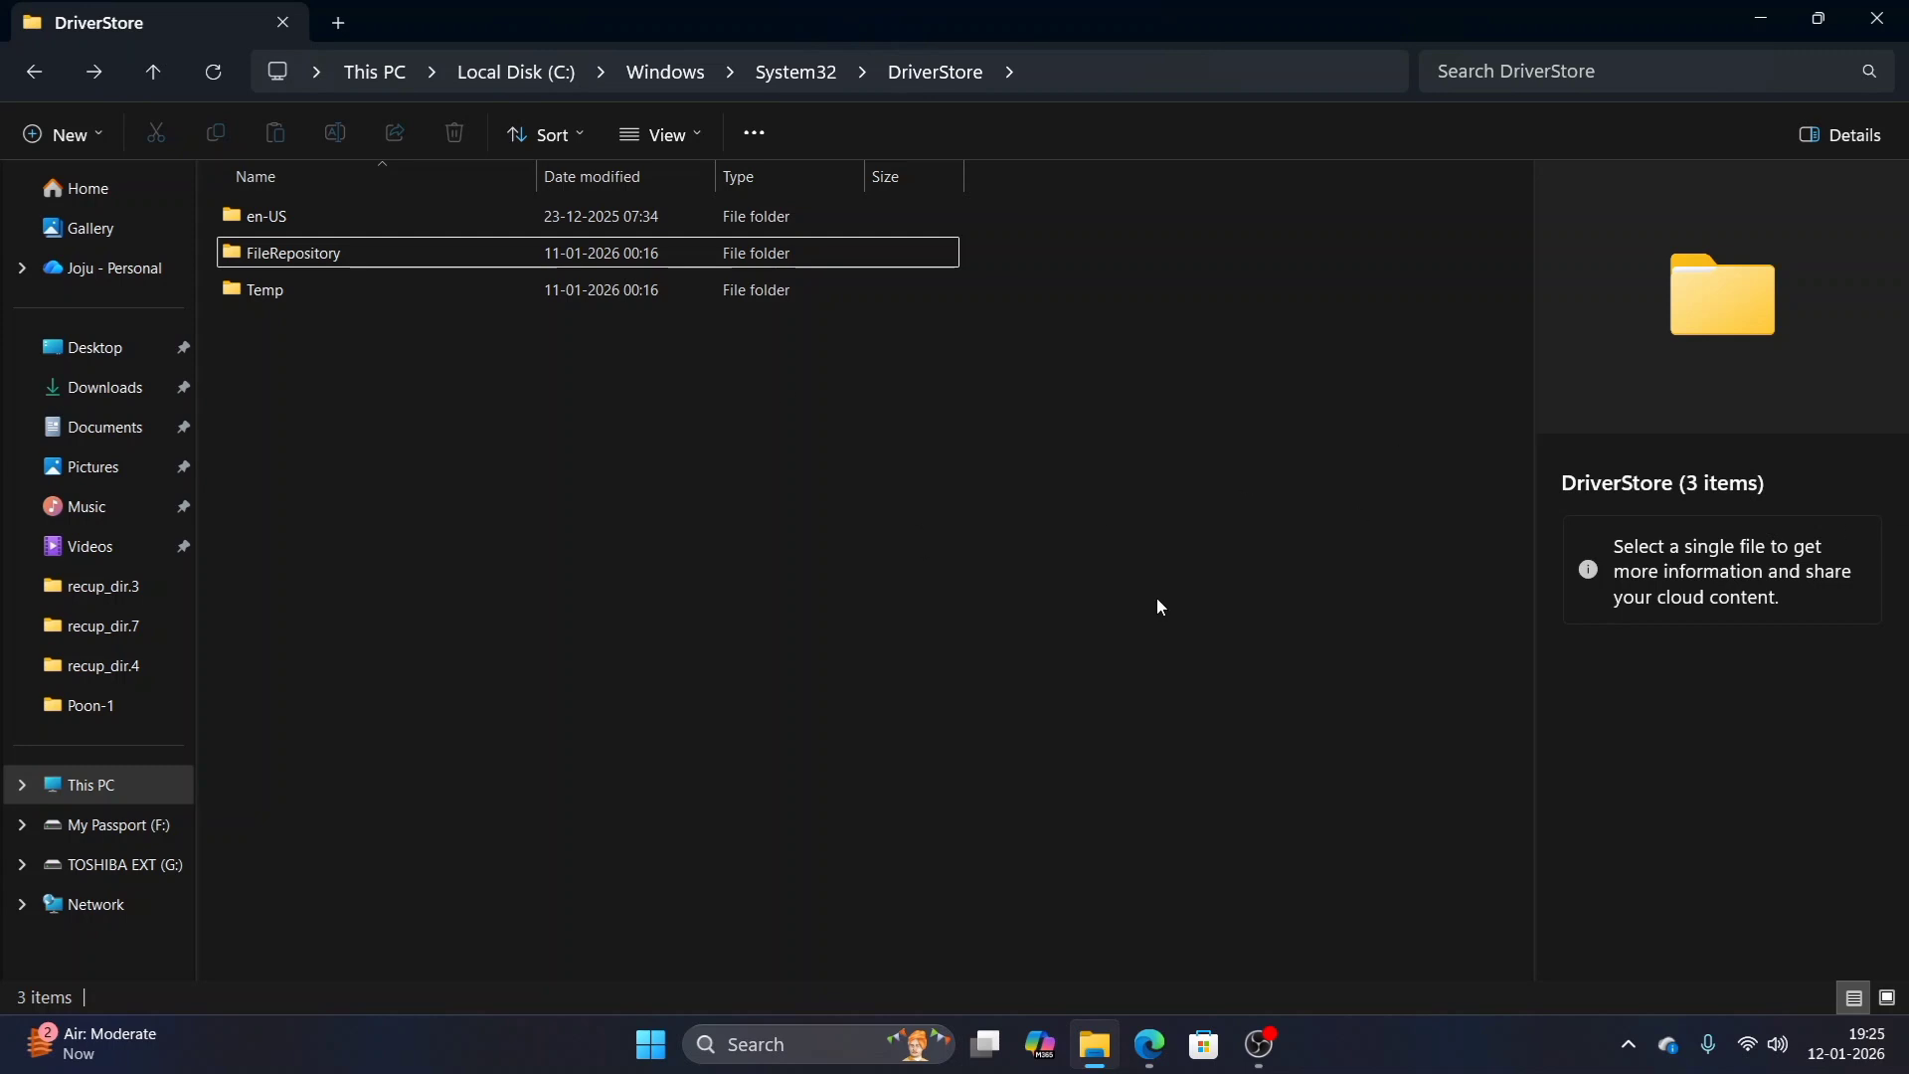
double_click(295, 253)
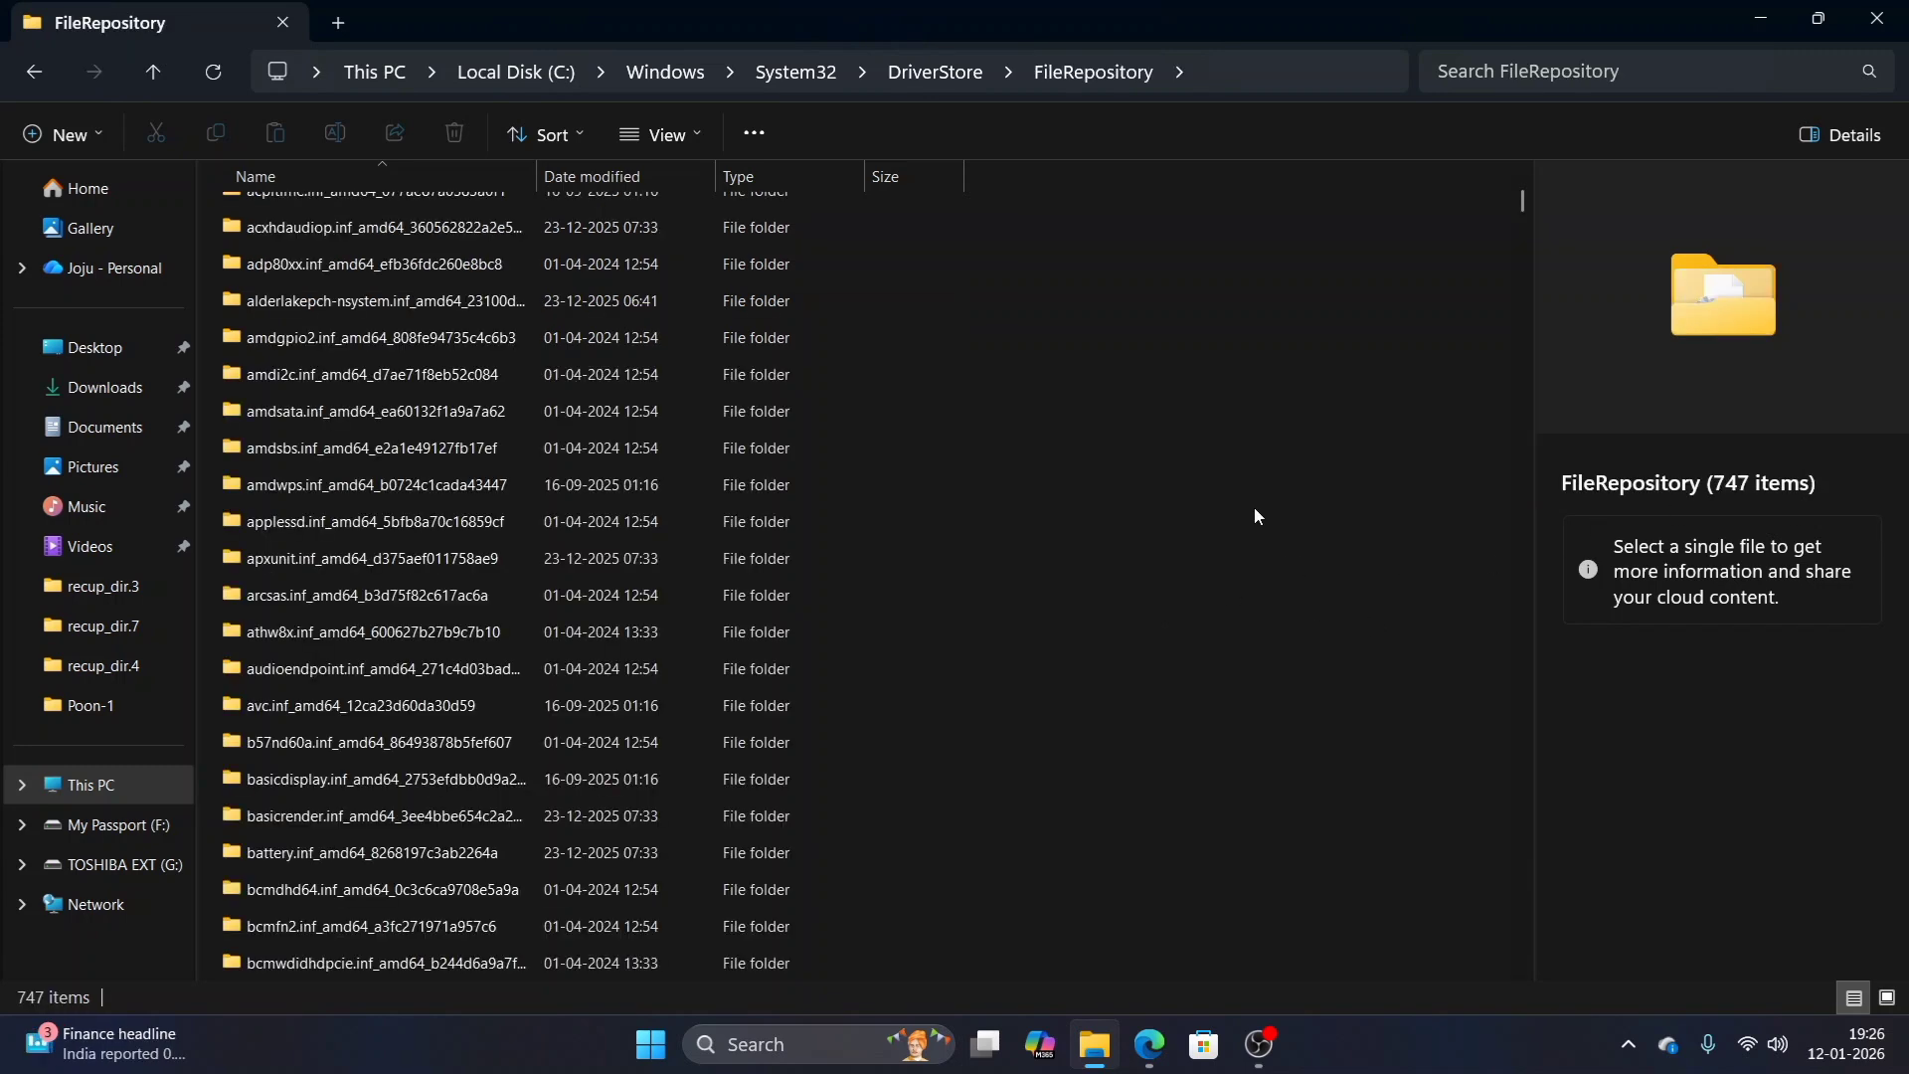
mouse_move(1207, 507)
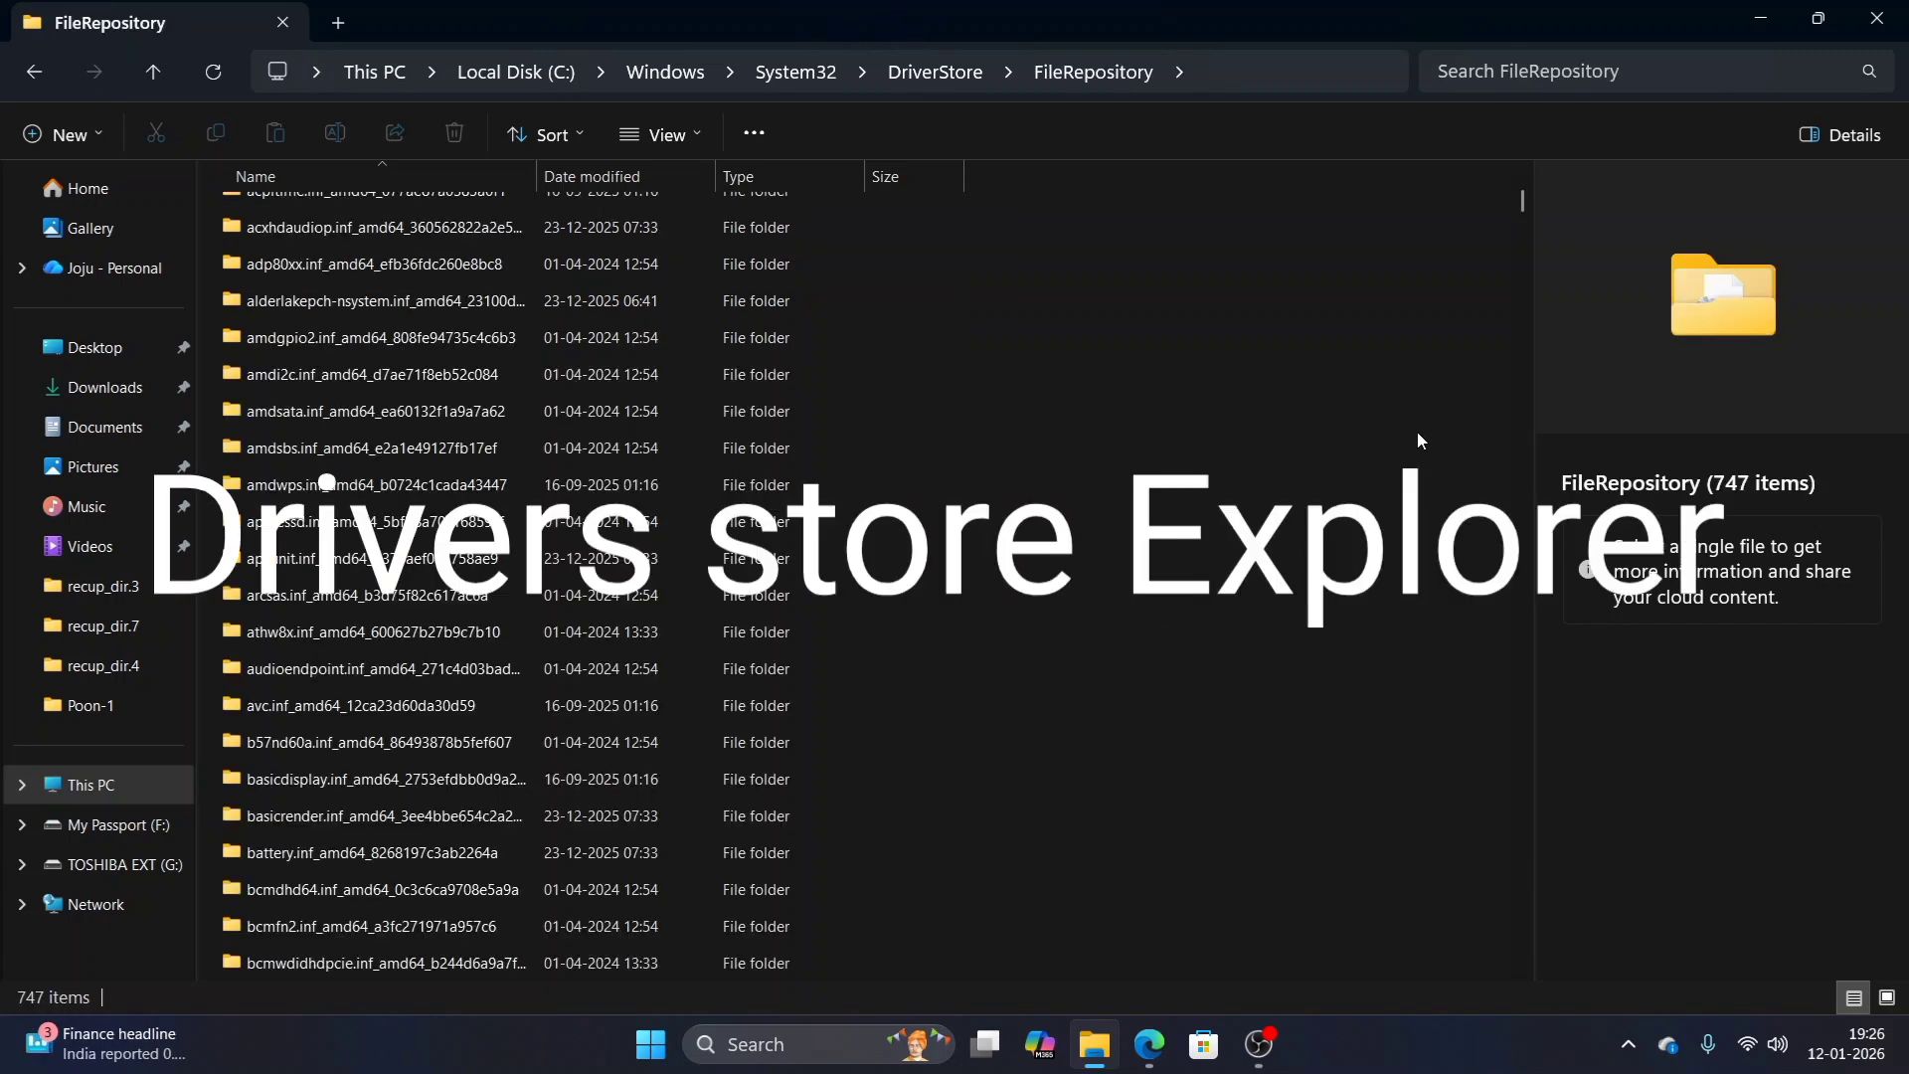
mouse_move(1412, 434)
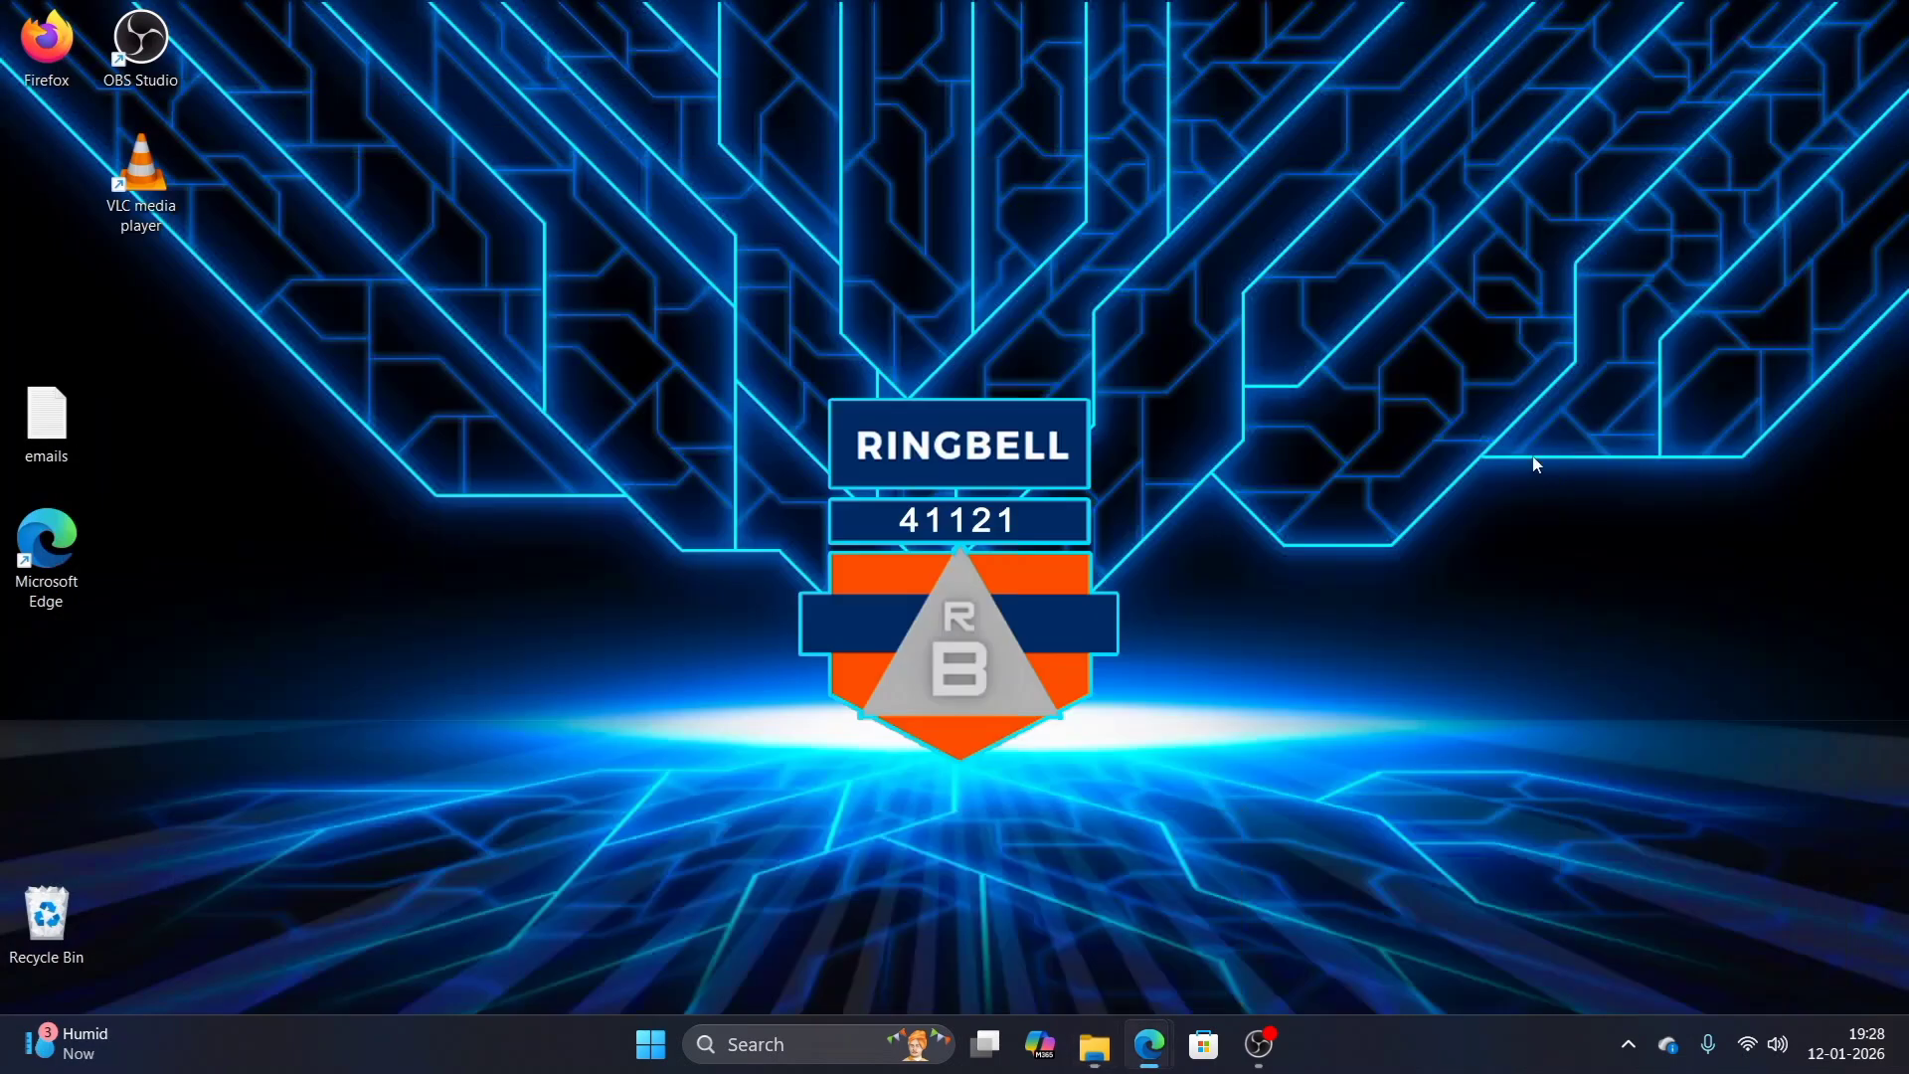
- Download DriverStoreExplorer.v0.12.135.zip from the latest GitHub release and show it in Edge's downloads
click(1145, 1044)
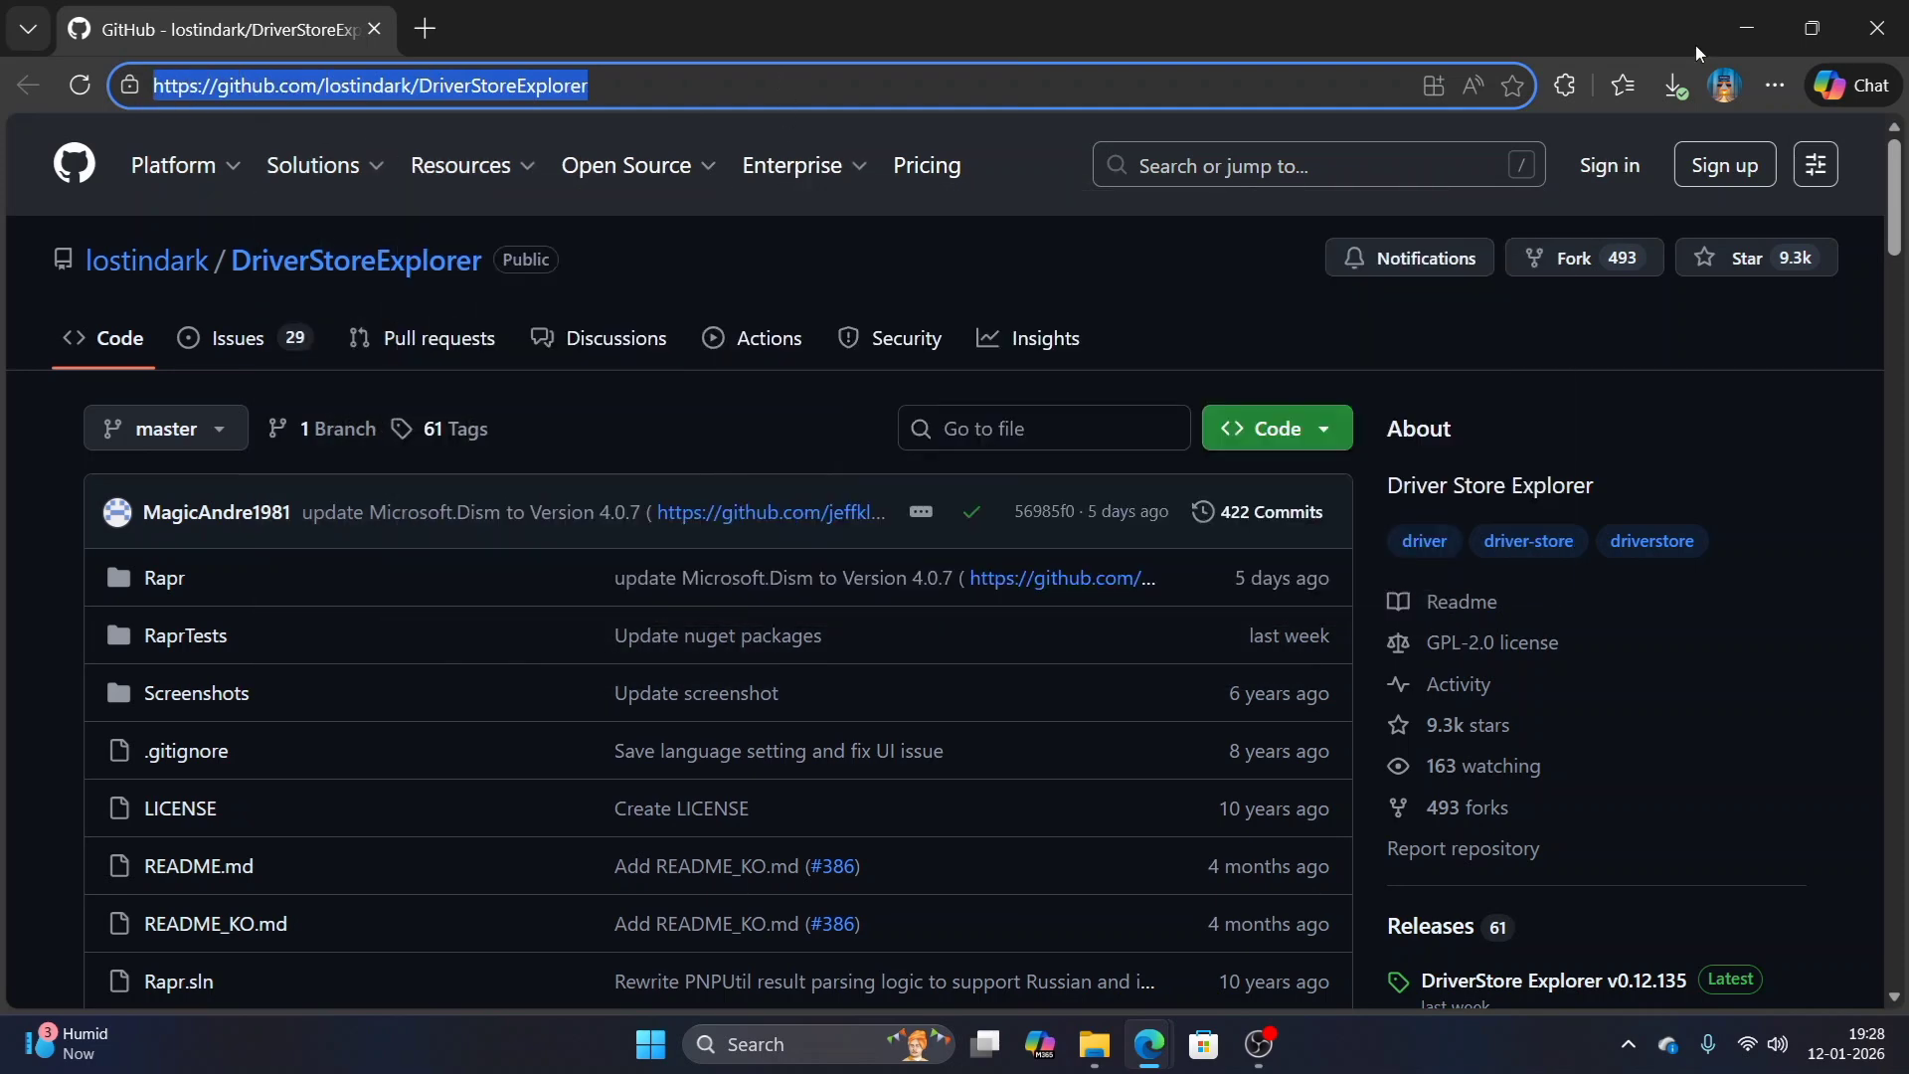
scroll(down, 3)
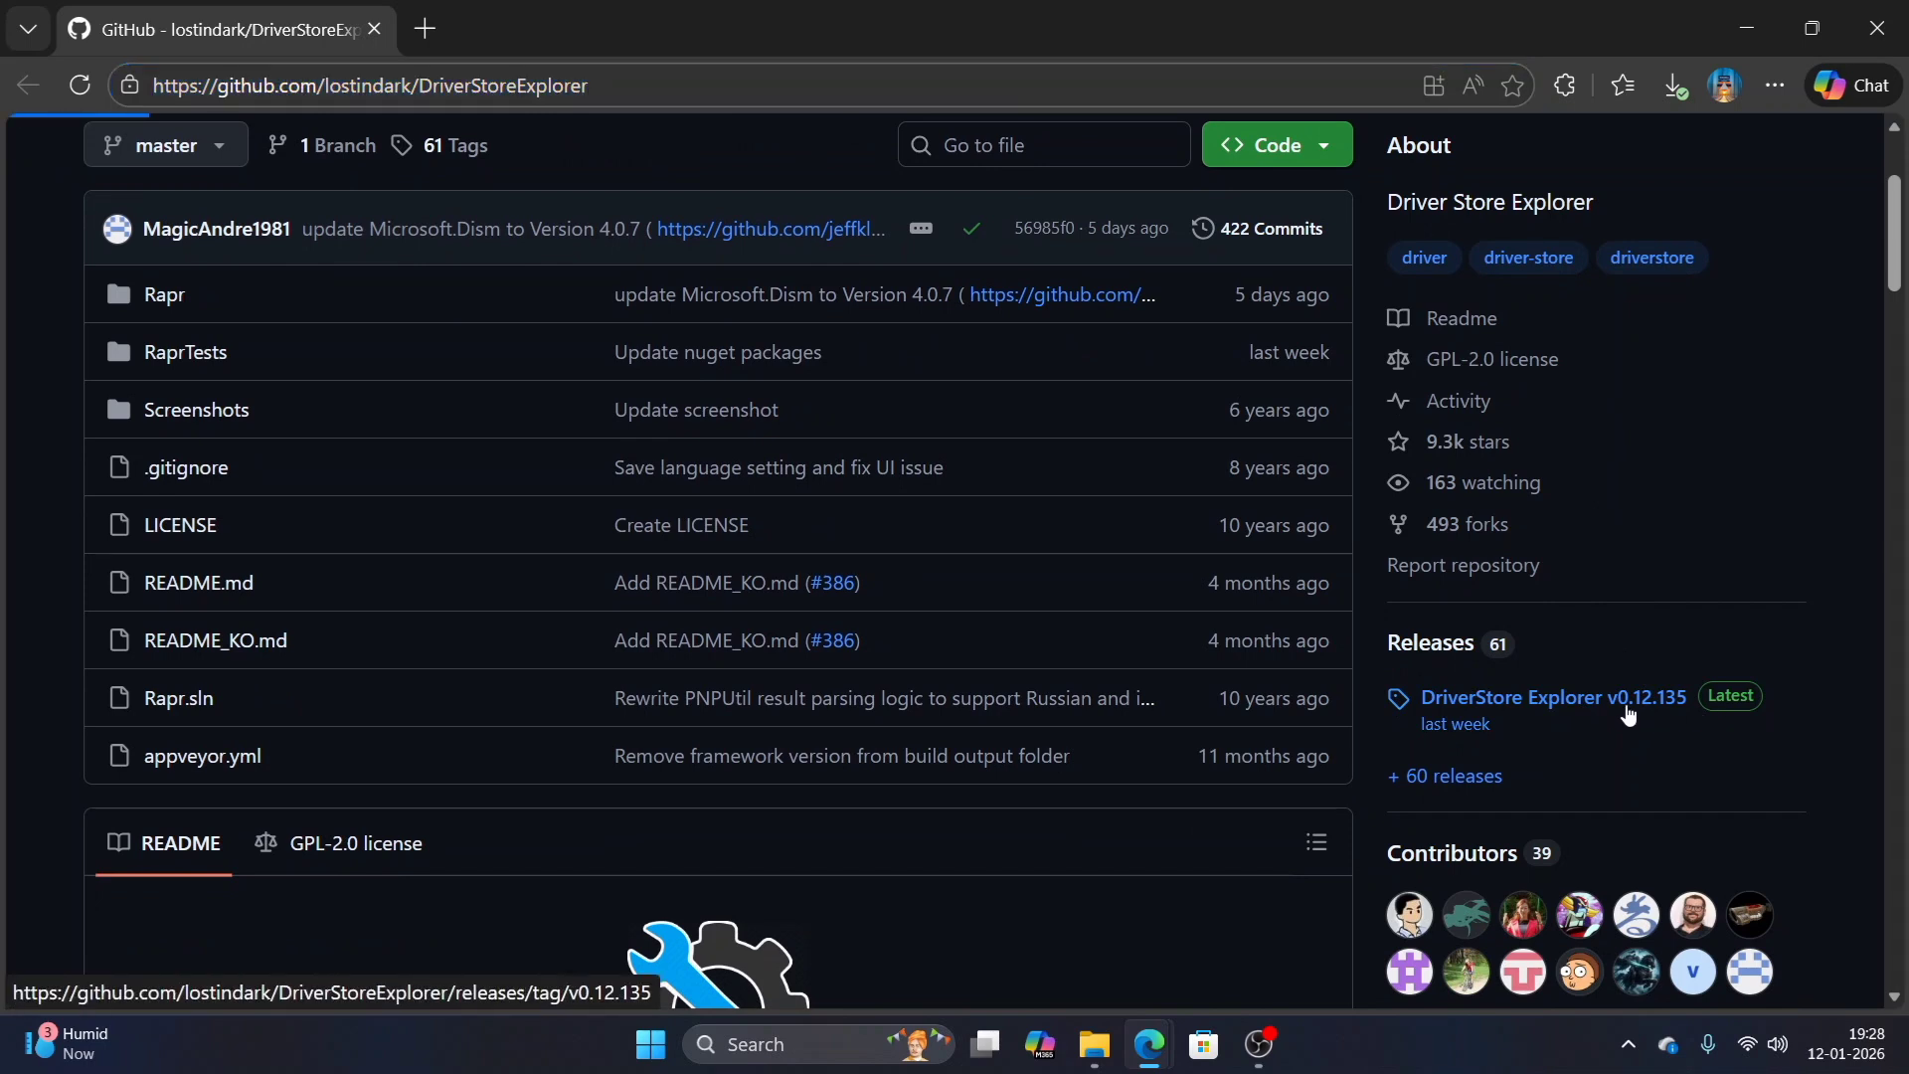
click(1553, 696)
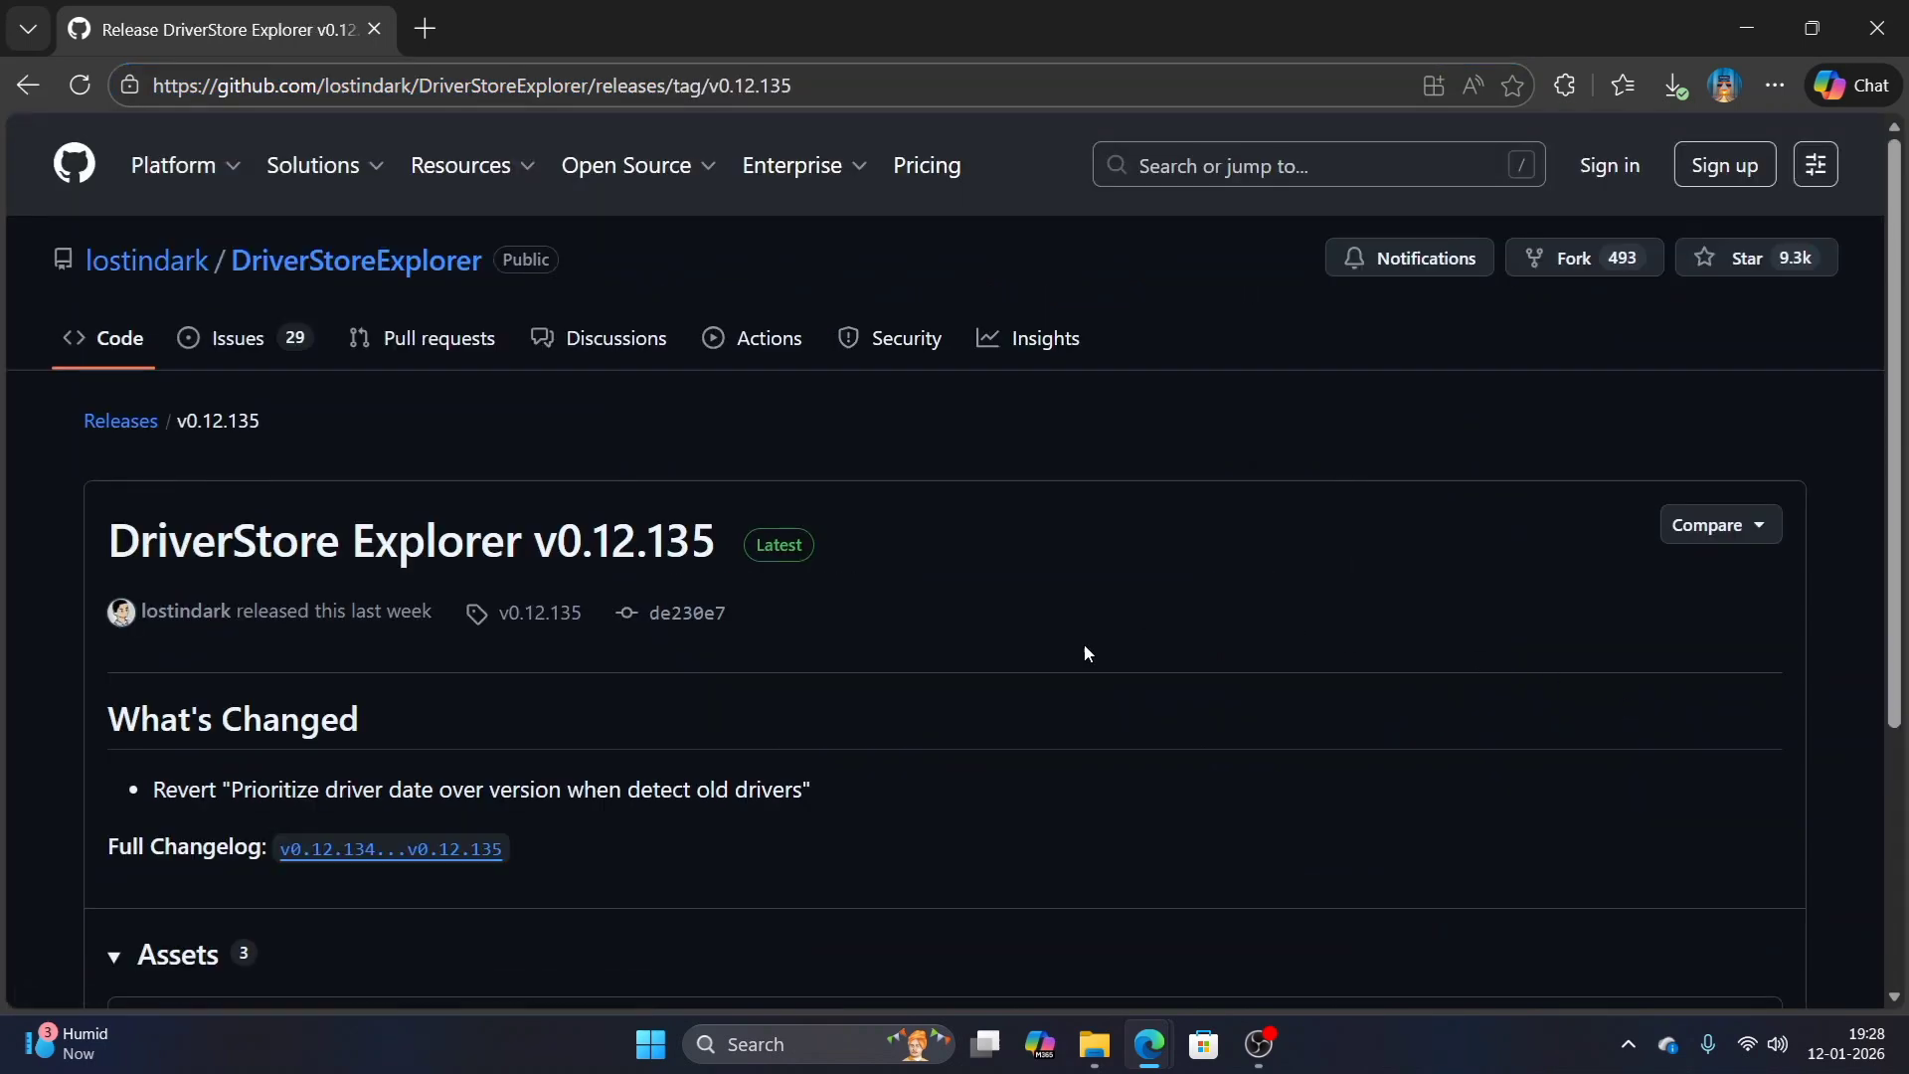
scroll(down, 3)
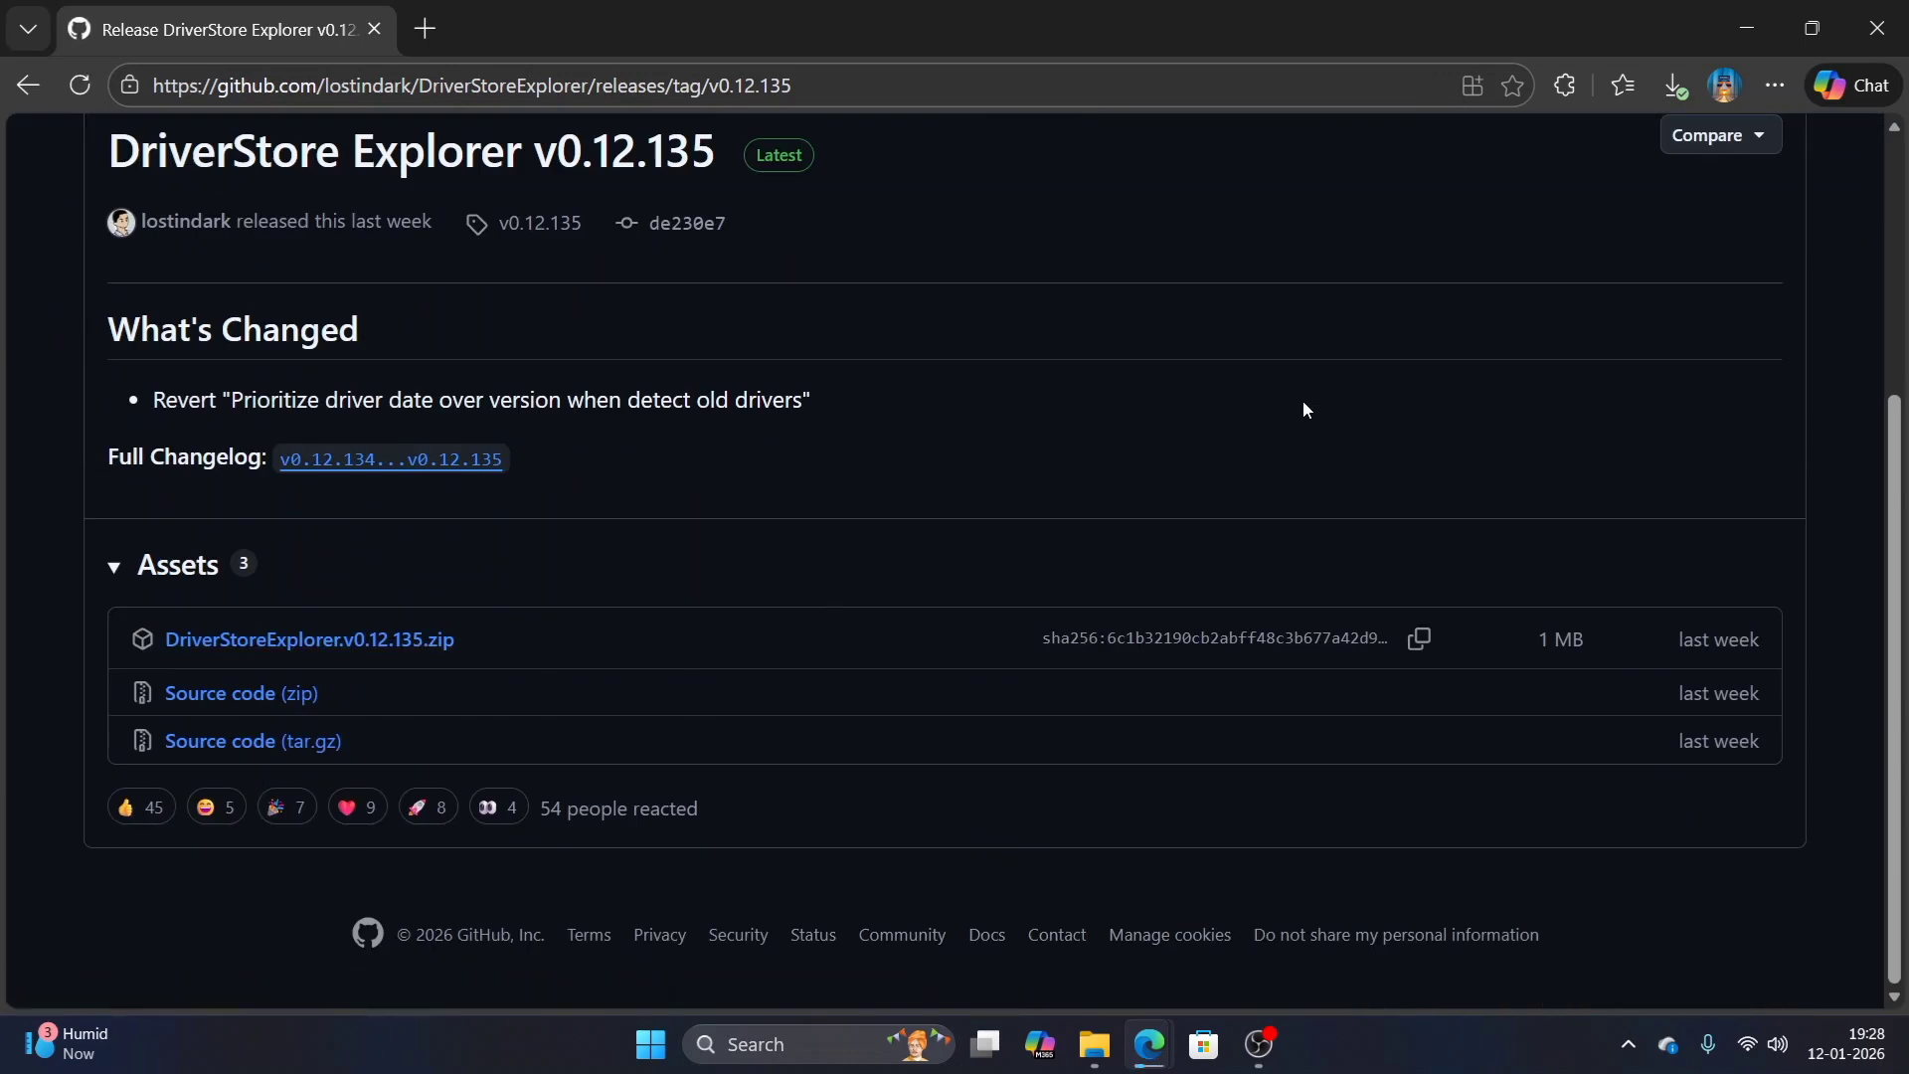
click(1673, 86)
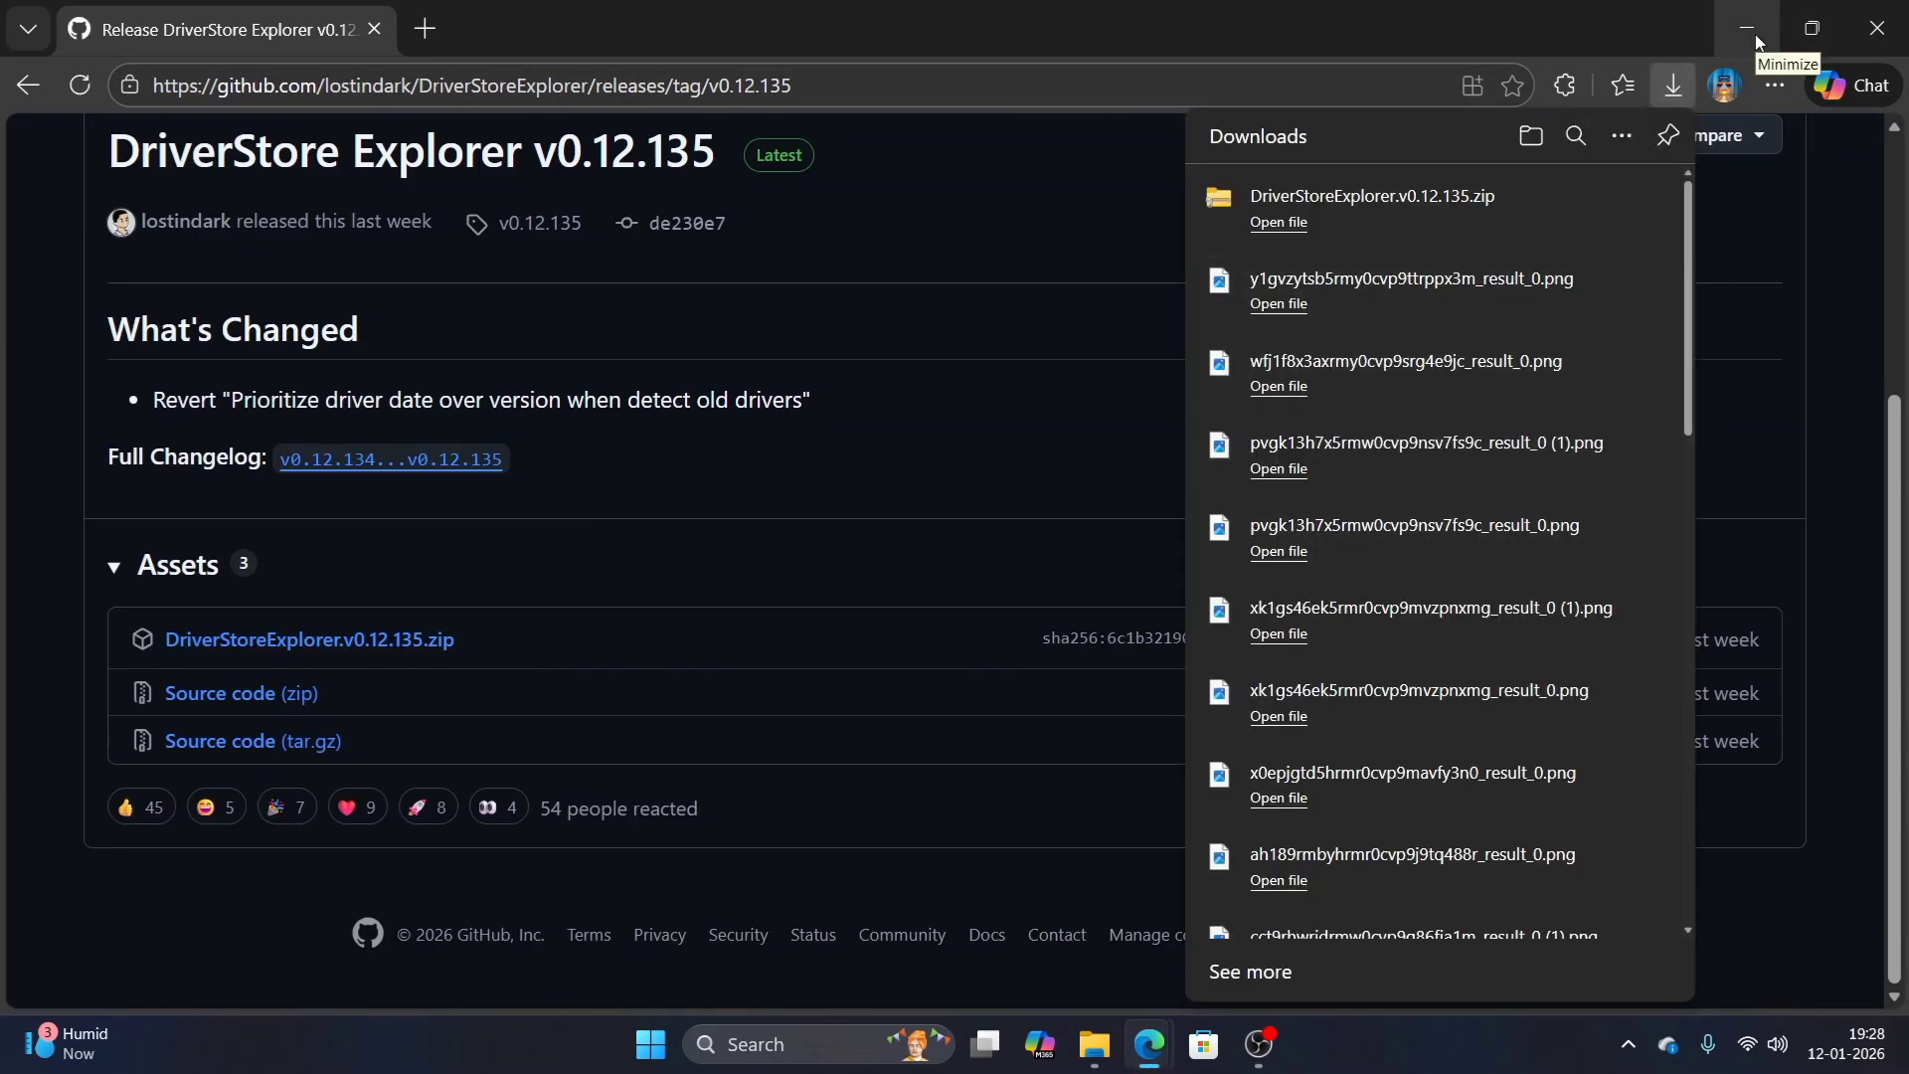
mouse_move(1609, 196)
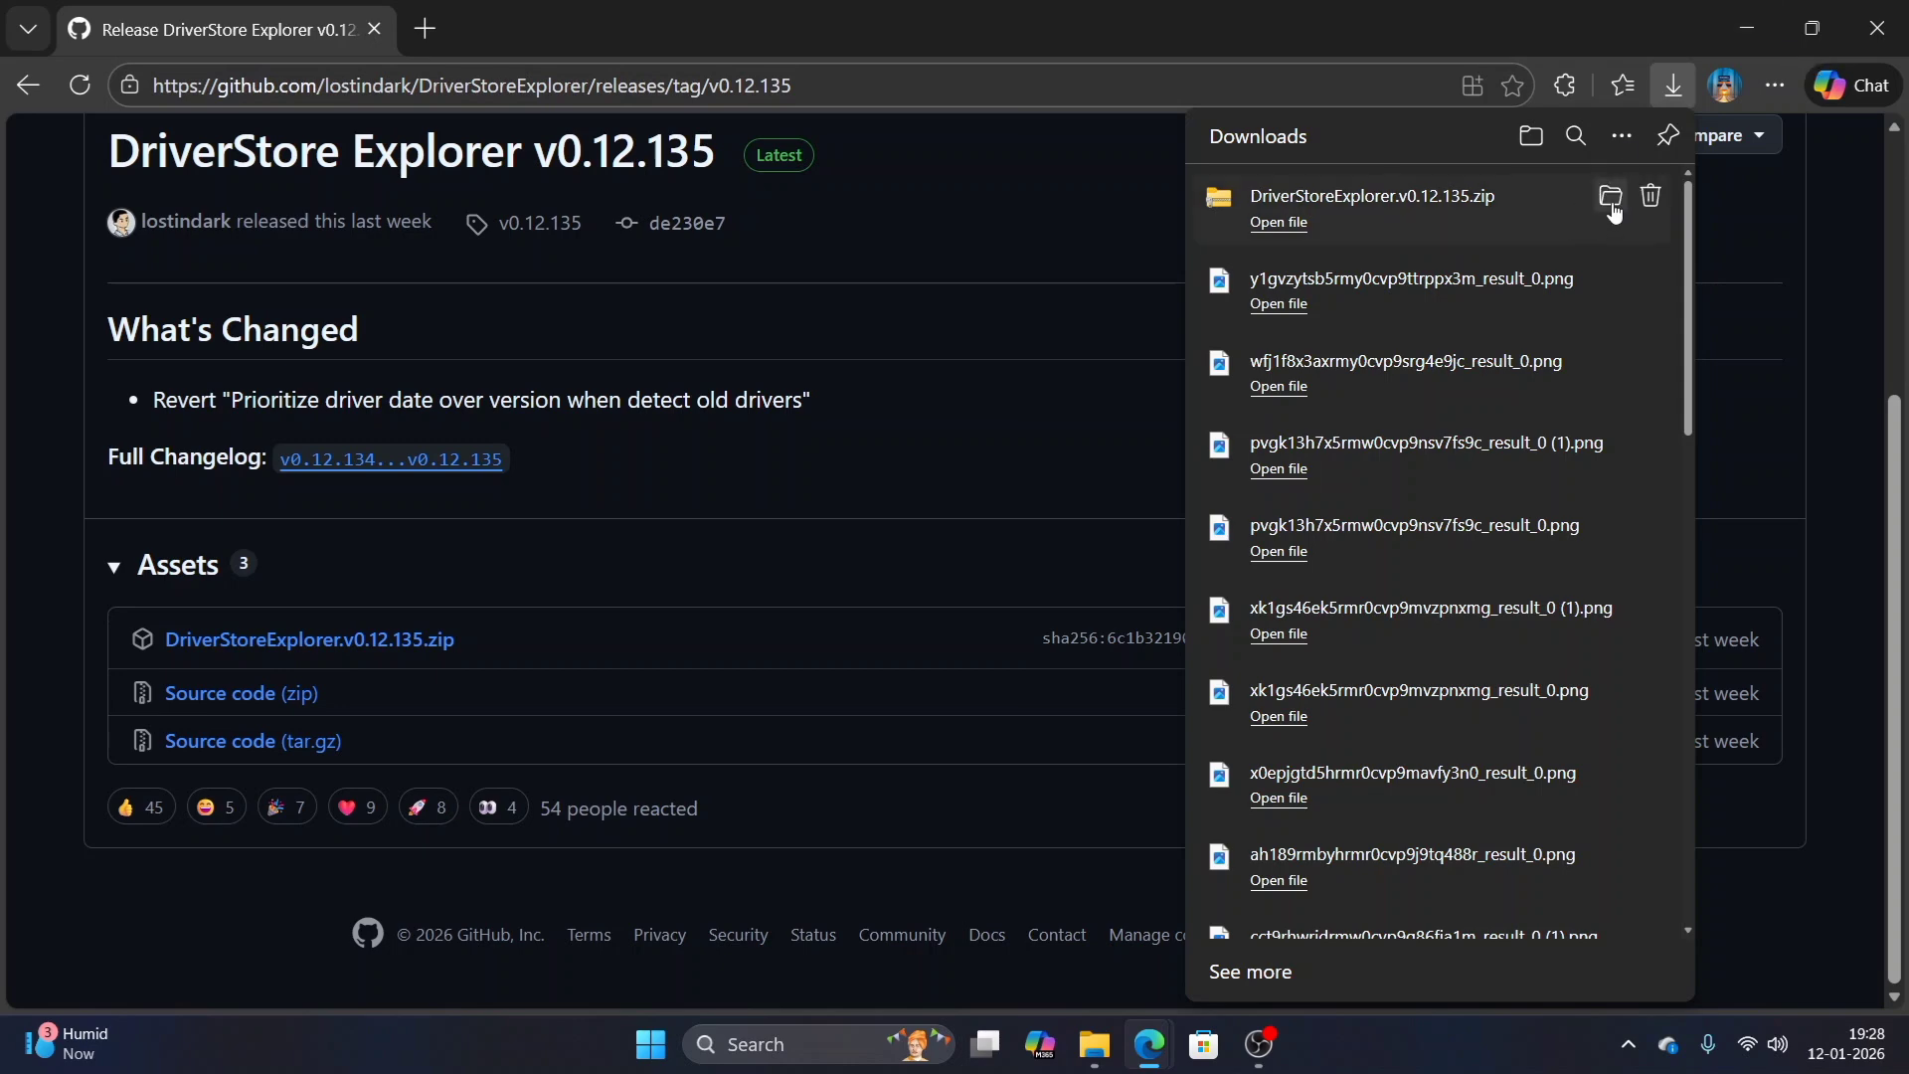
- Extract the downloaded DriverStoreExplorer.v0.12.135 zip into its own folder on drive E
click(1610, 197)
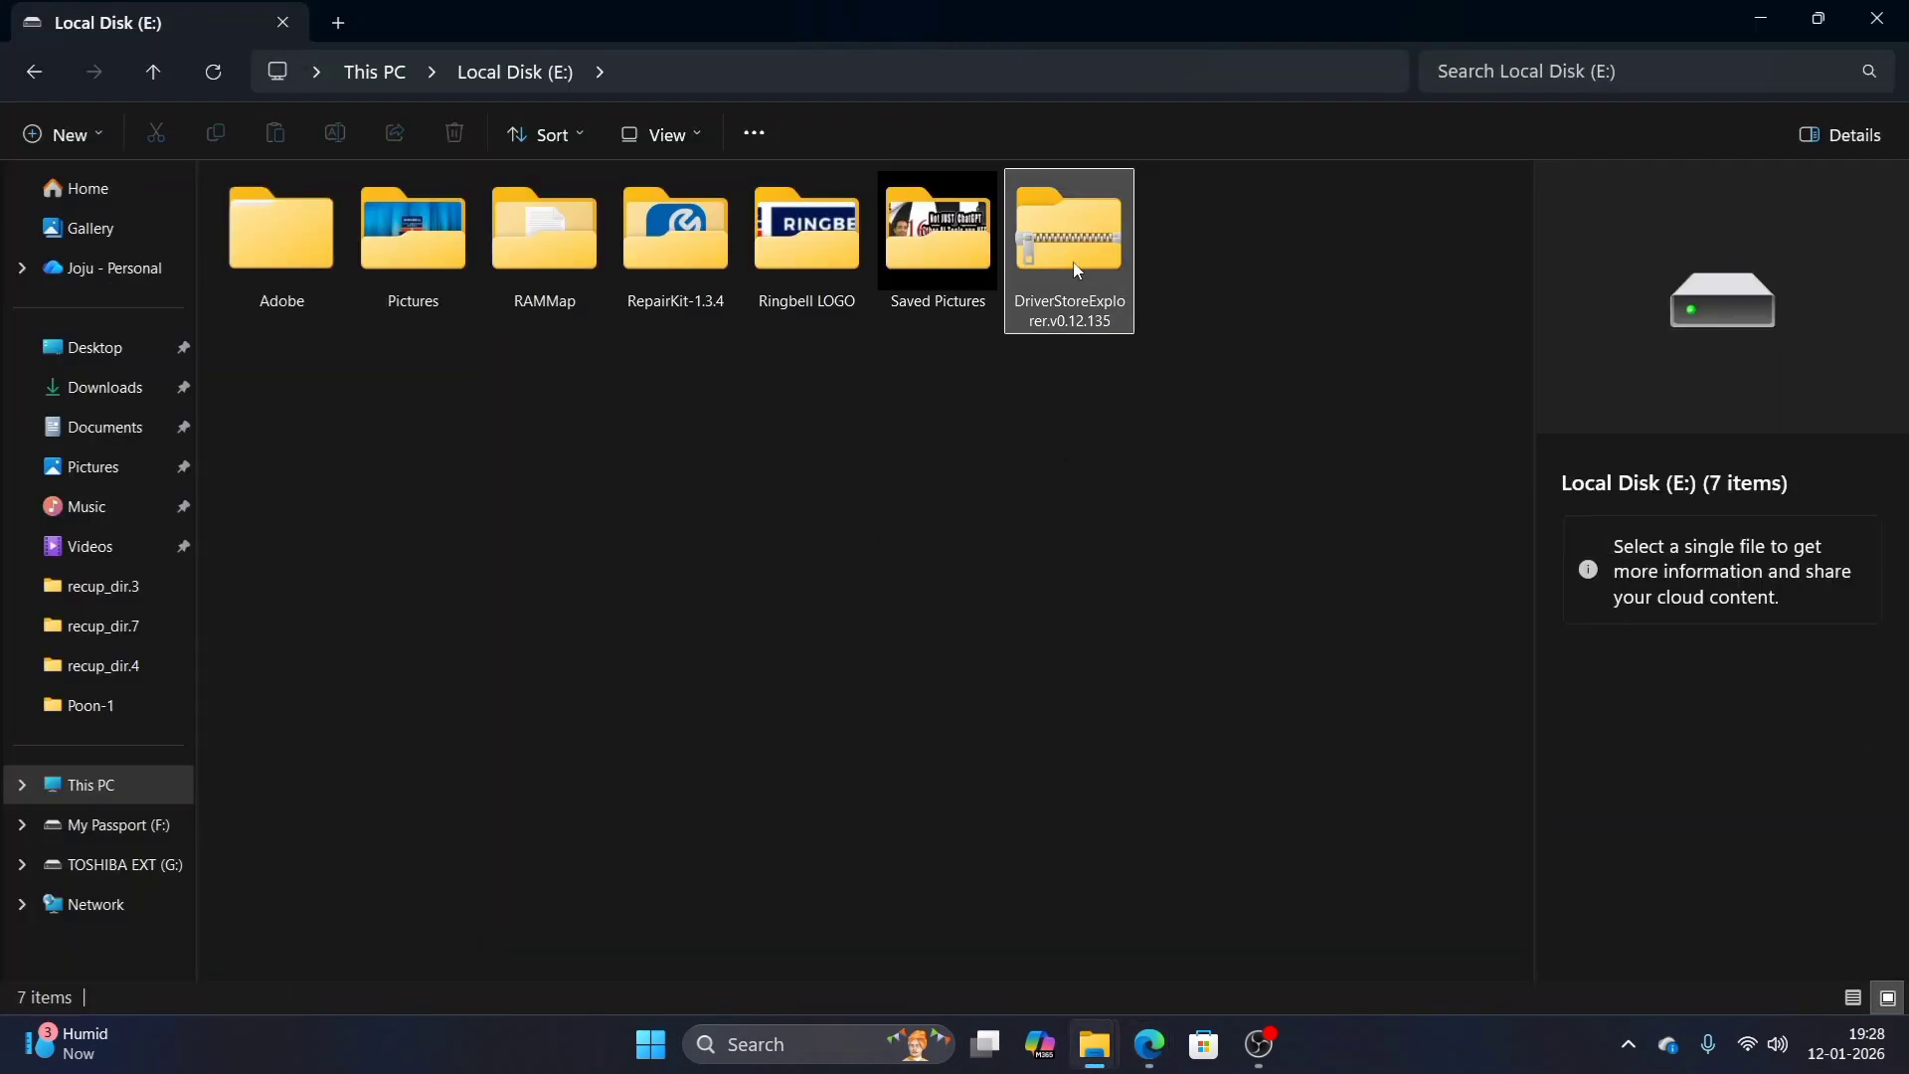
click(1068, 230)
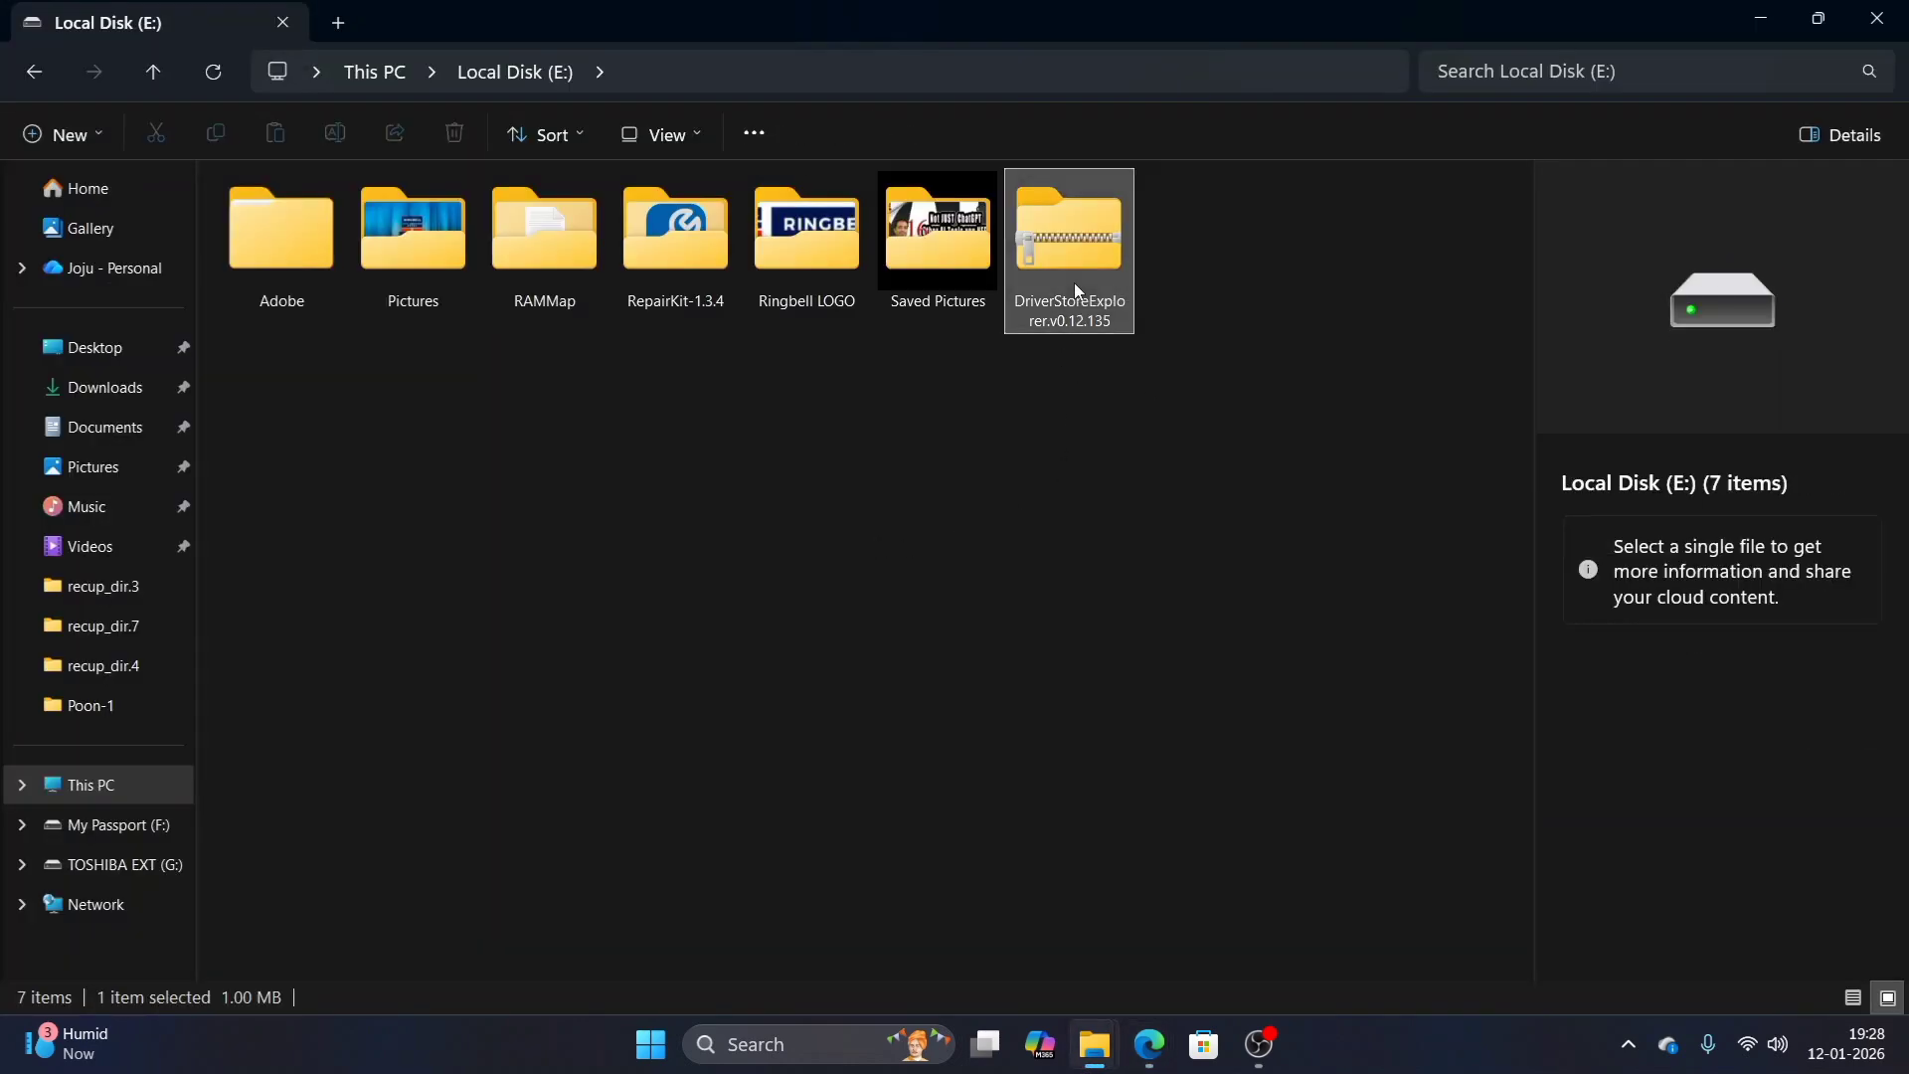
right_click(1070, 231)
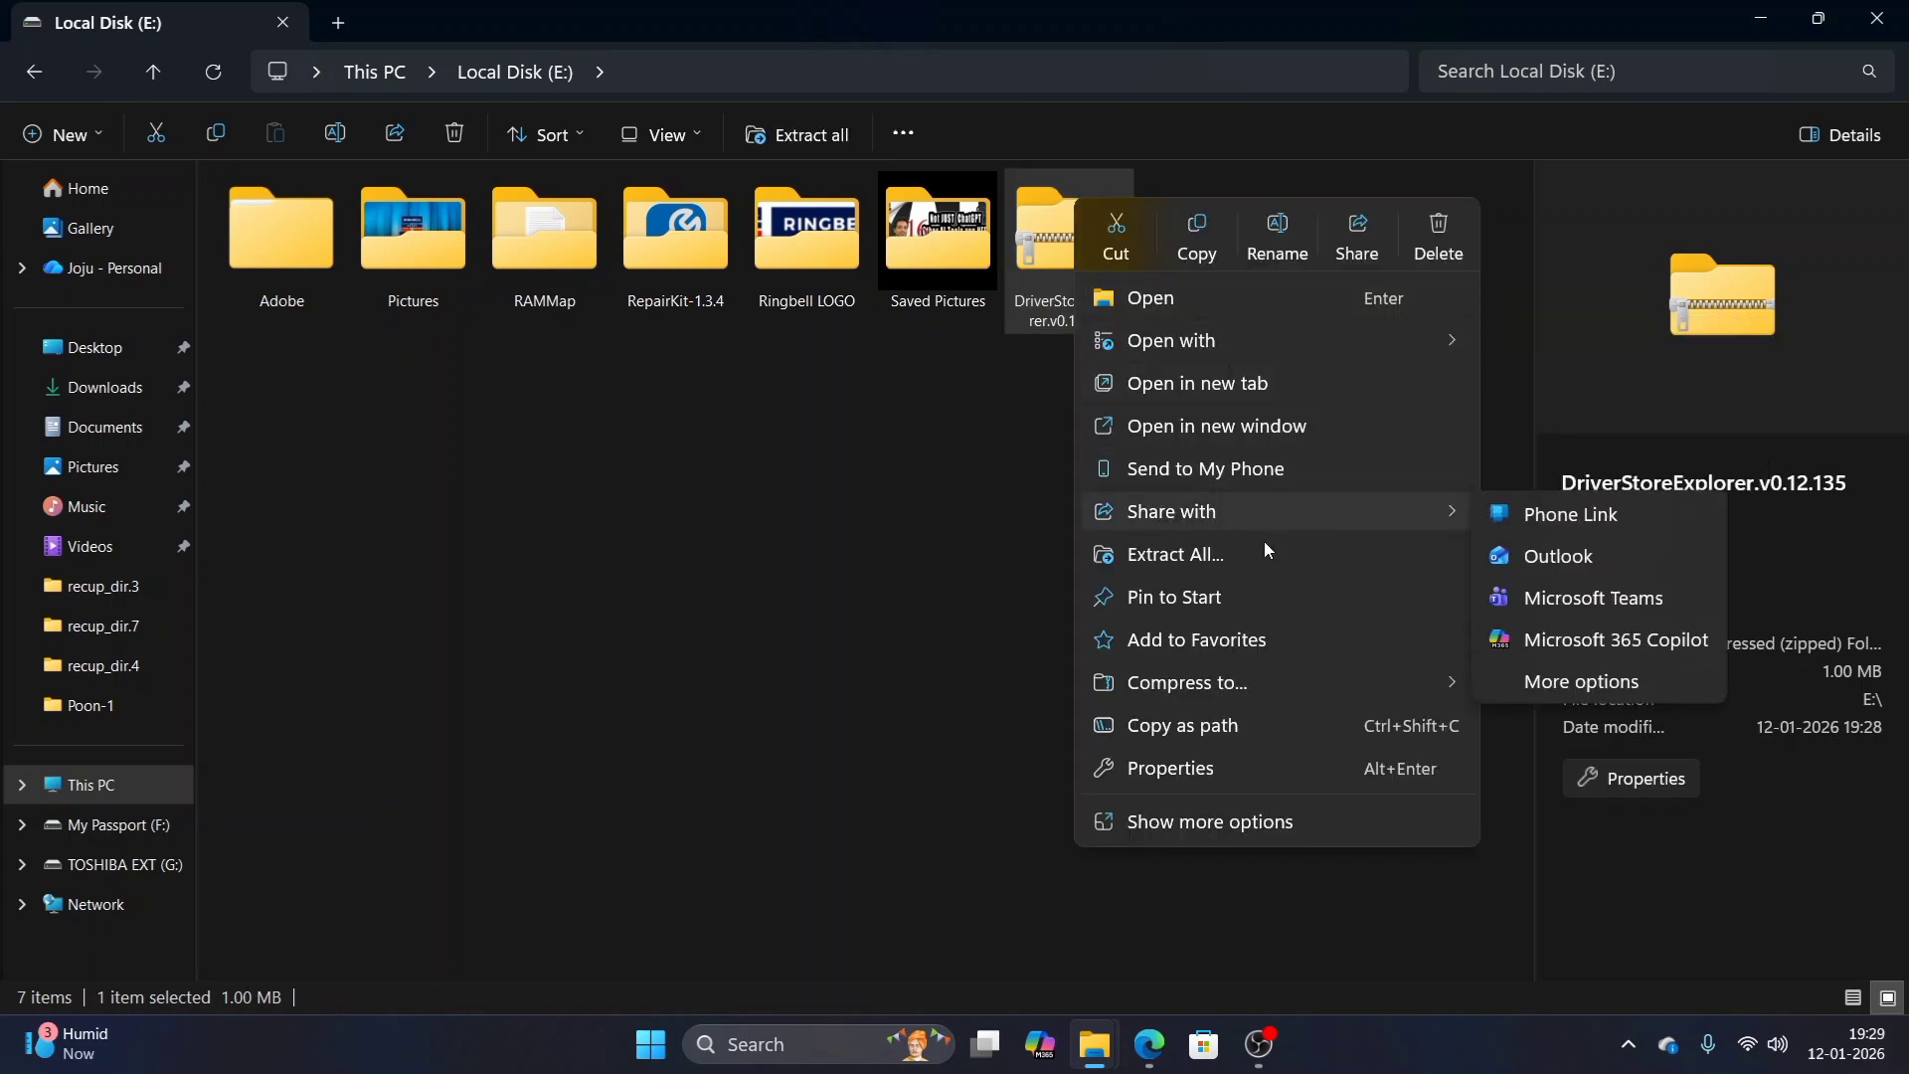
click(1178, 557)
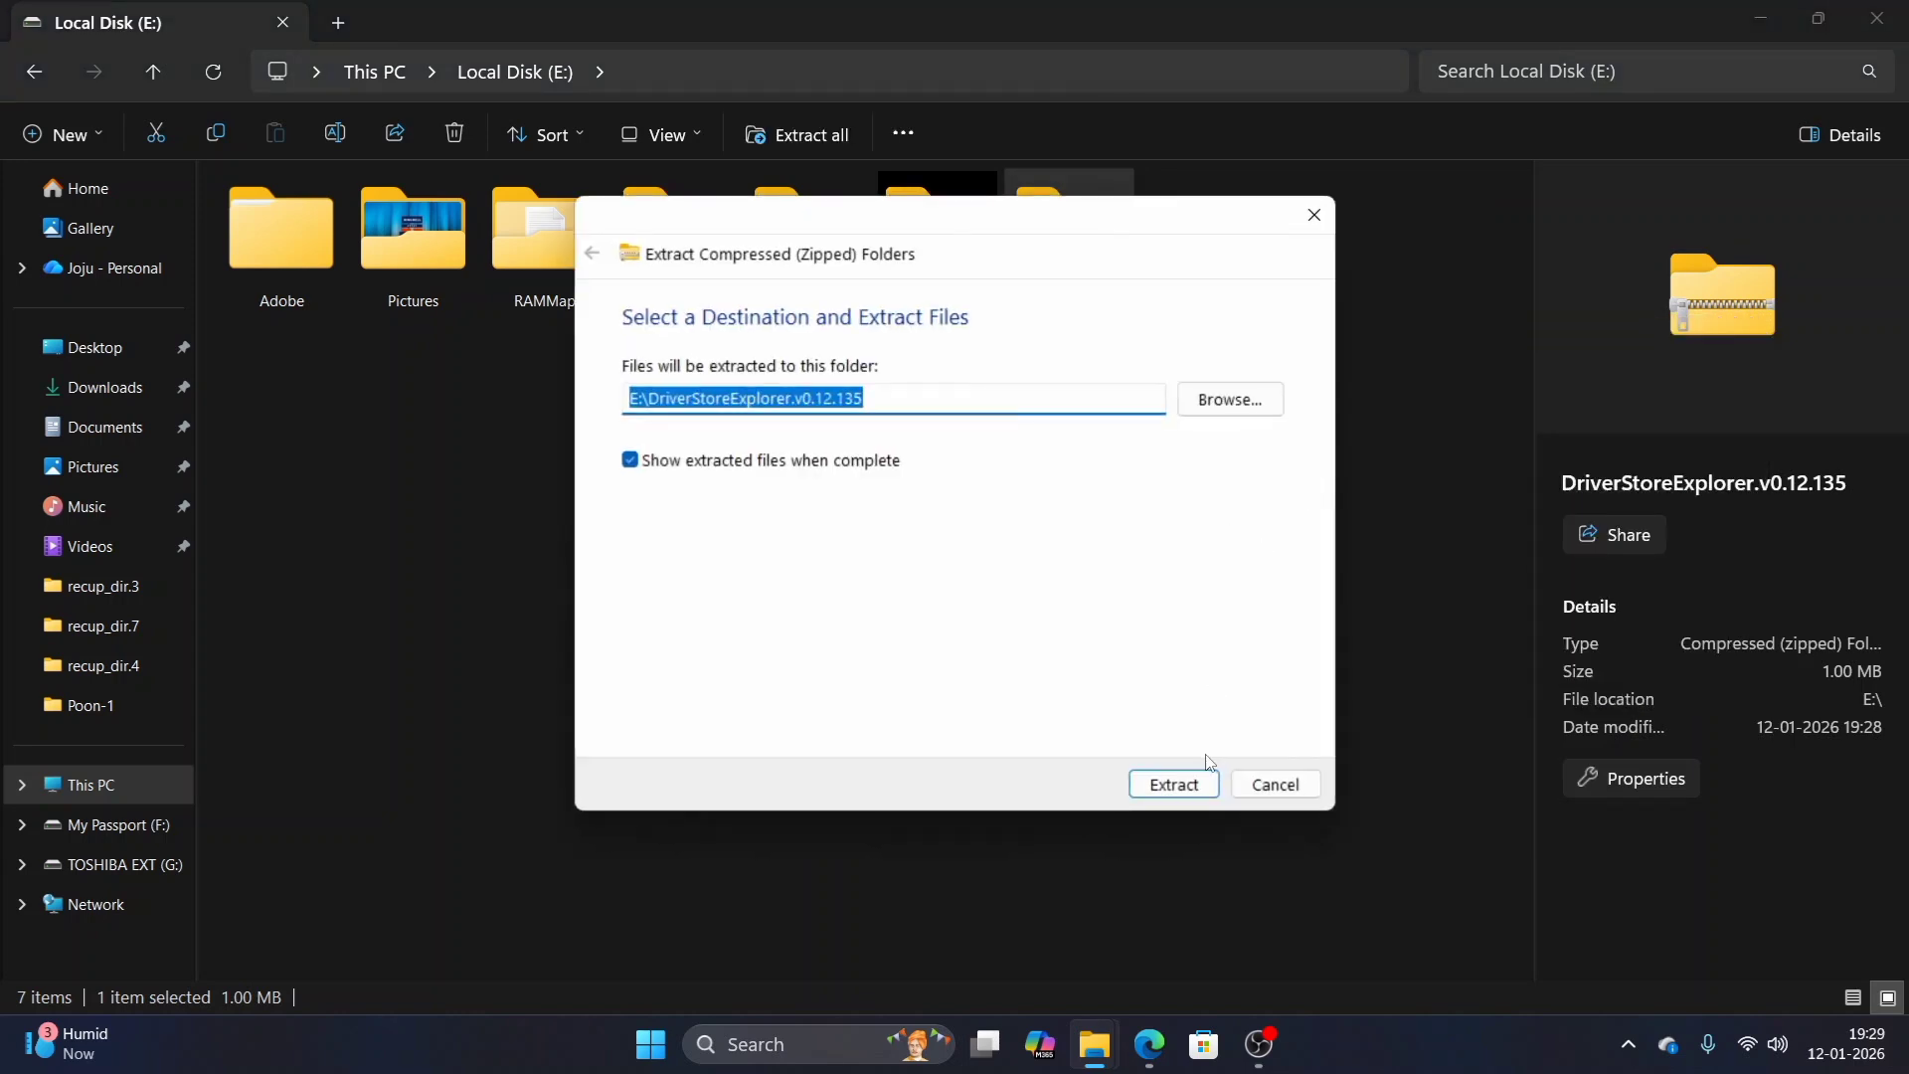
click(1171, 783)
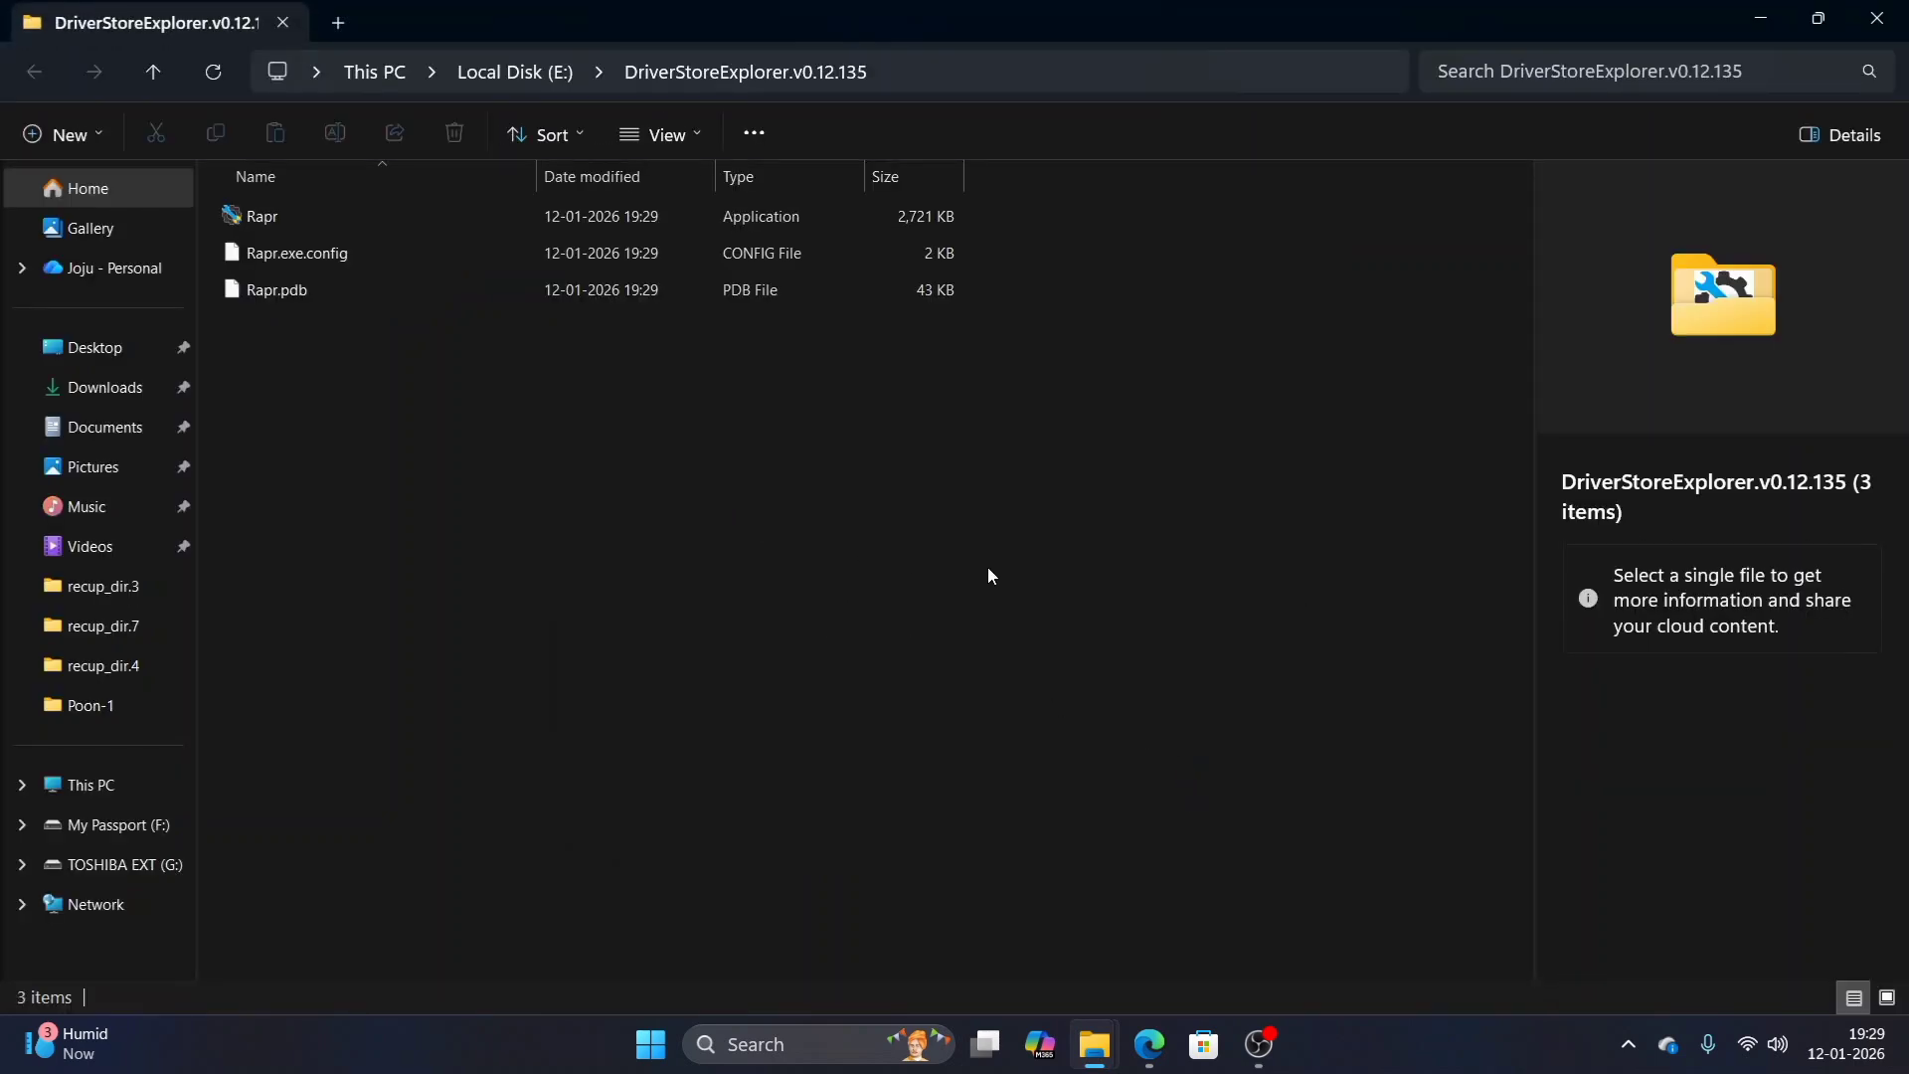
- Launch the Rapr application from the extracted folder, listing installed driver packages
click(259, 215)
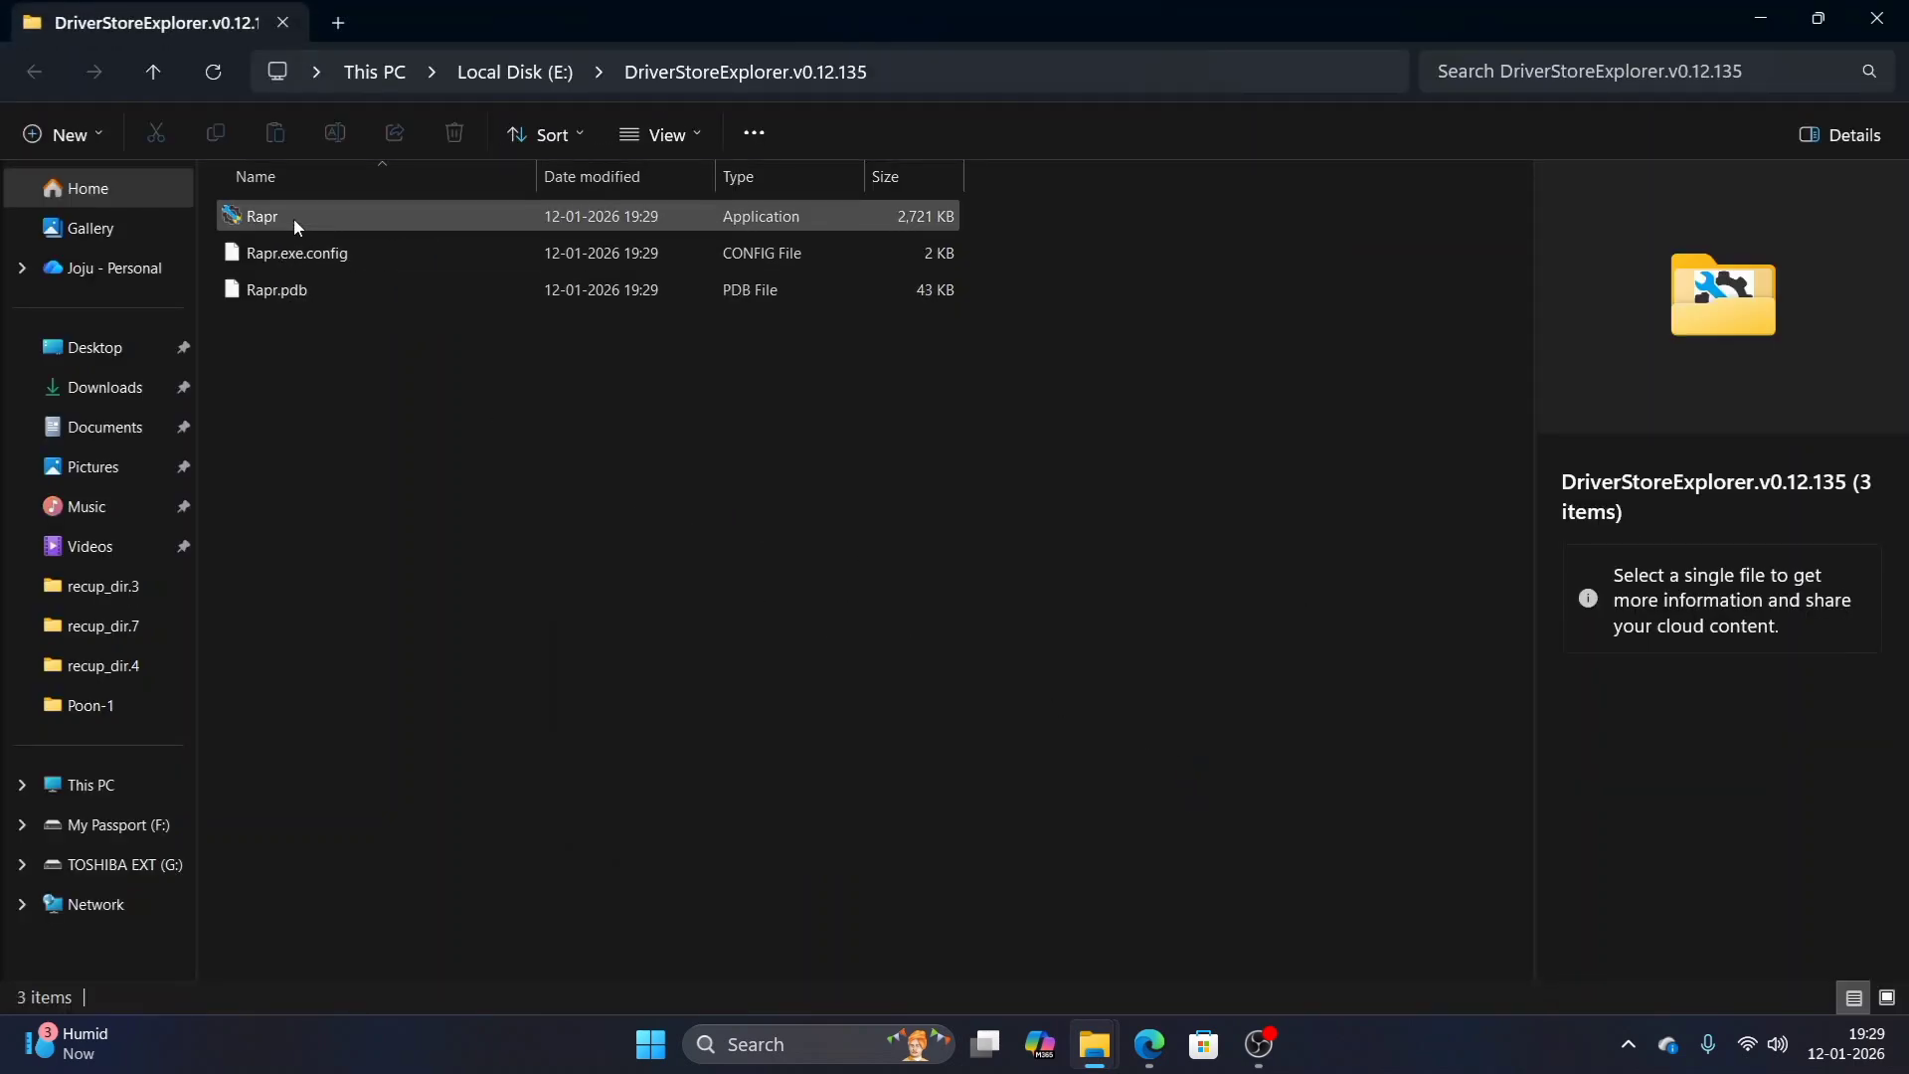
click(261, 214)
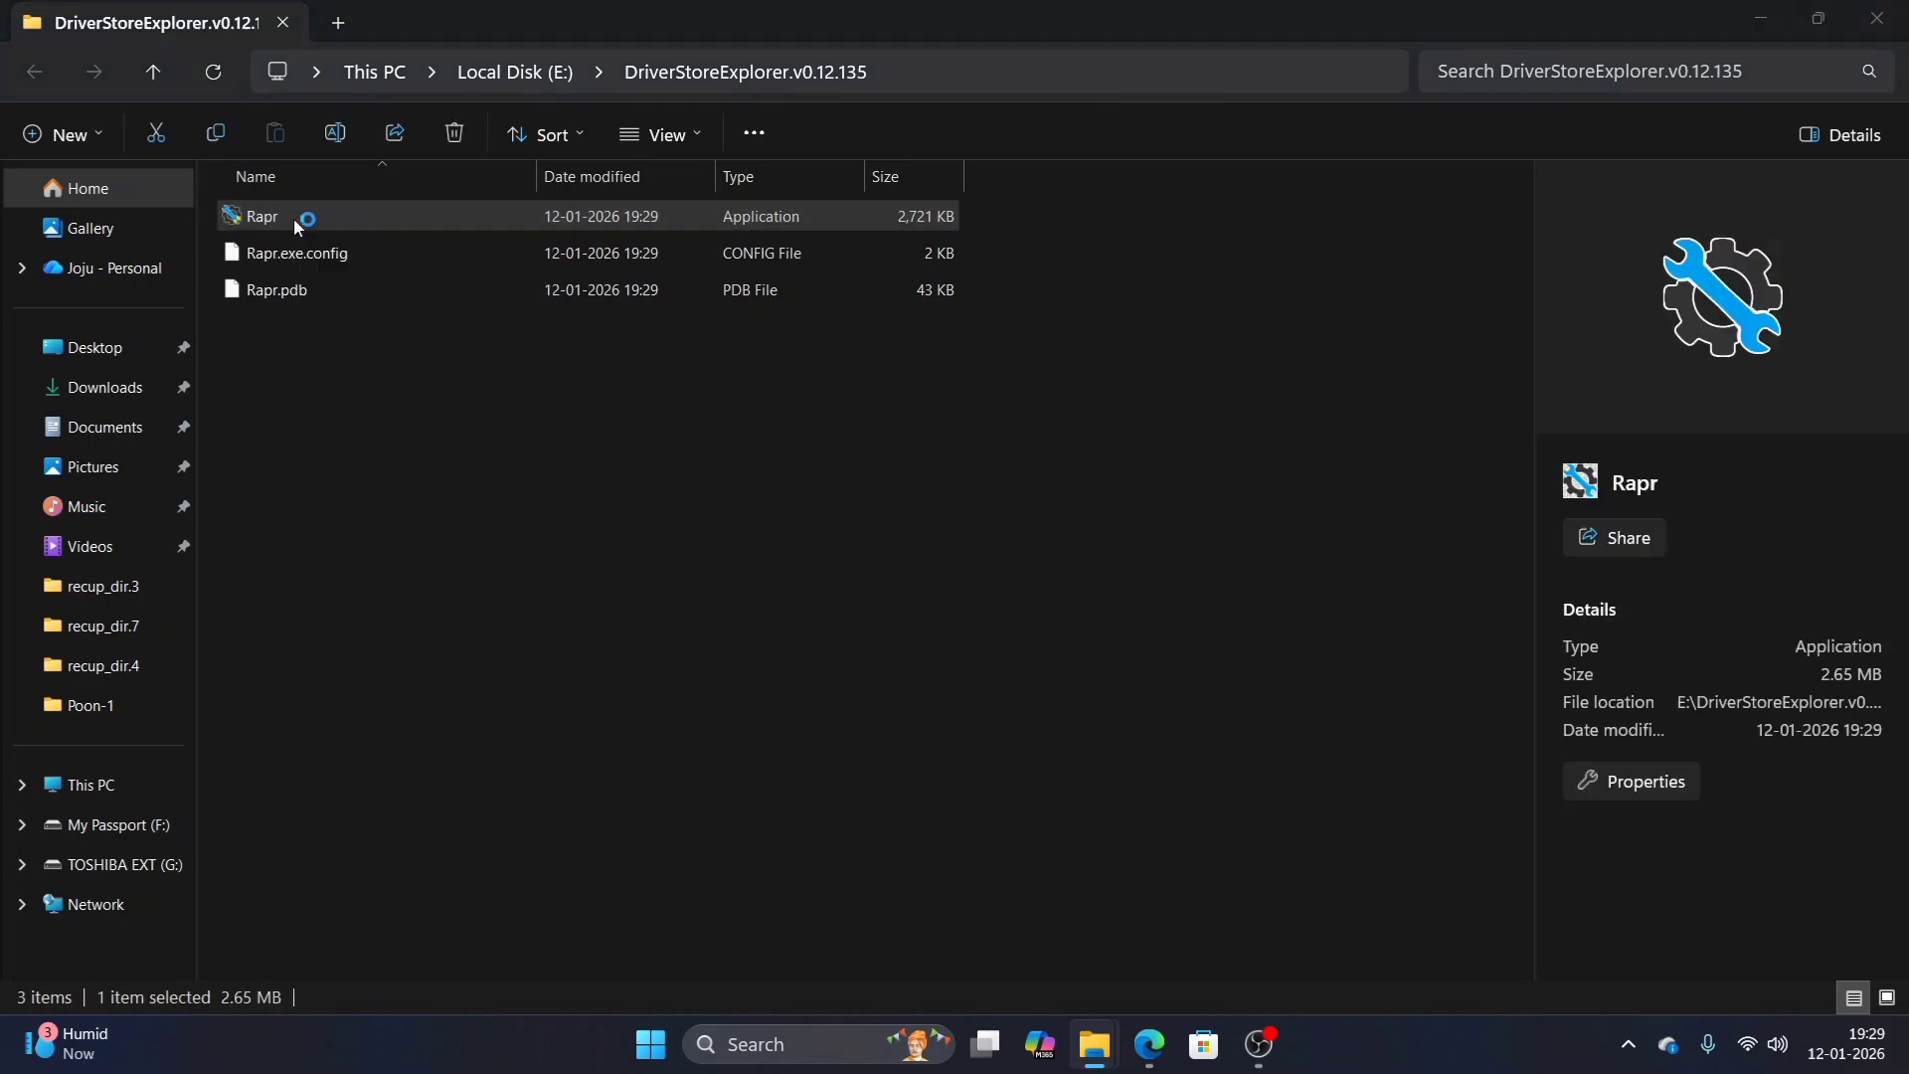
double_click(256, 215)
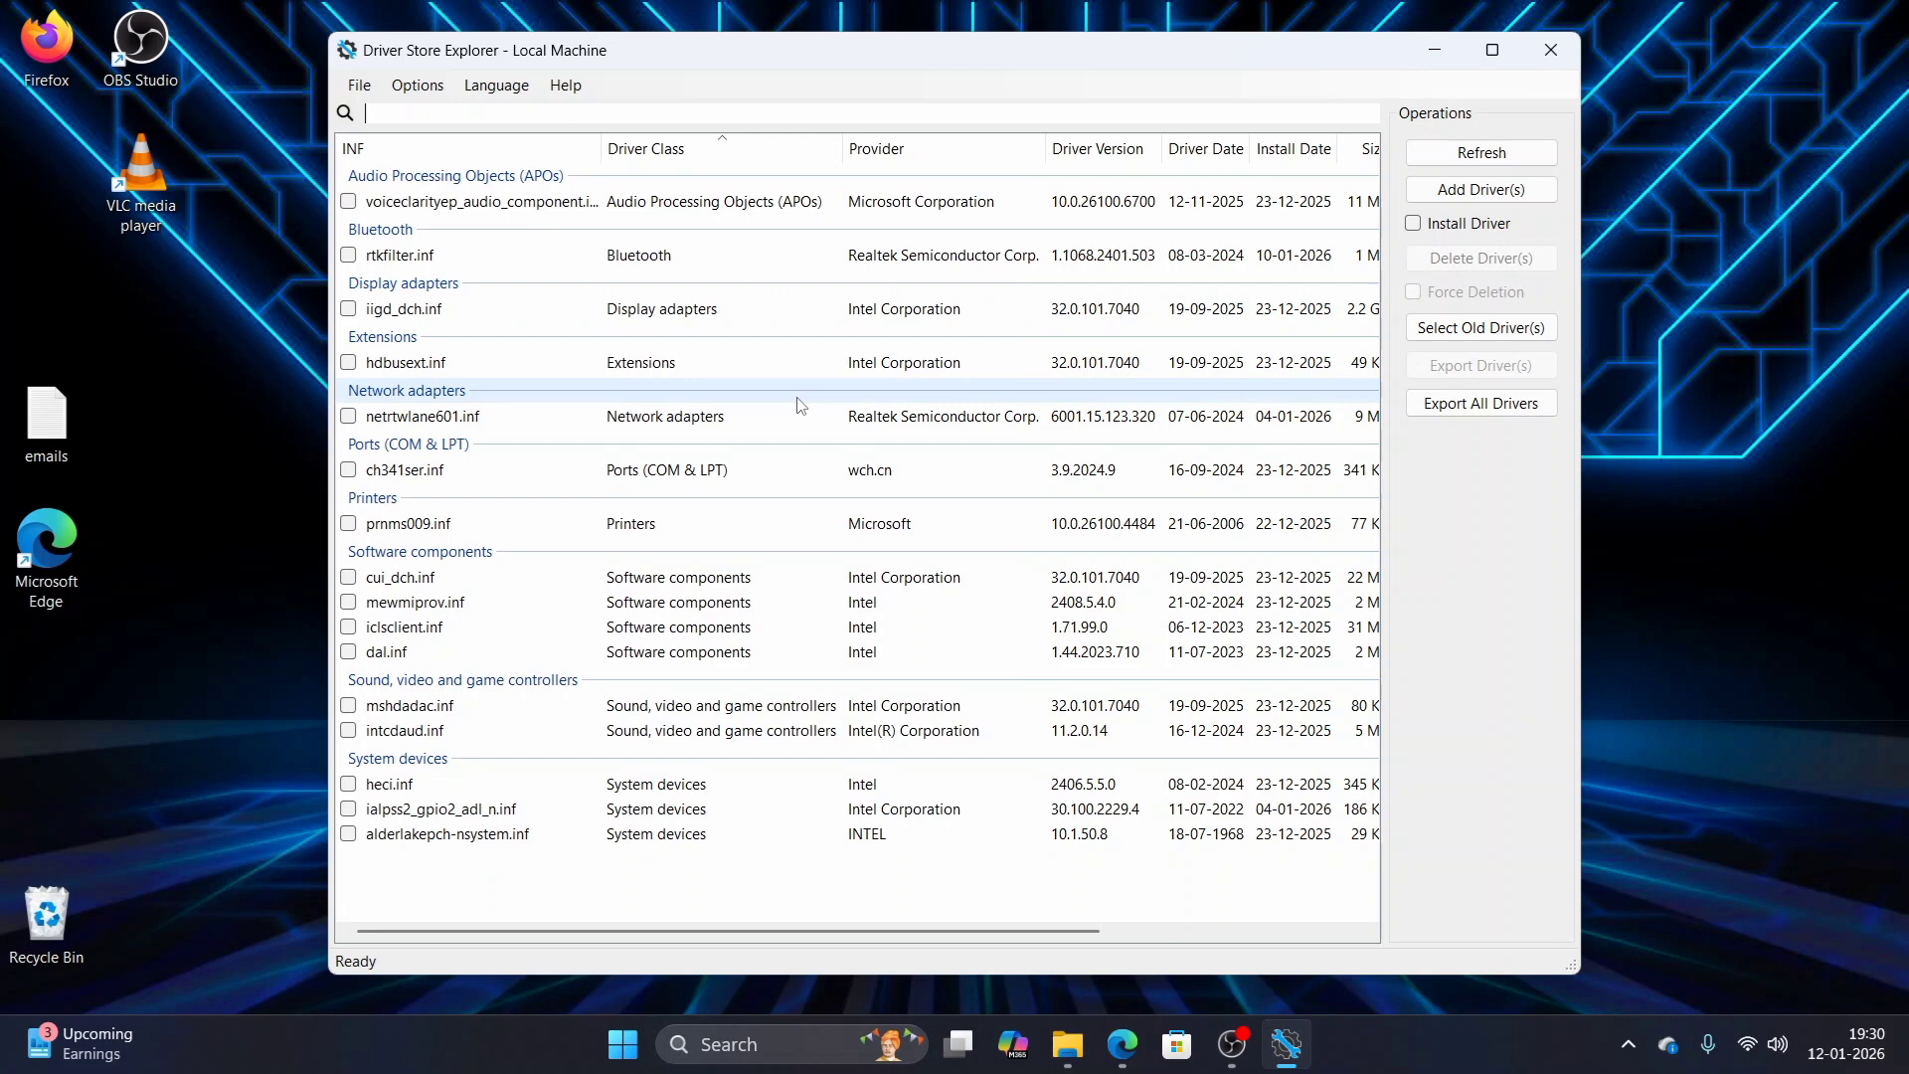
mouse_move(734, 511)
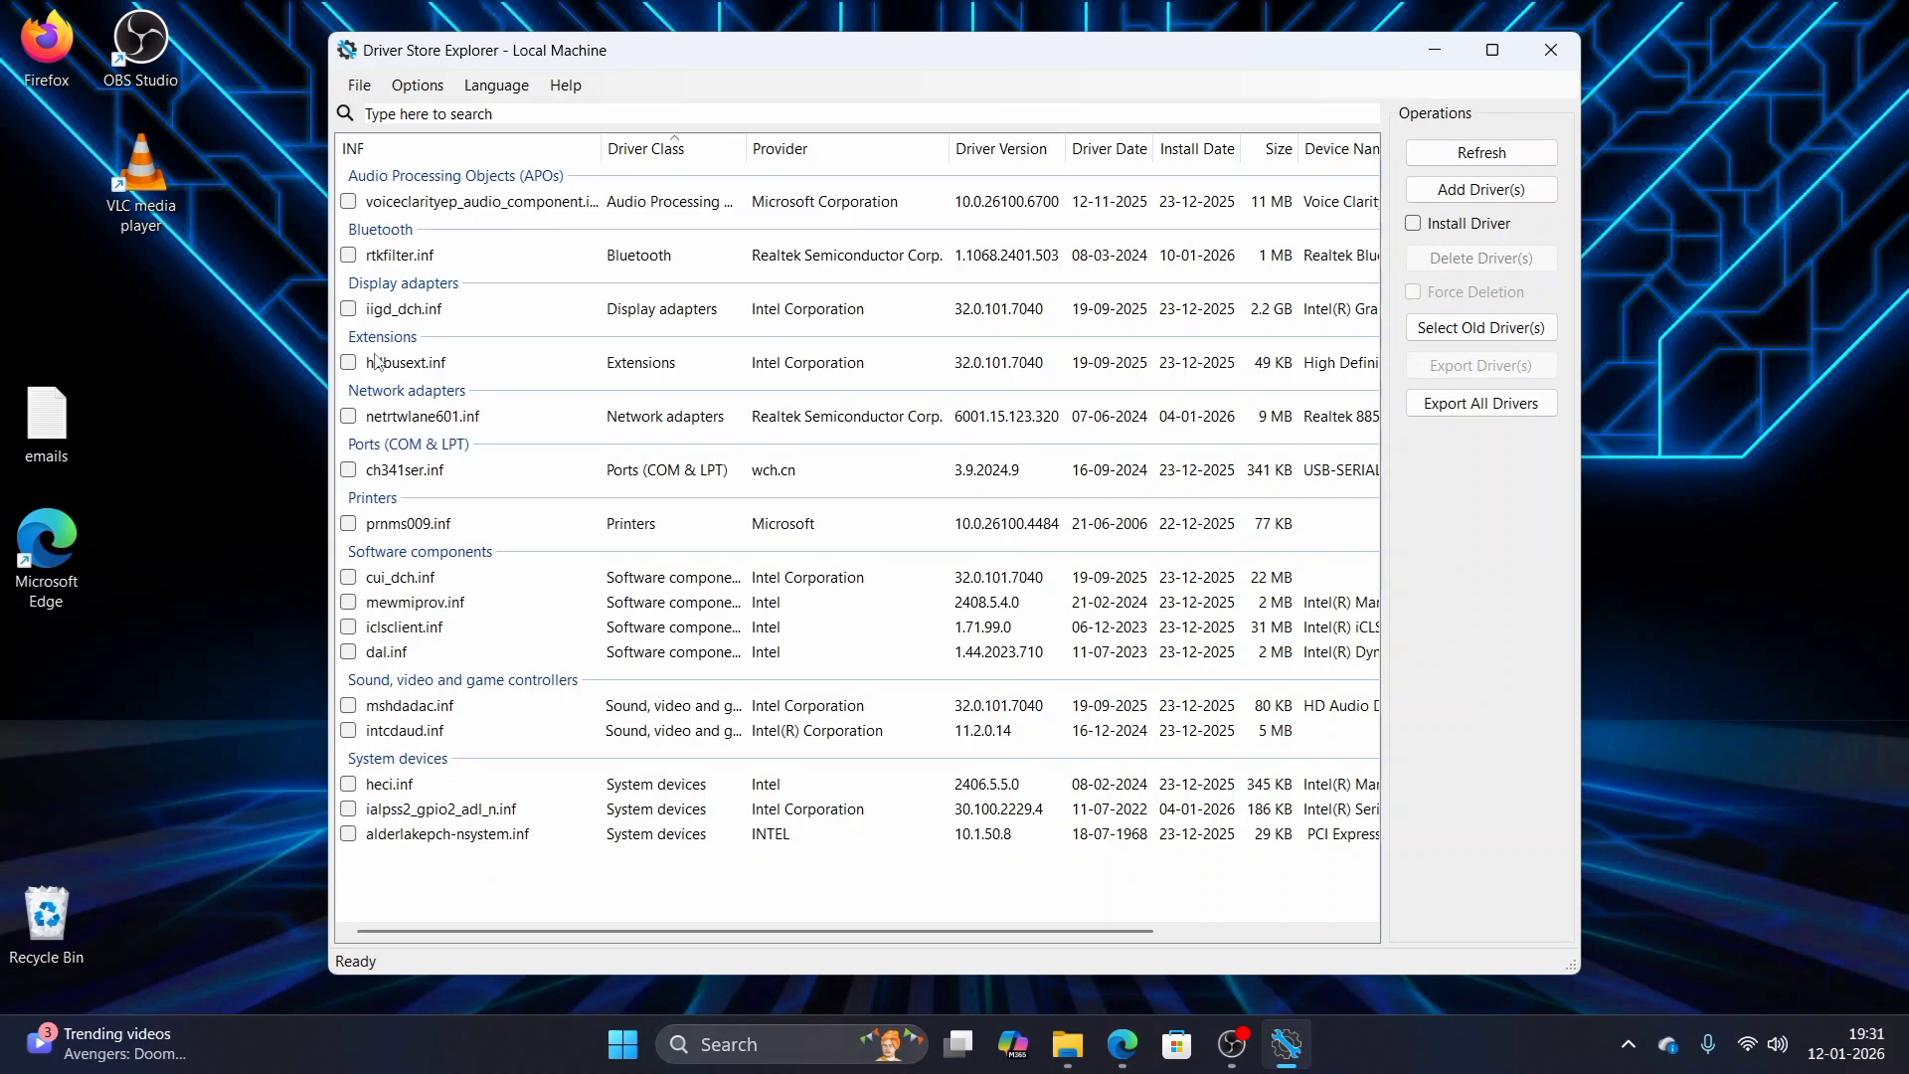
- Tick the iigd_dch.inf, hdbusext.inf and netrtwlane601.inf packages, totalling 2.2 GB
click(402, 362)
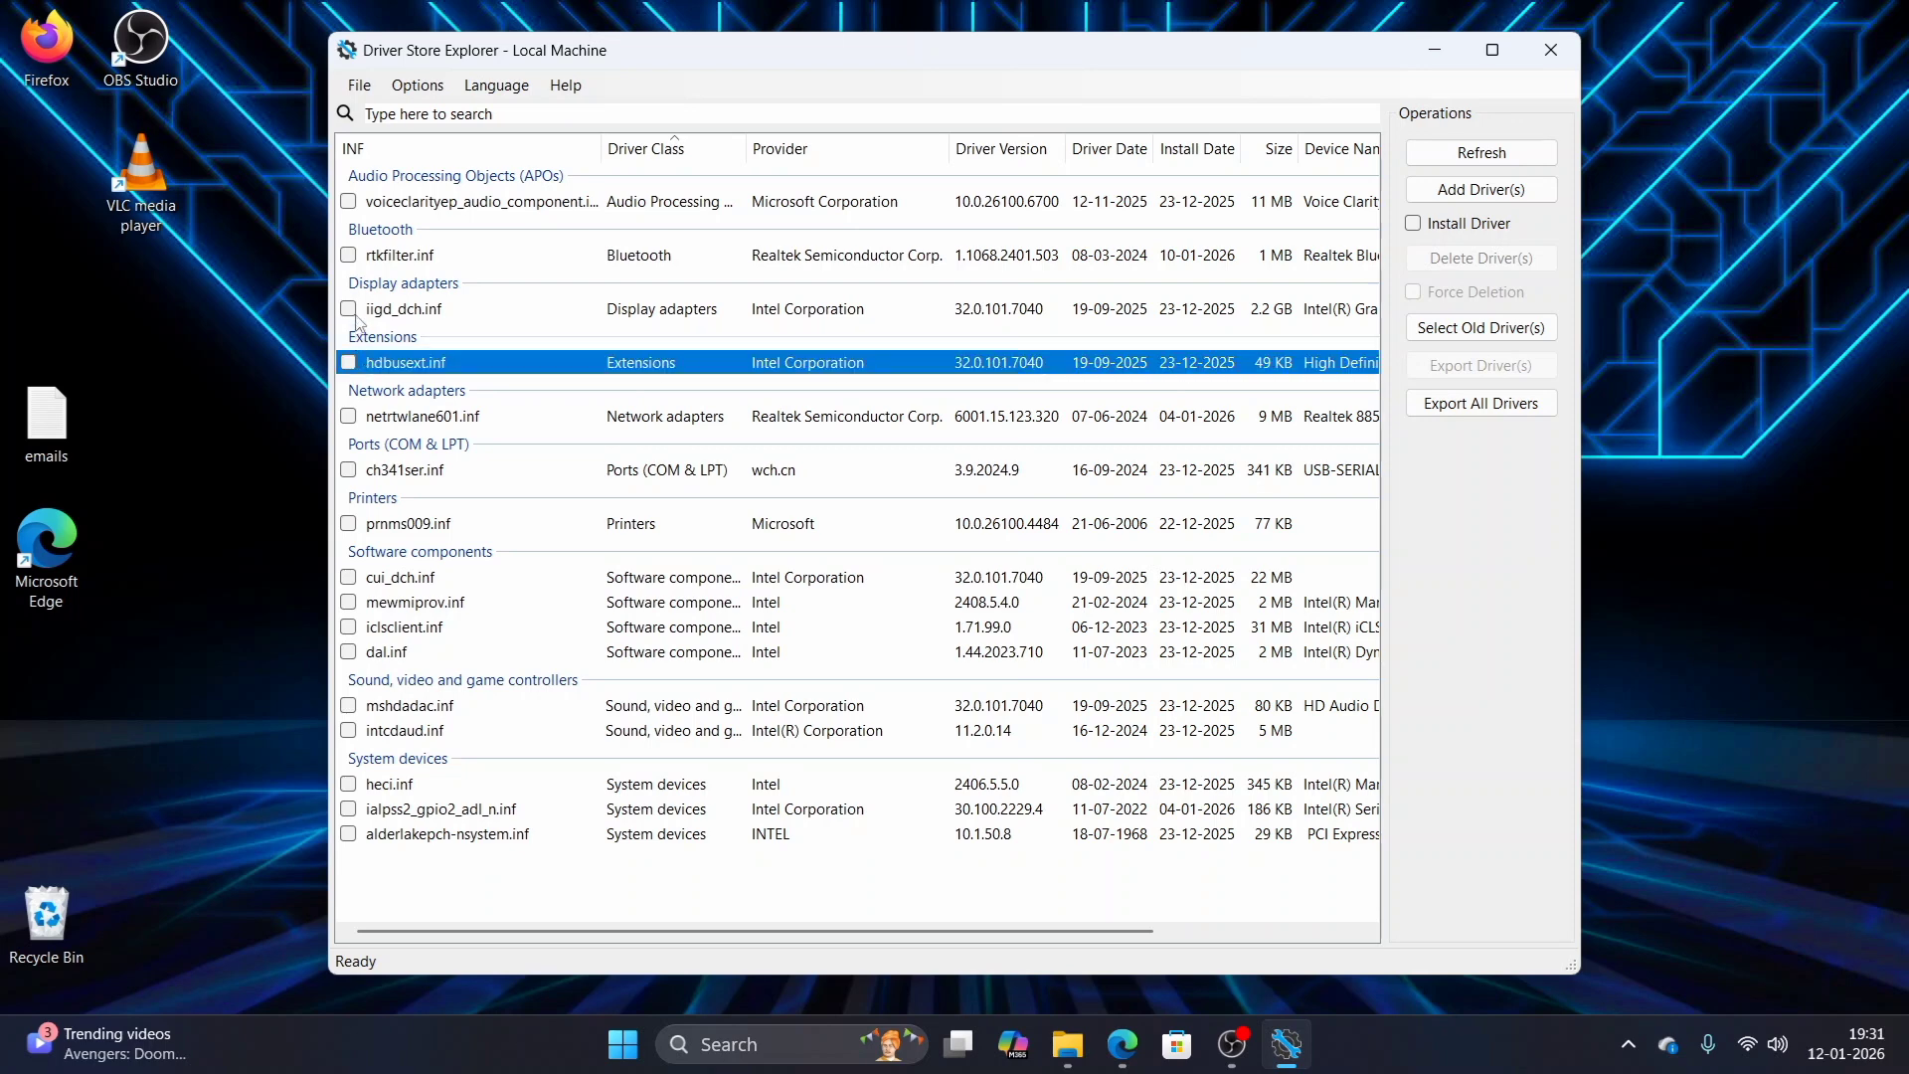
click(348, 416)
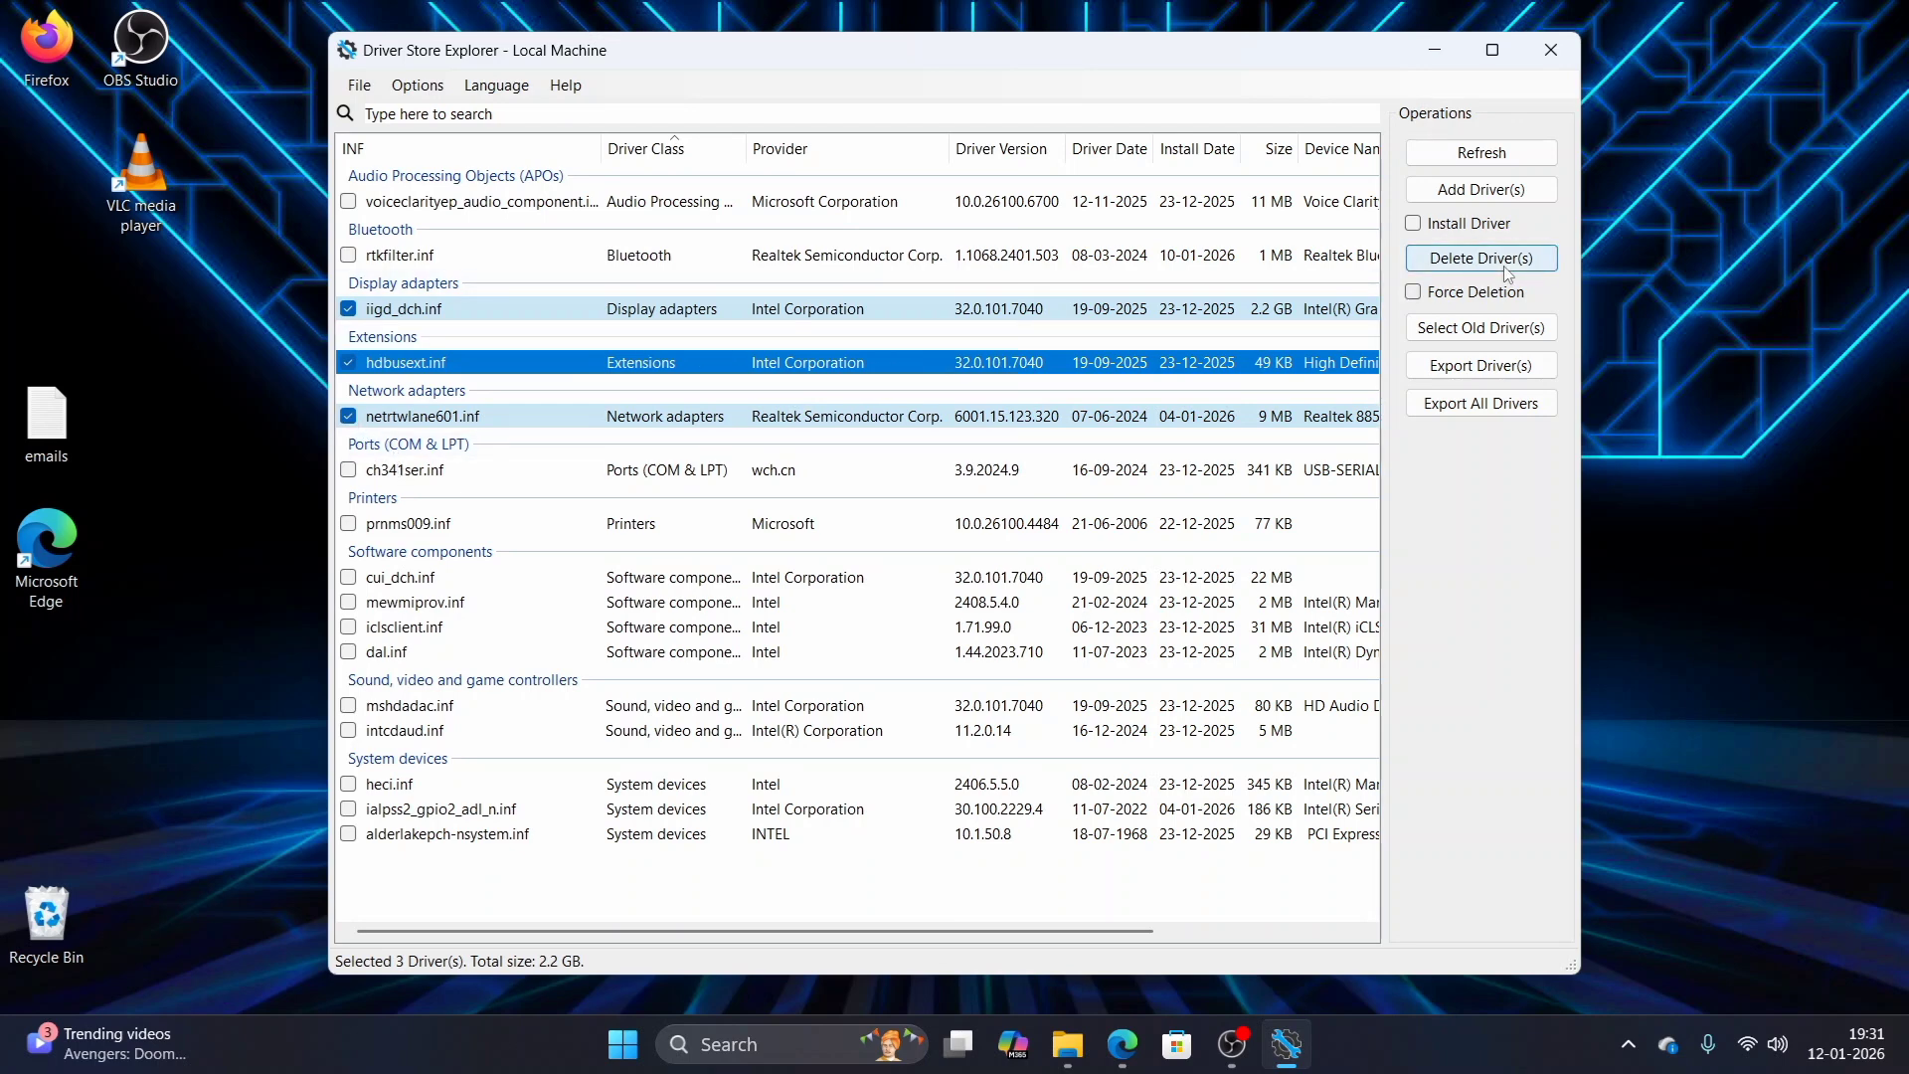
mouse_move(605, 543)
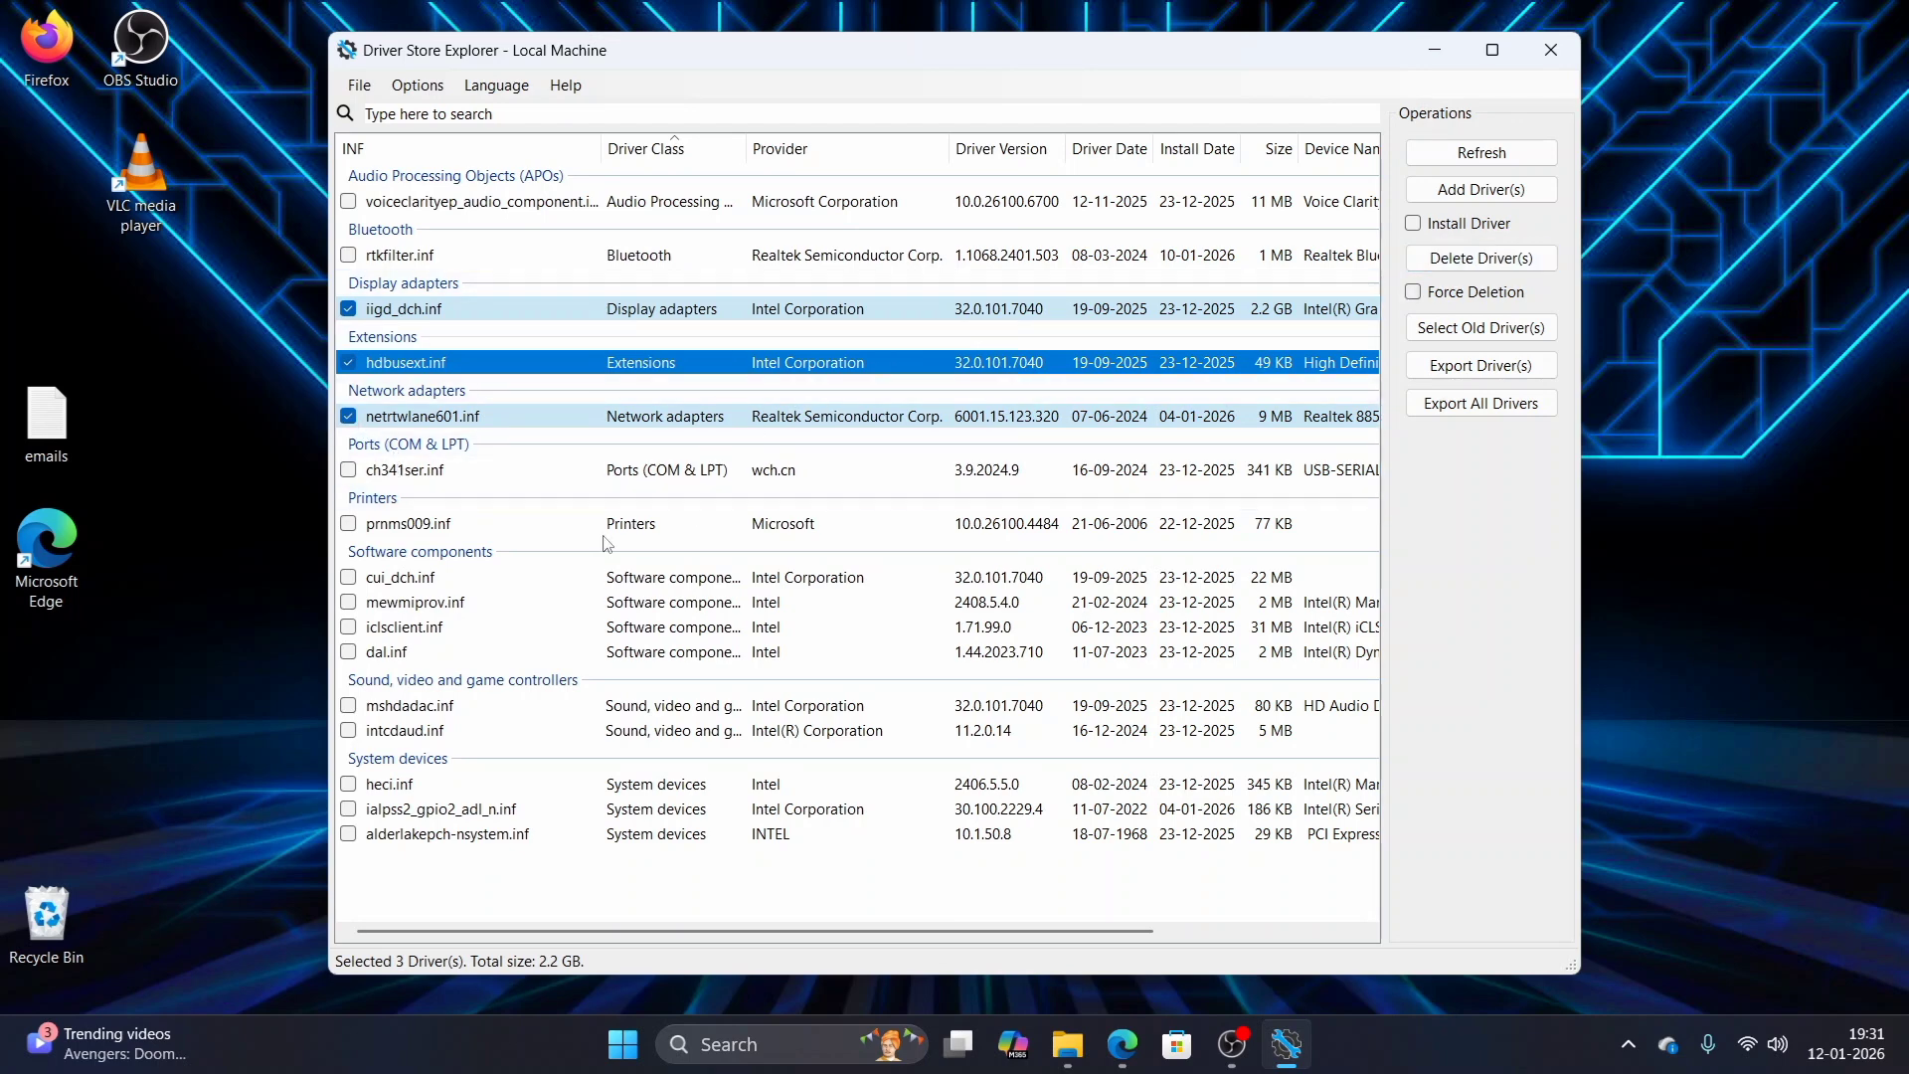
mouse_move(778, 423)
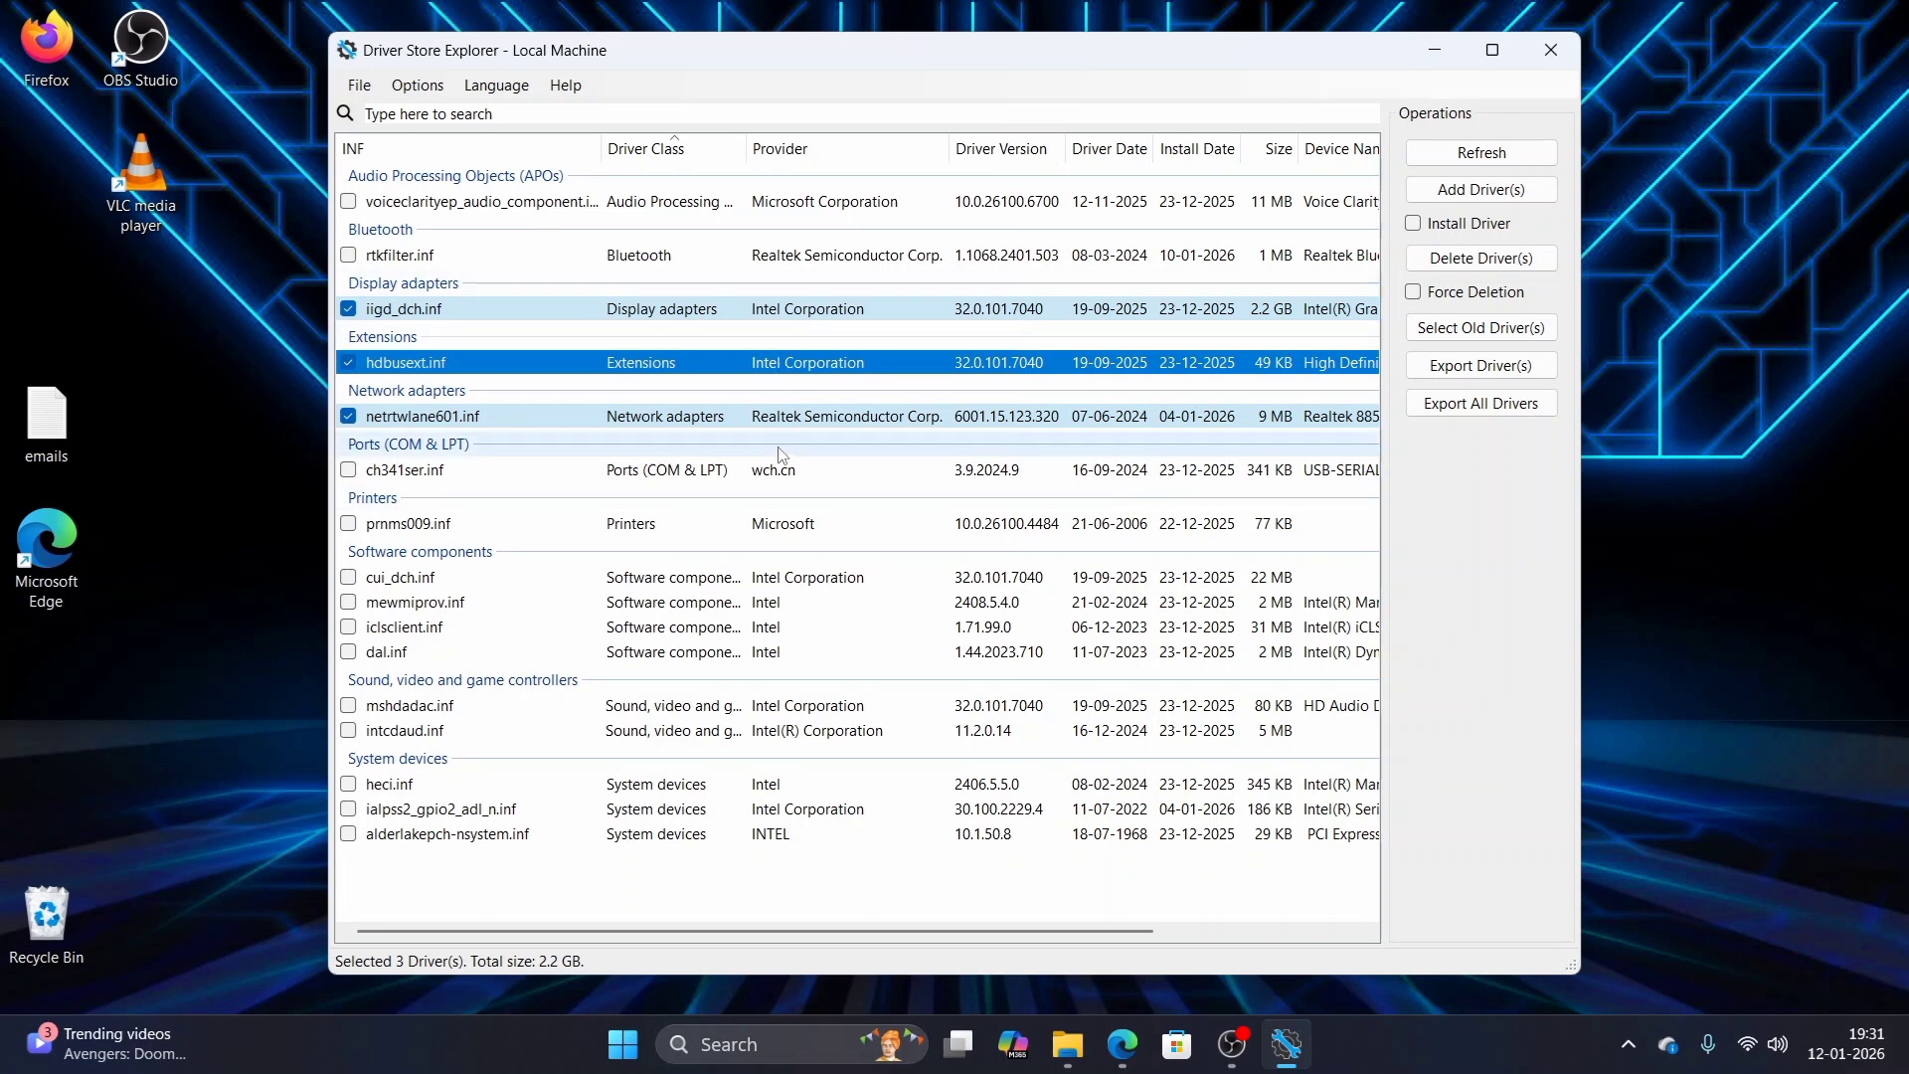
mouse_move(384, 390)
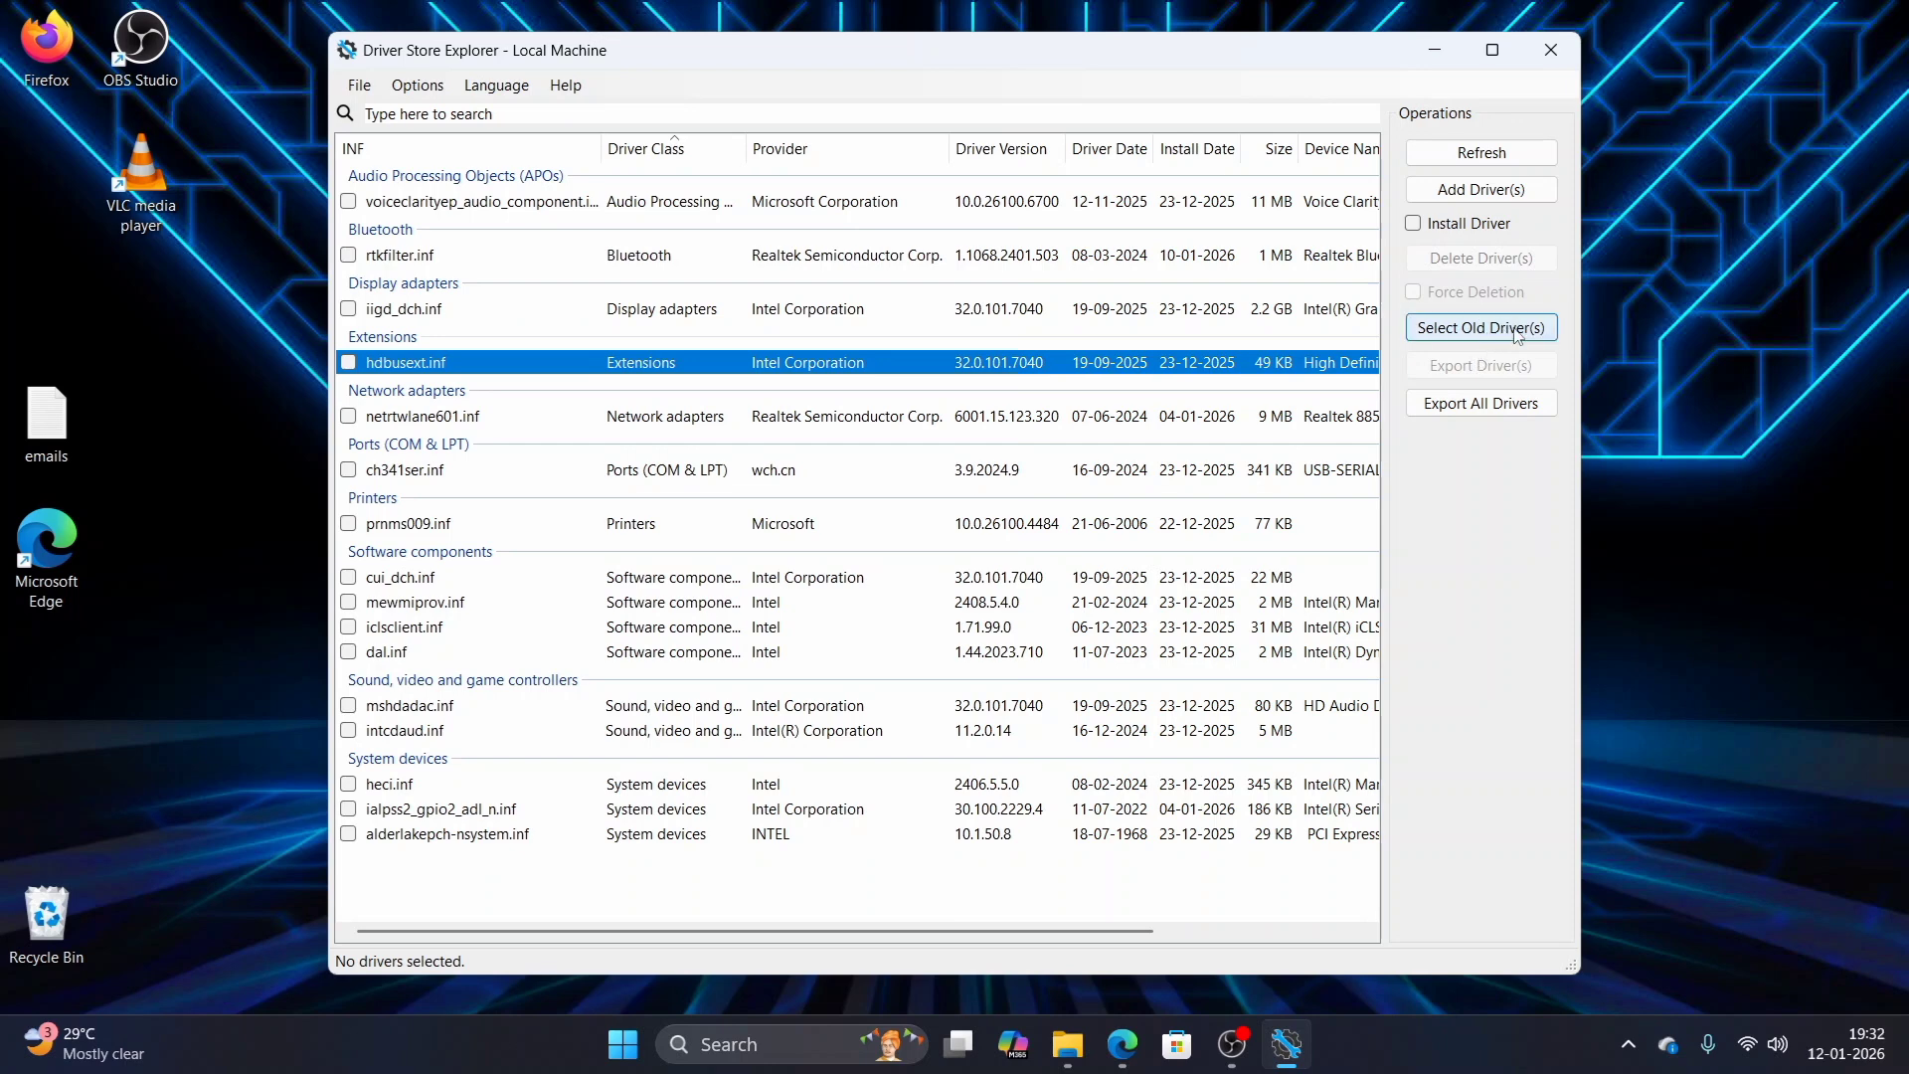
- Run Select Old Driver(s), which finds none, then minimize Driver Store Explorer to the desktop
click(1480, 326)
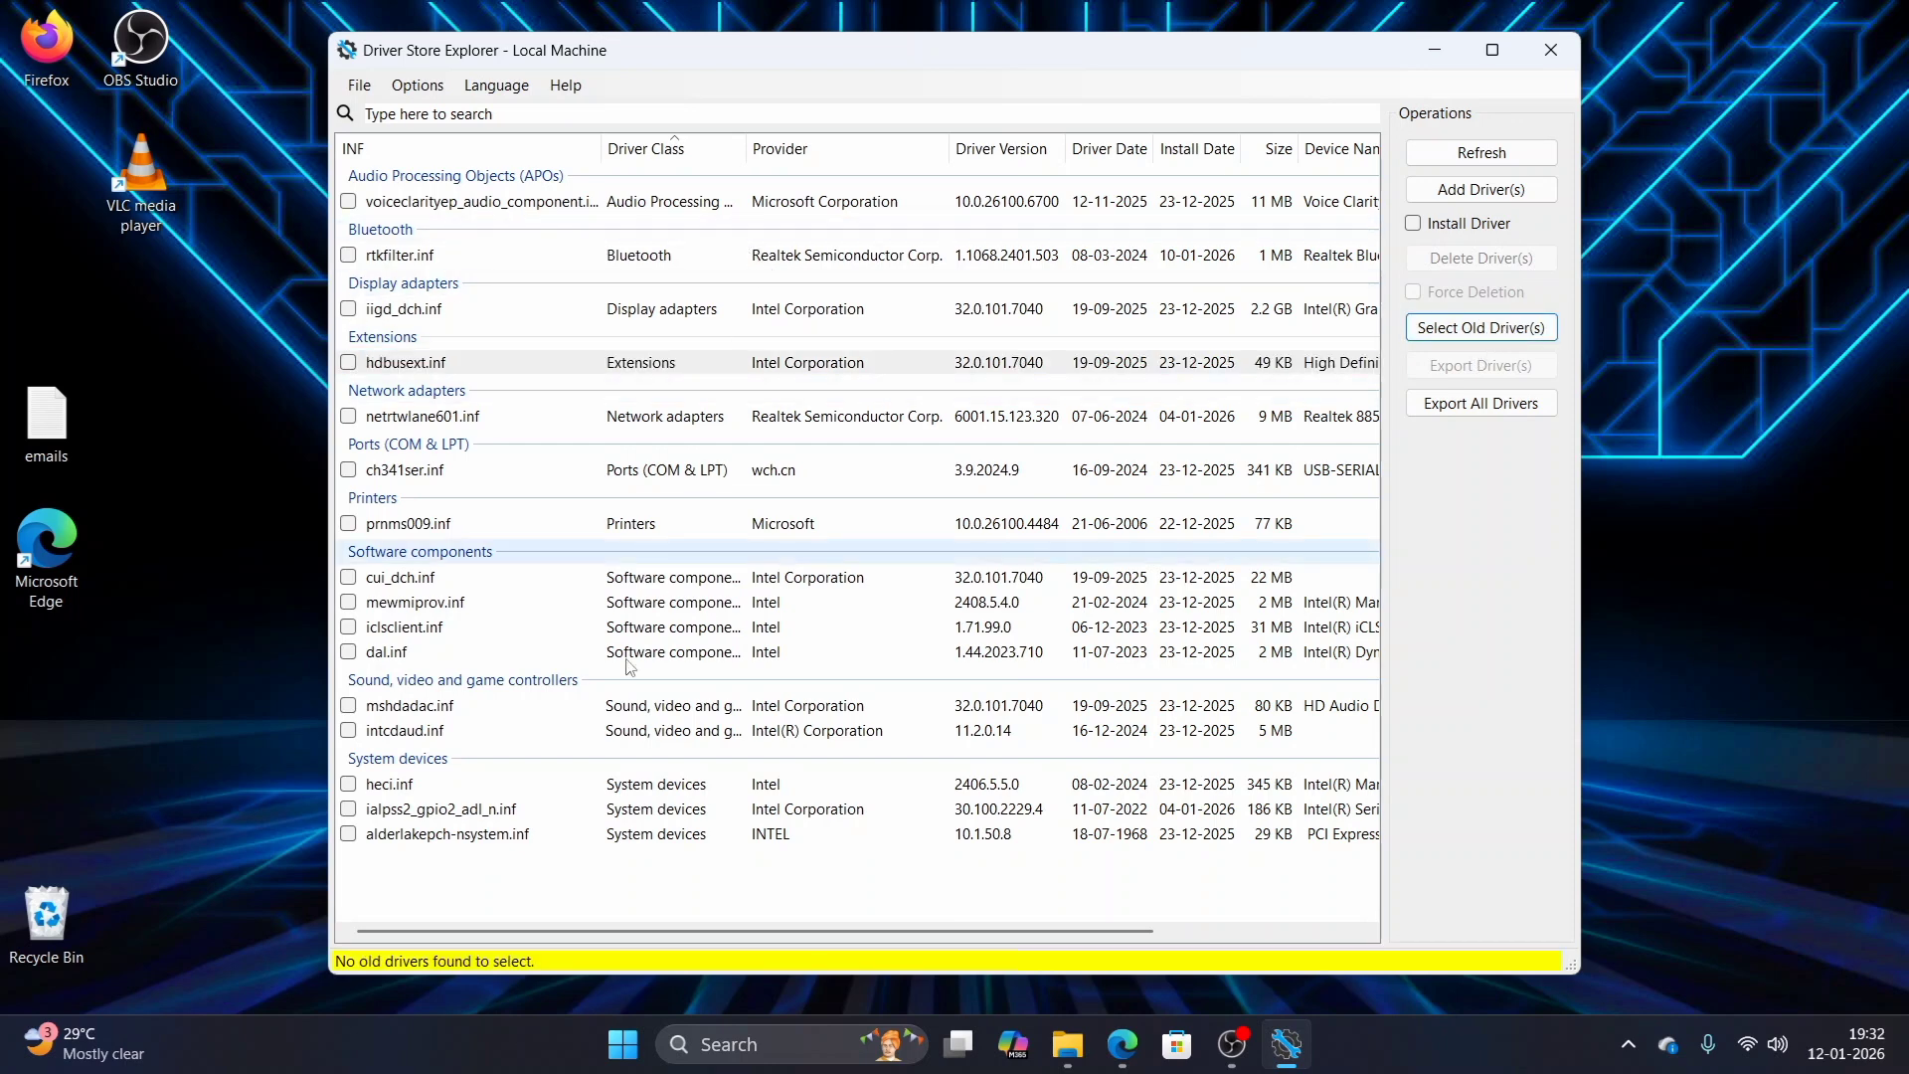
mouse_move(571, 813)
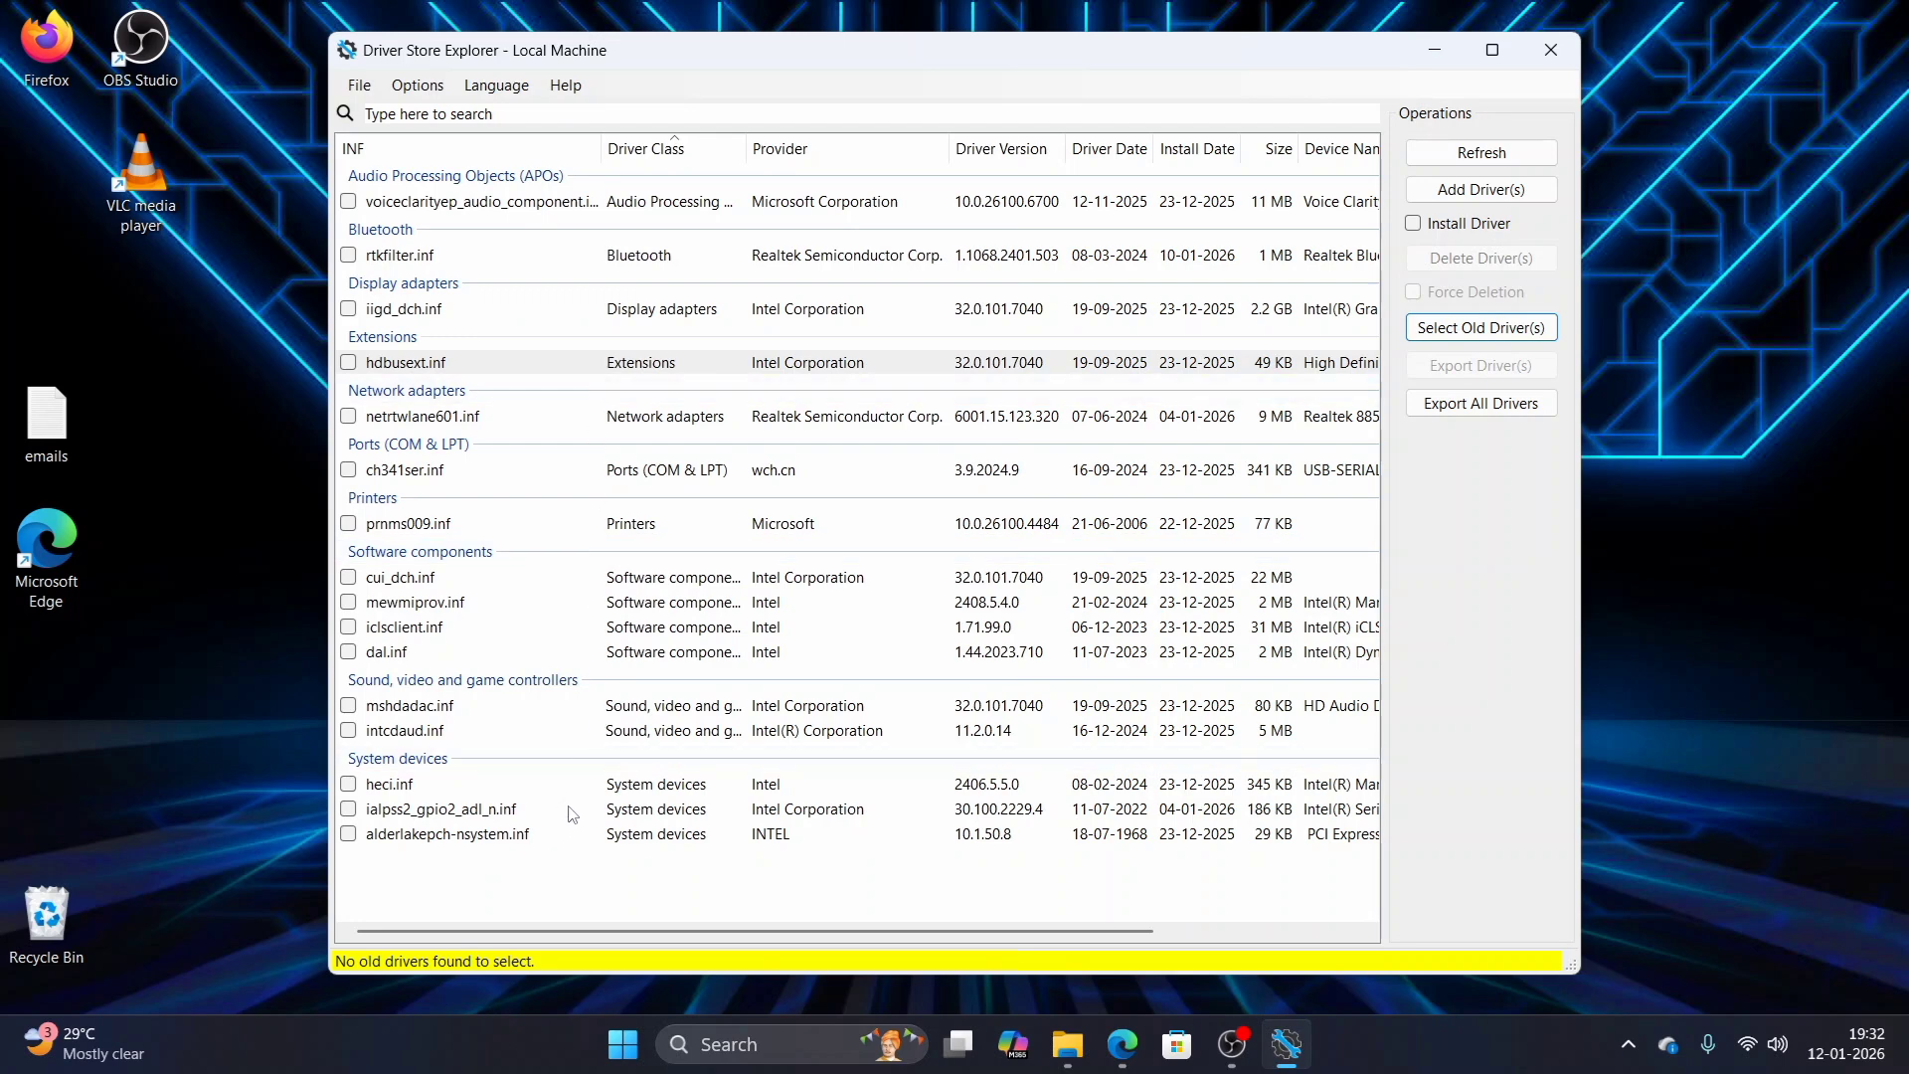
mouse_move(431, 374)
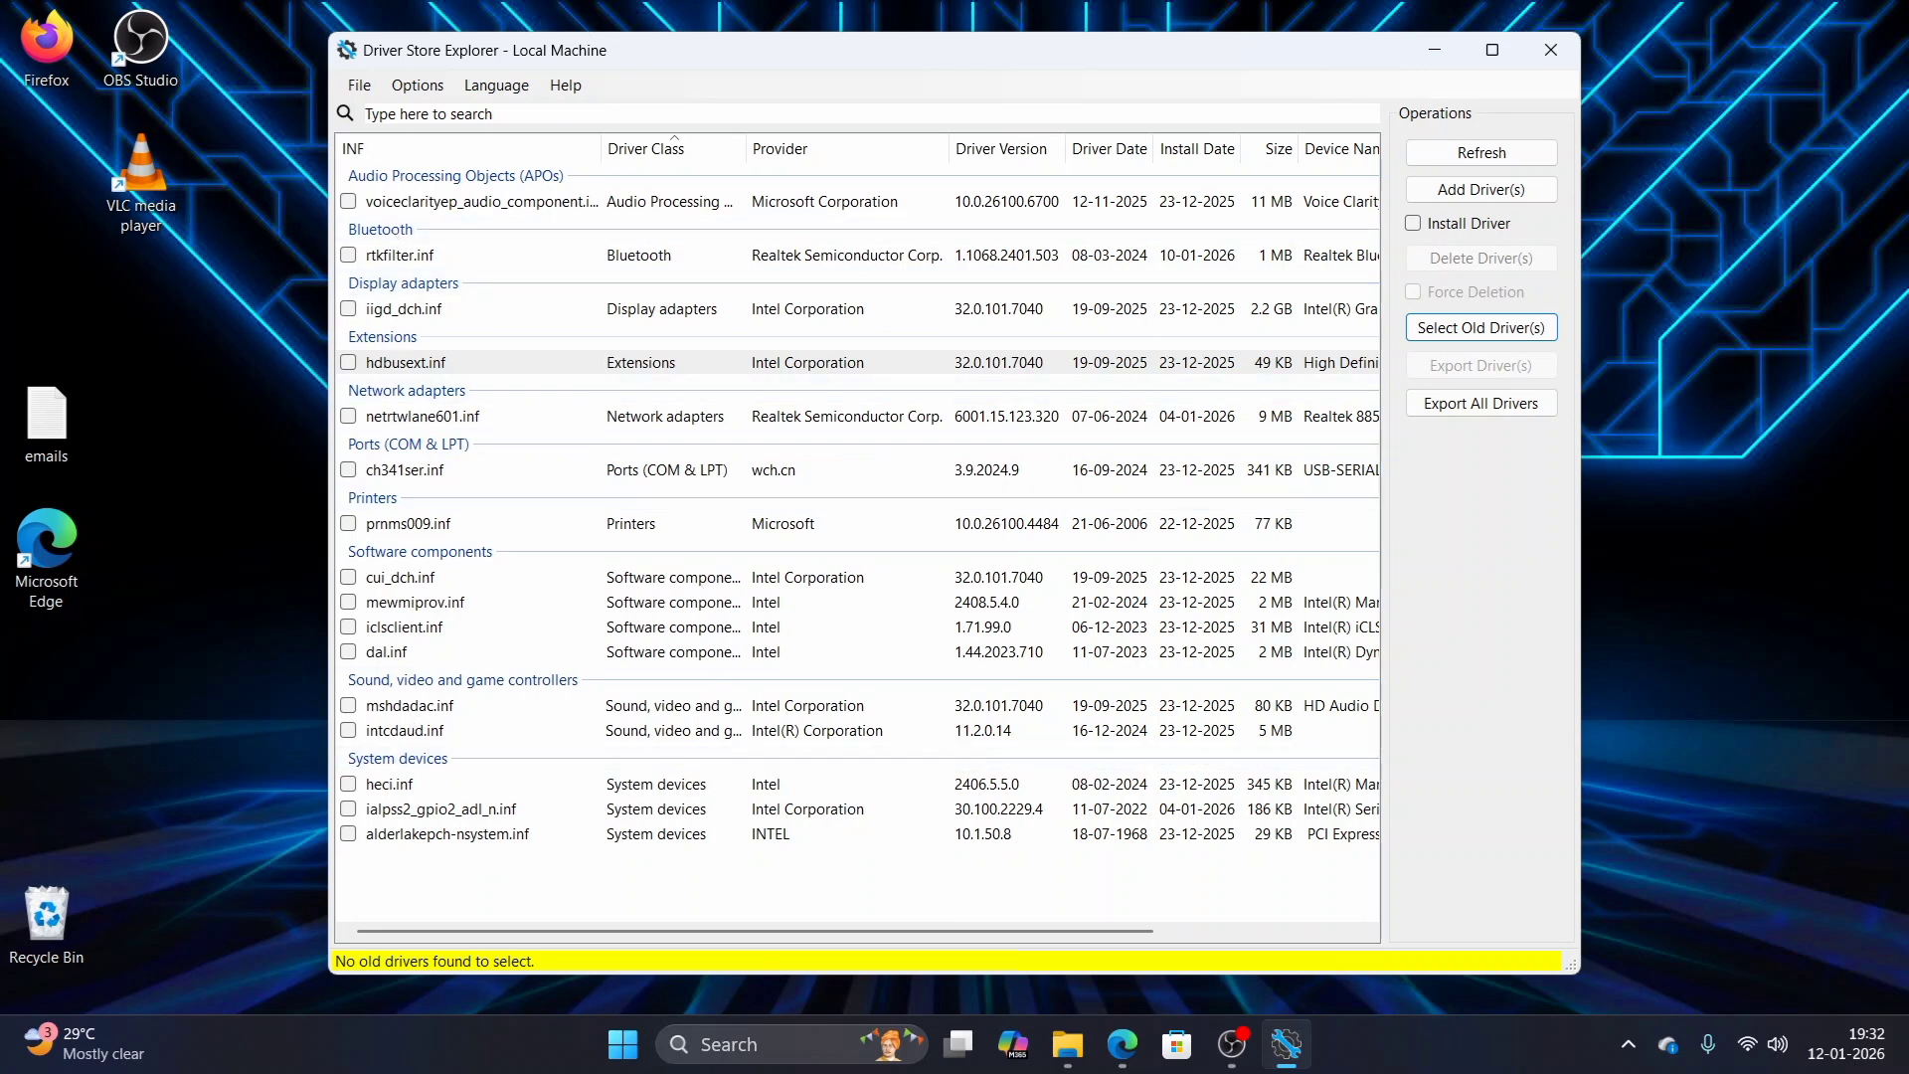
mouse_move(915, 392)
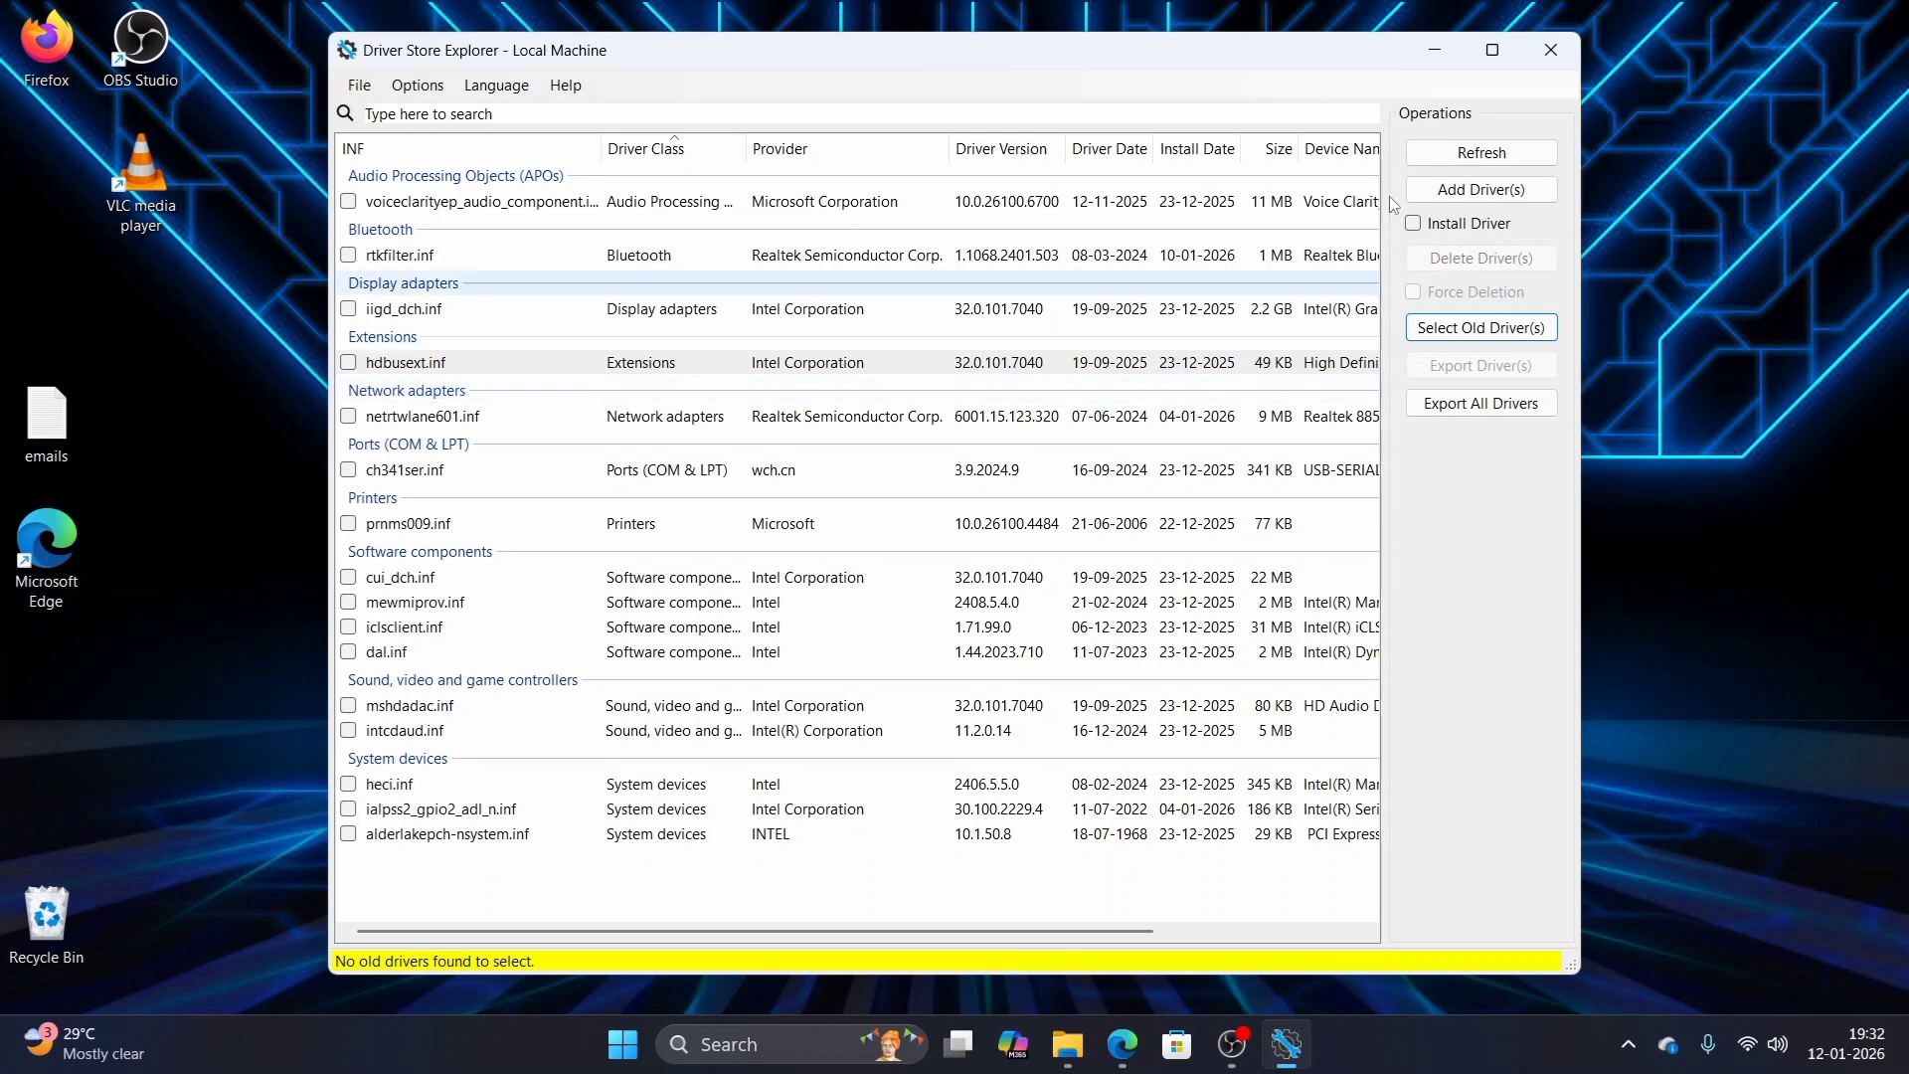
click(1549, 50)
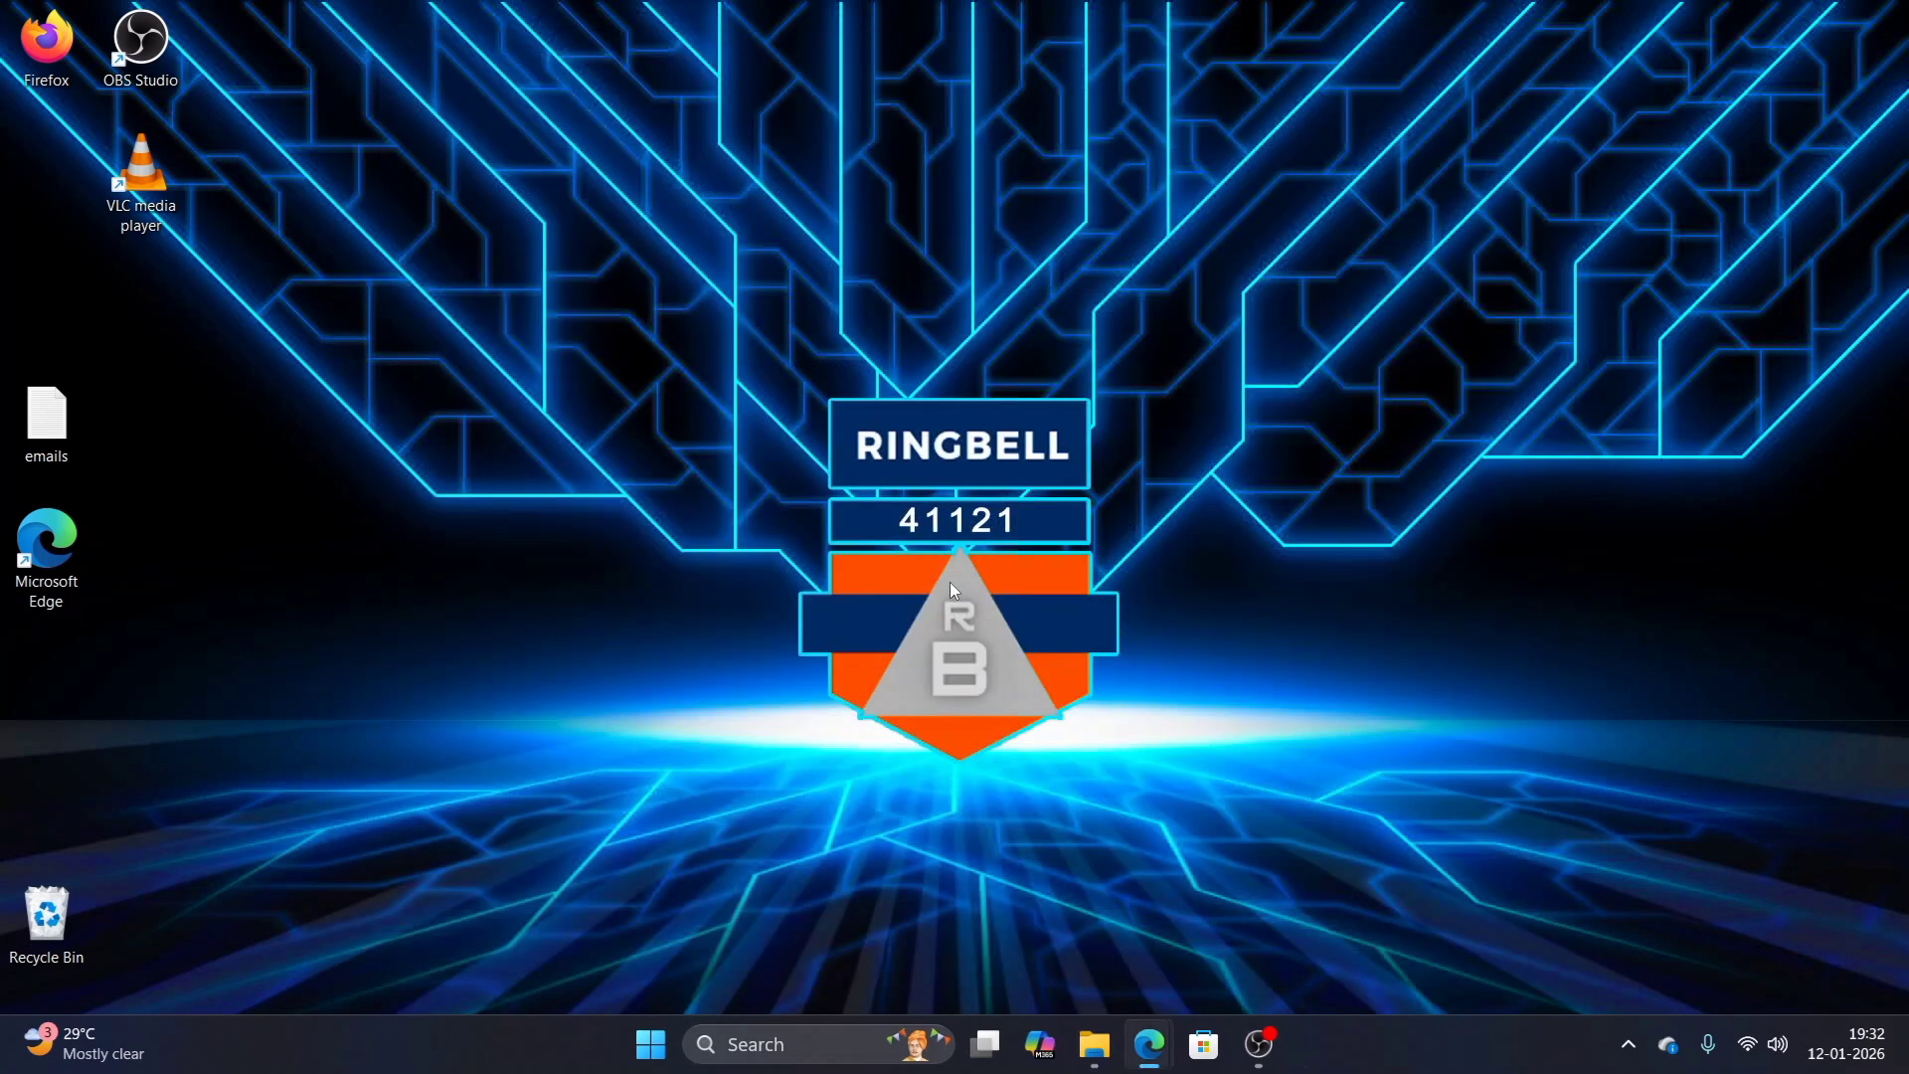
mouse_move(1150, 1044)
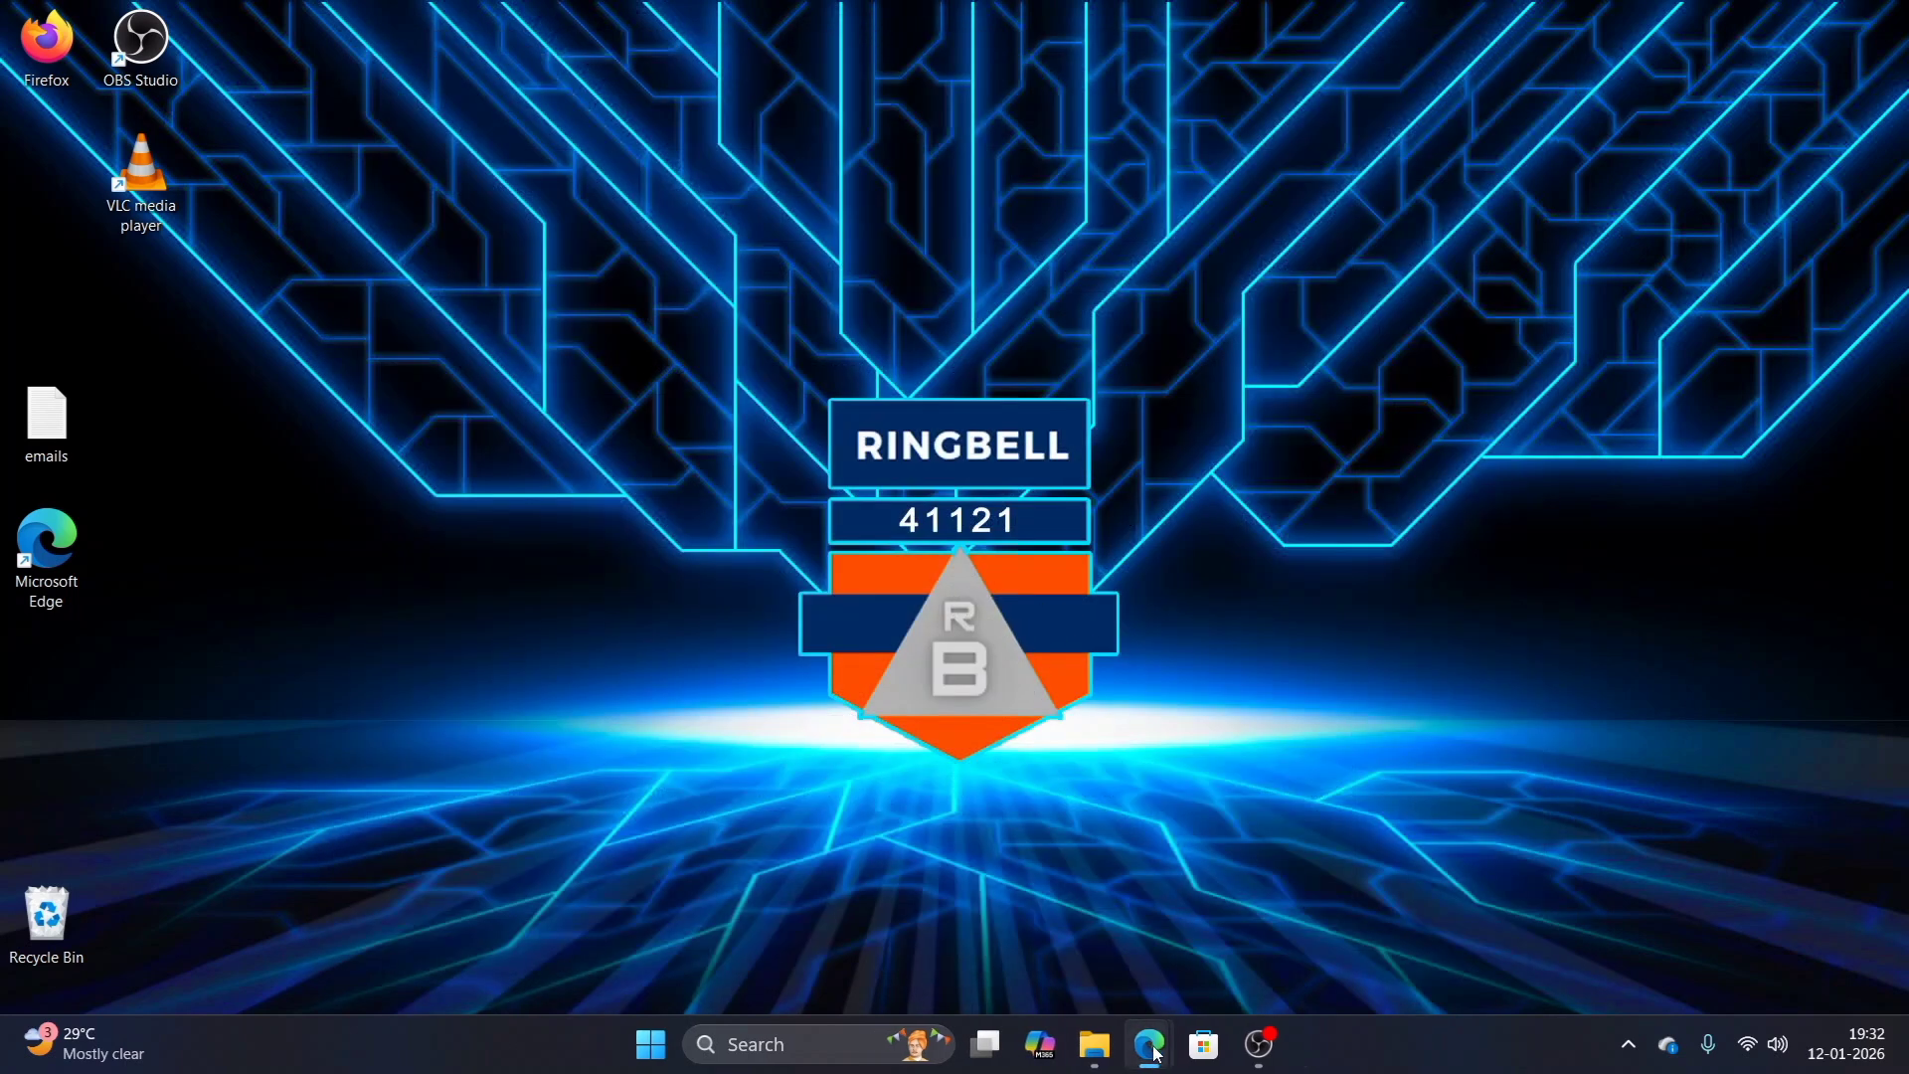